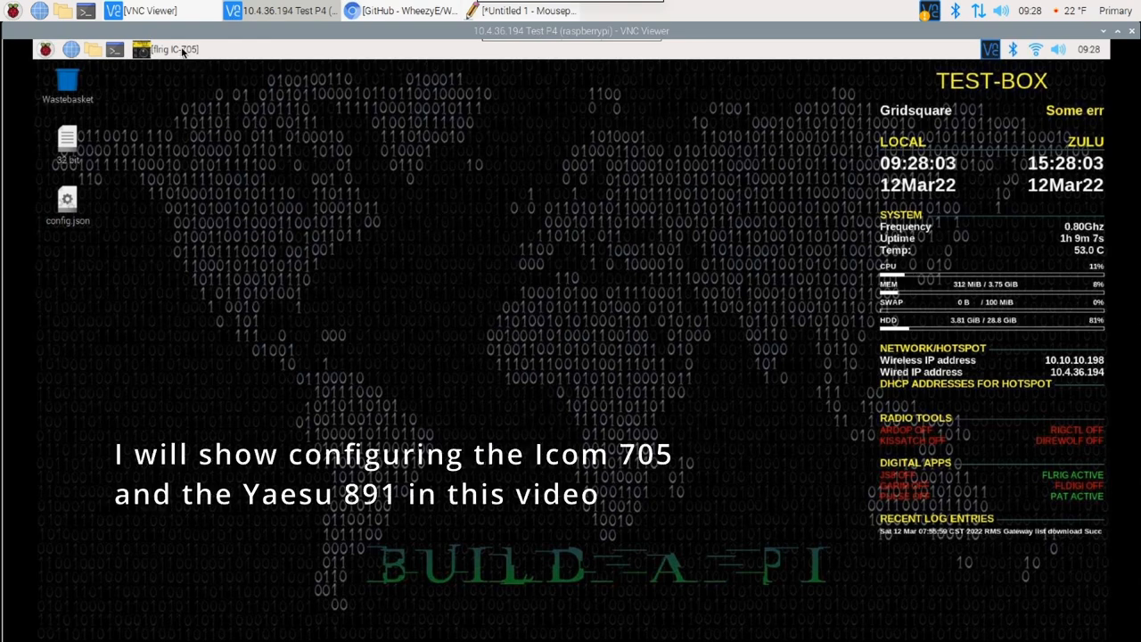
- Check the flrig window, then start a fresh LXTerminal session at the Pi shell prompt
left_click(171, 50)
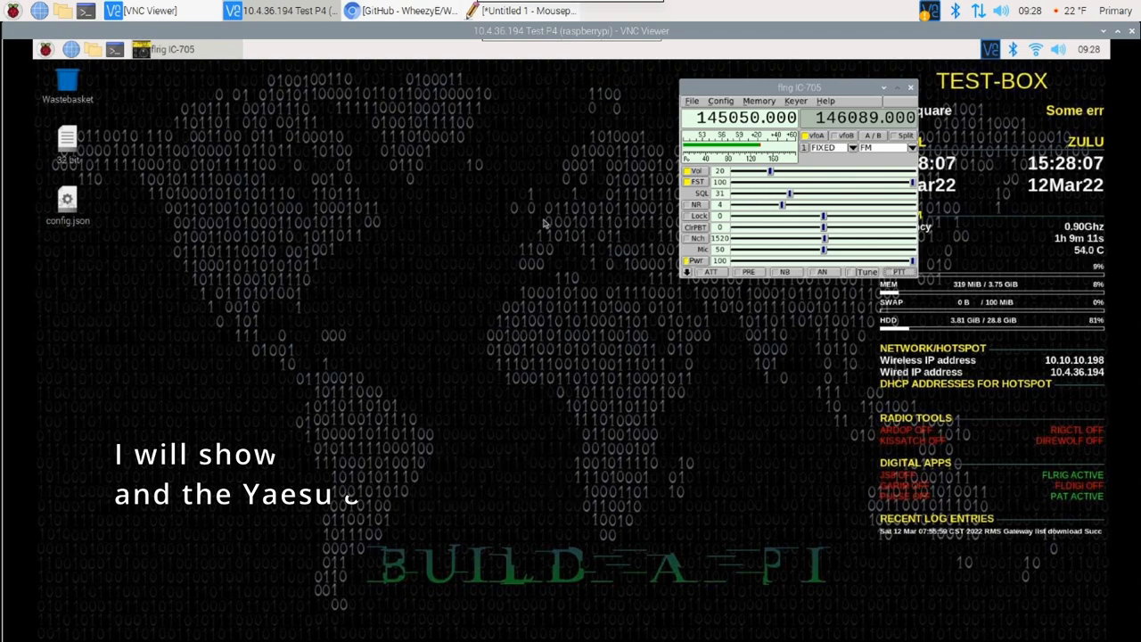
left_click(890, 86)
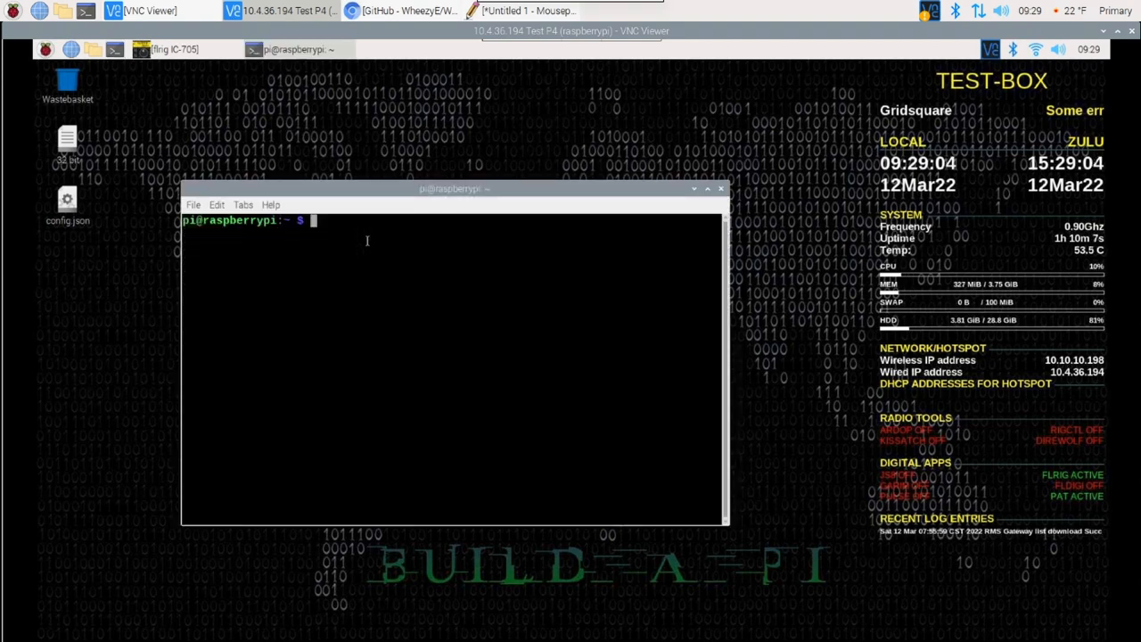
type("su")
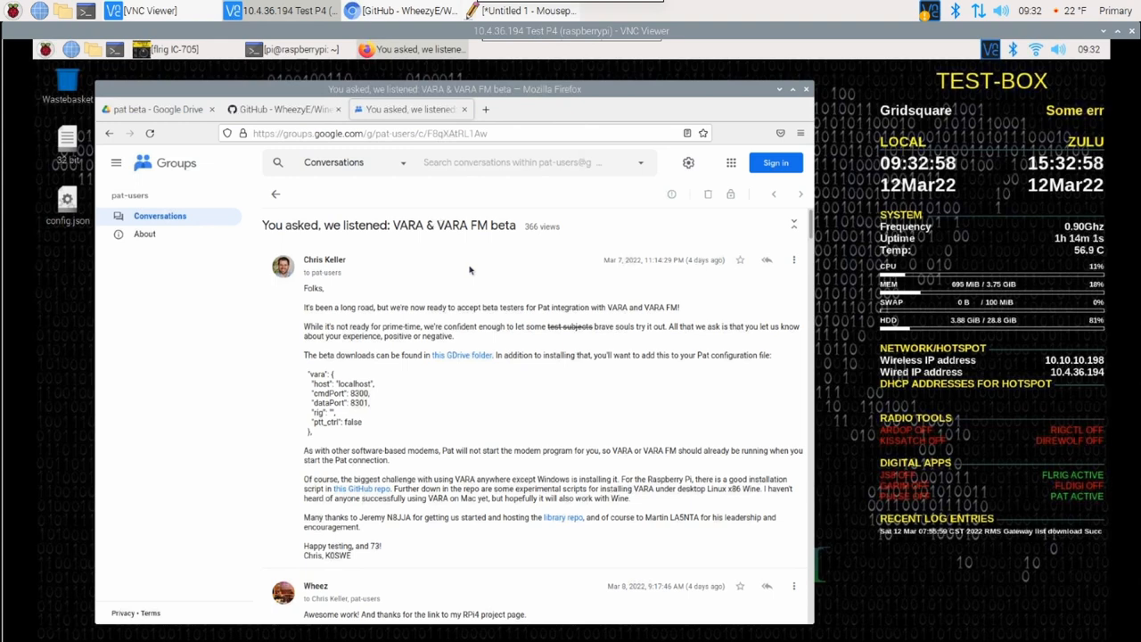
mouse_move(453, 264)
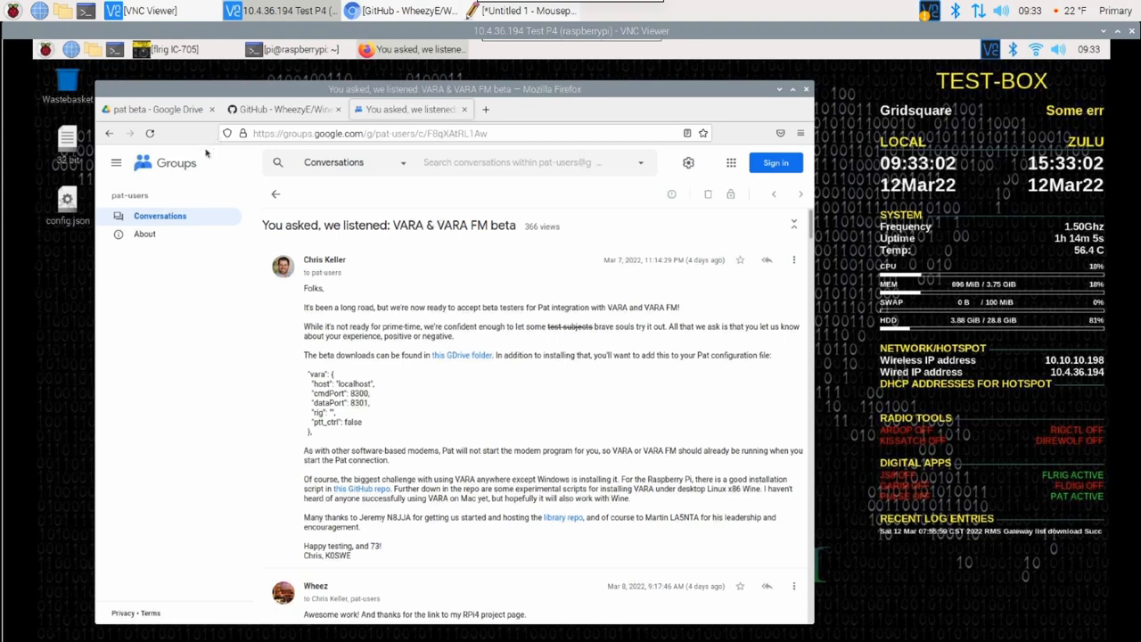
mouse_move(170, 109)
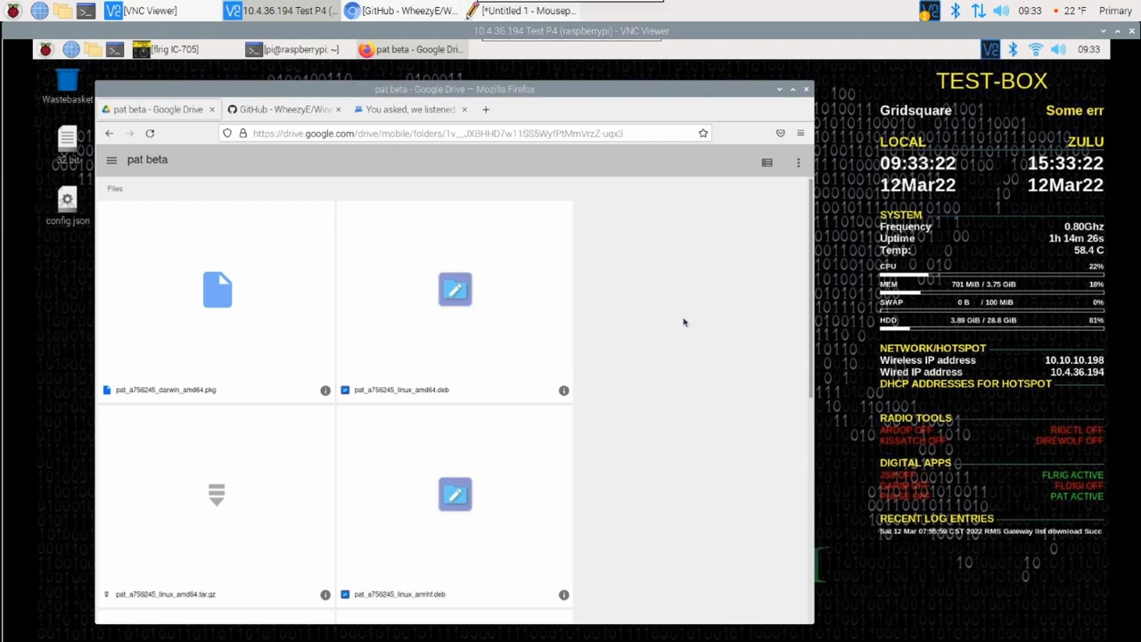
- Download pat_a756245_linux_armhf.deb from Google Drive, saving the file despite the virus-scan warning
scroll("down", 3)
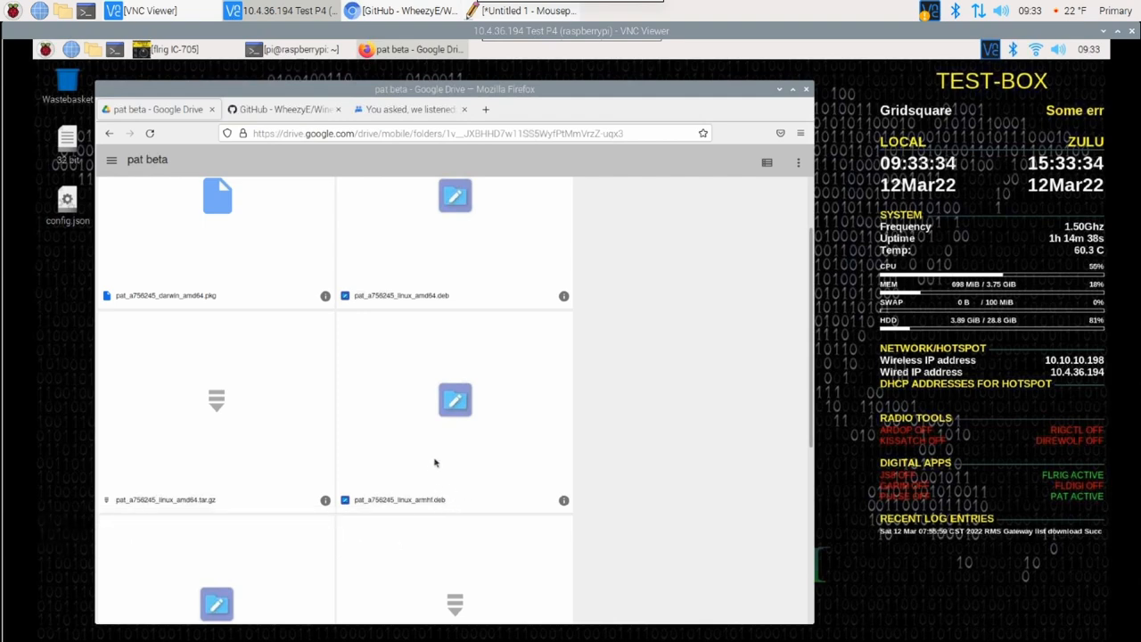
mouse_move(414, 368)
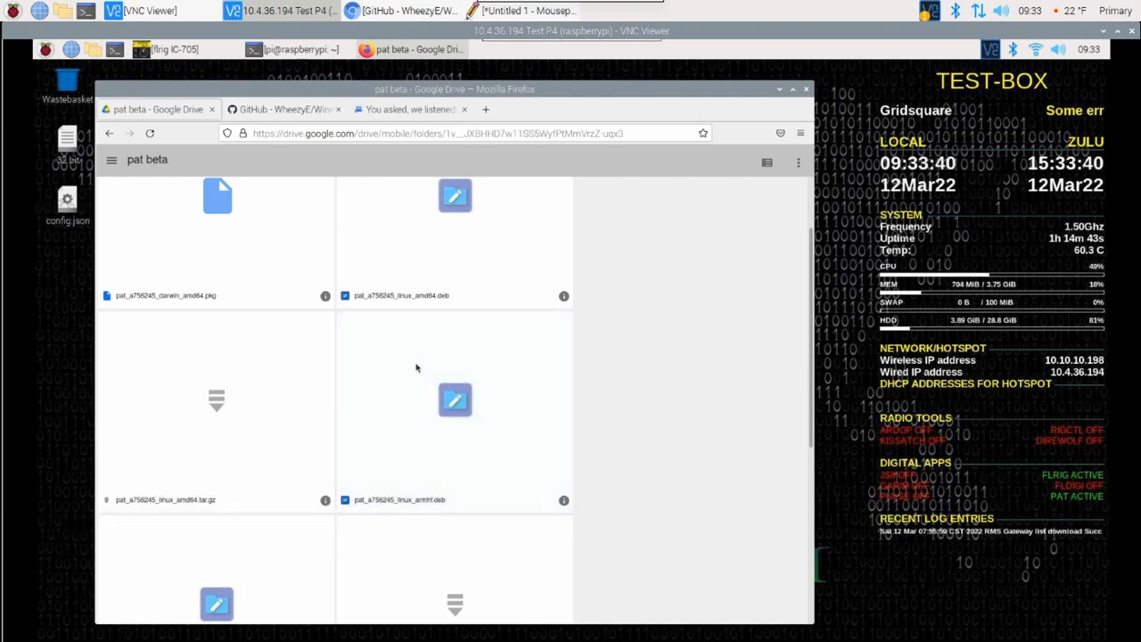
left_click(454, 399)
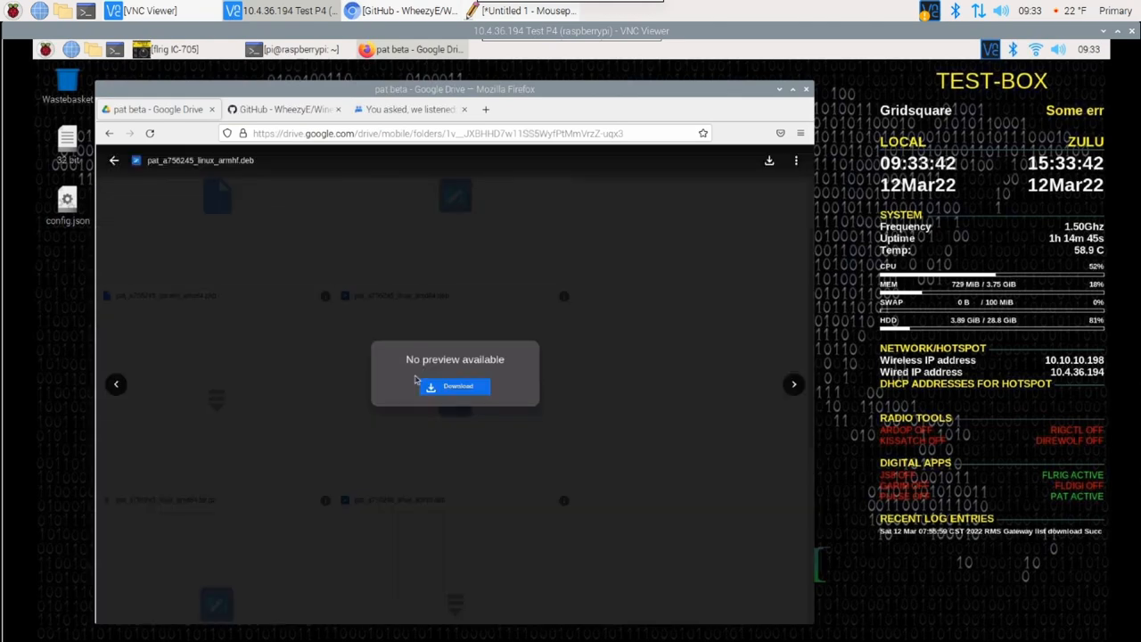
left_click(455, 385)
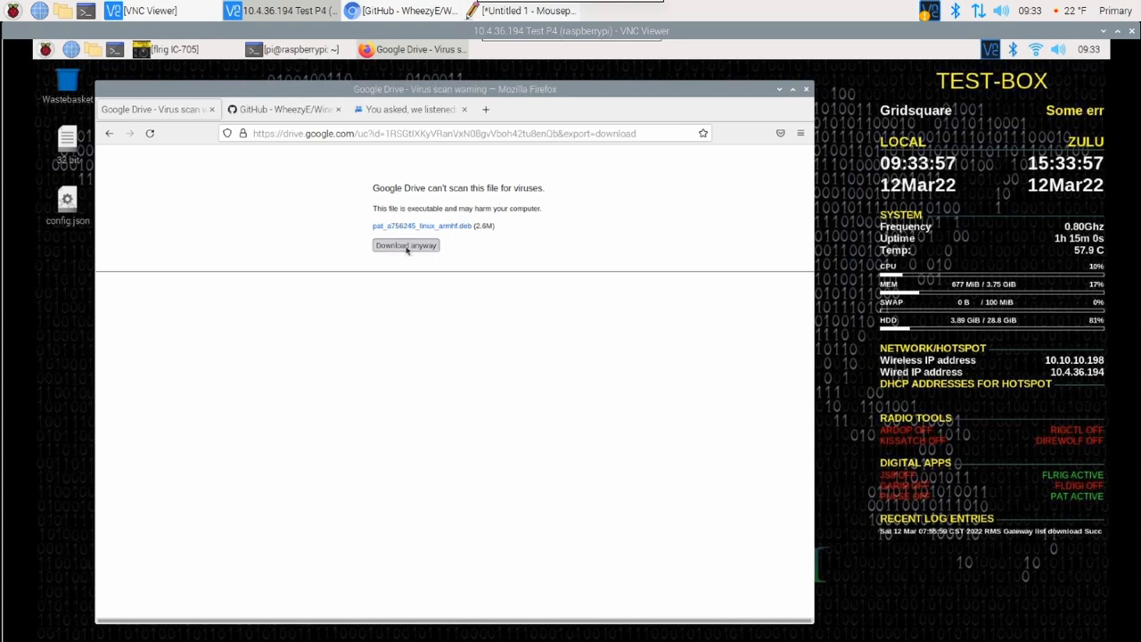
left_click(406, 246)
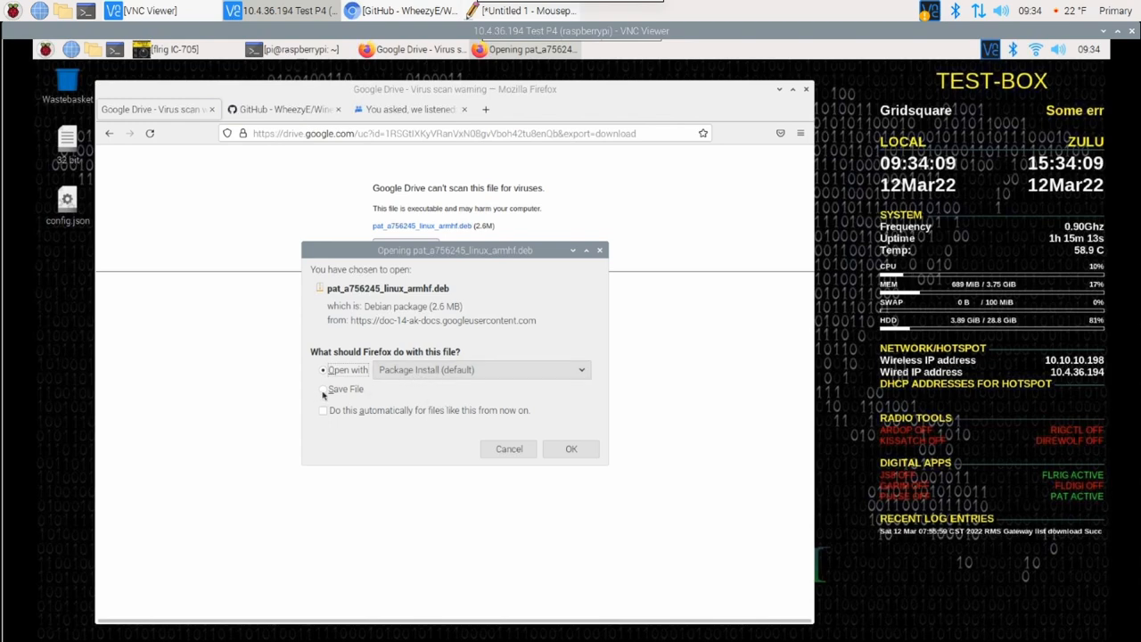
left_click(323, 388)
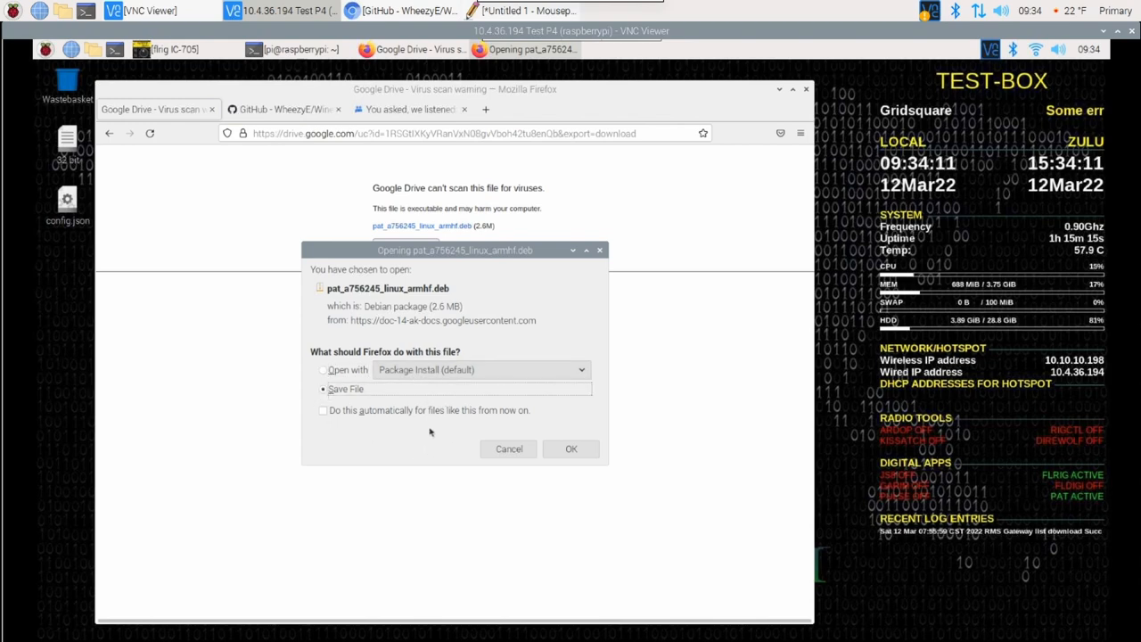
left_click(571, 450)
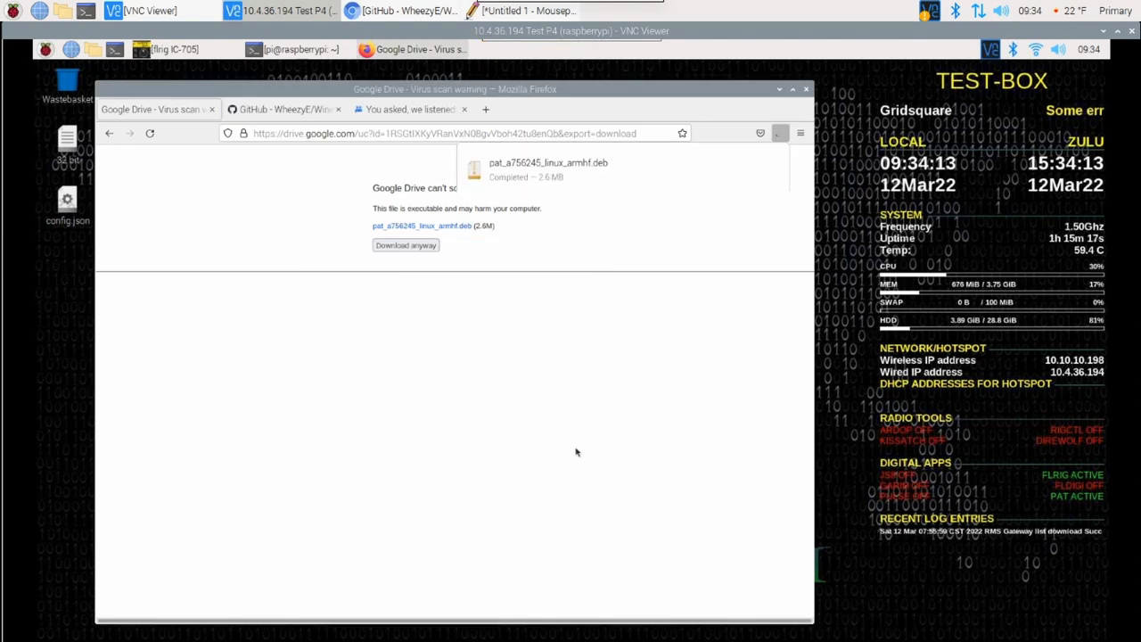
left_click(781, 132)
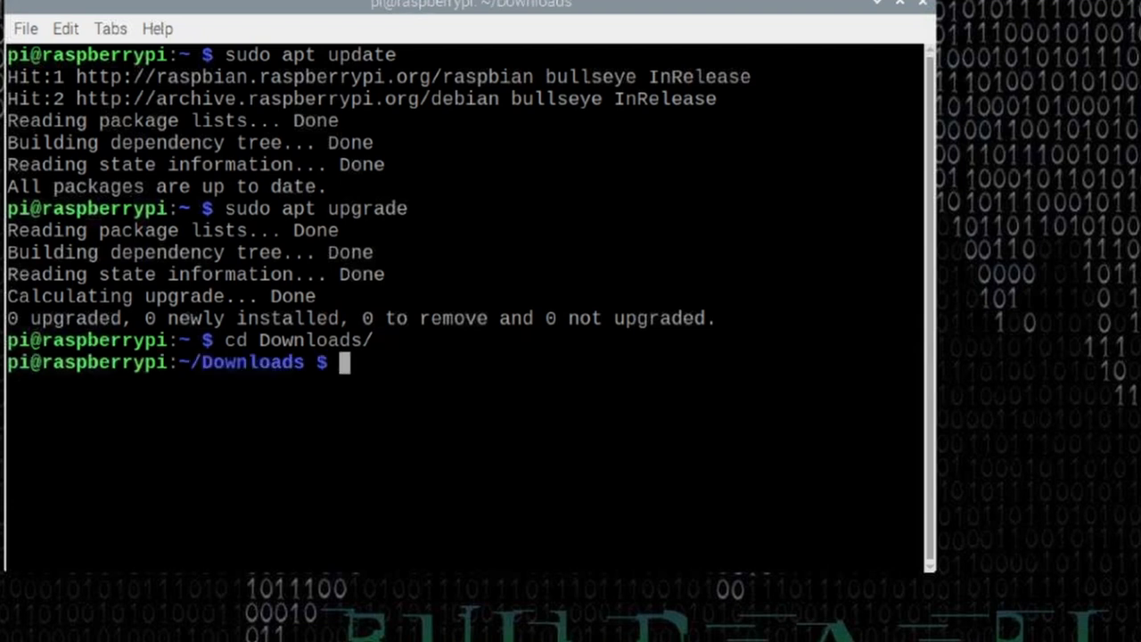
- List Downloads and install pat_a756245_linux_armhf.deb with sudo dpkg -i, then clear the screen
type("ls")
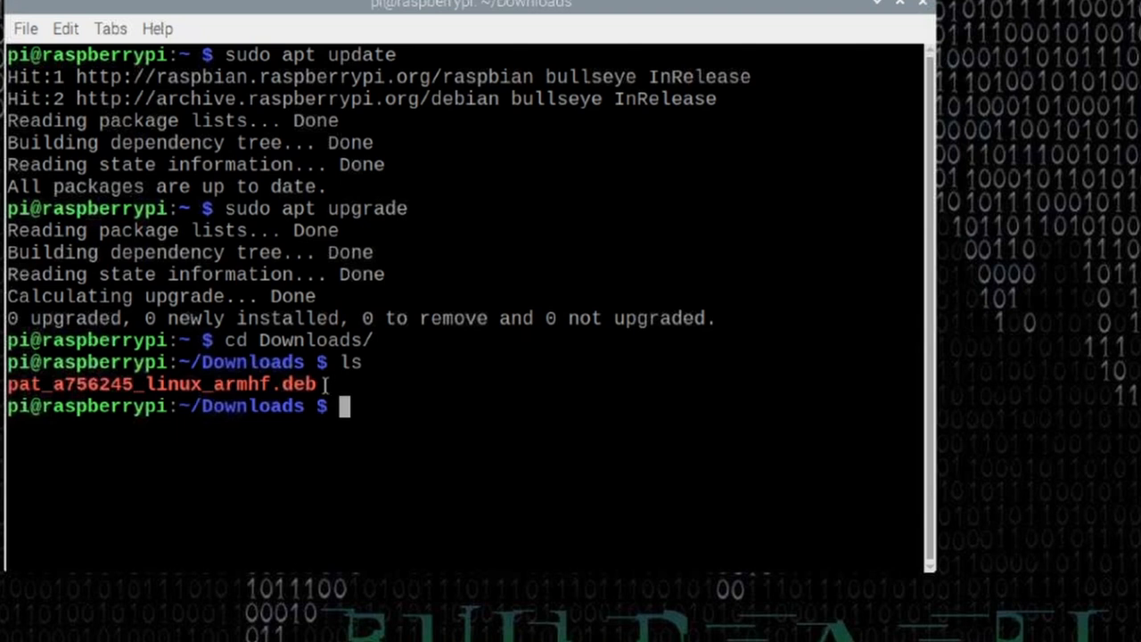
double_click(160, 385)
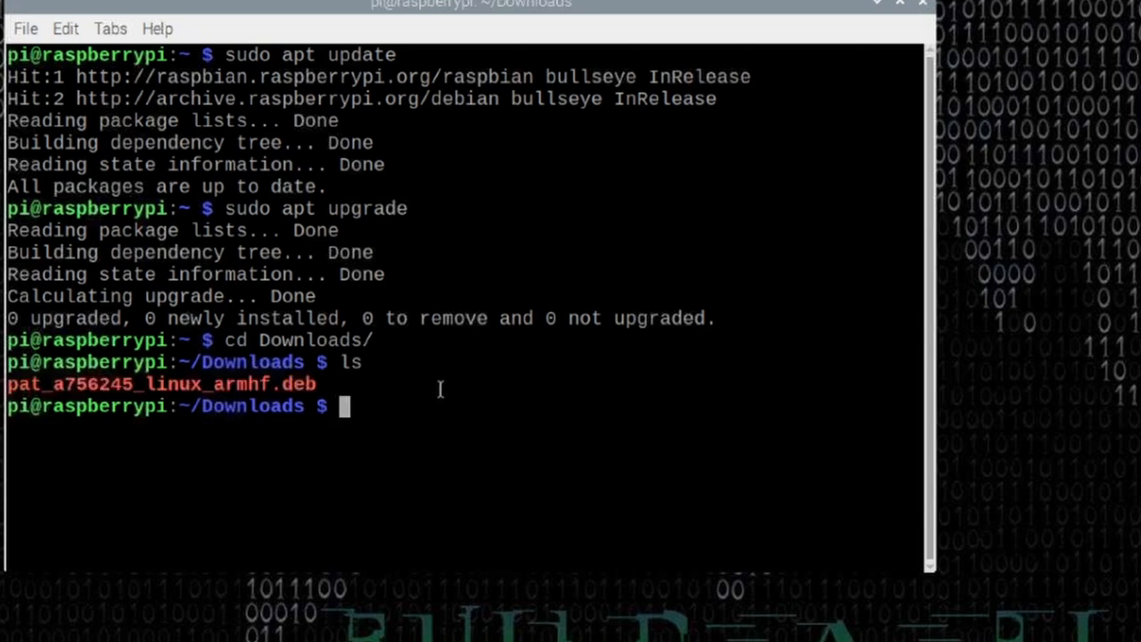
type("sudo")
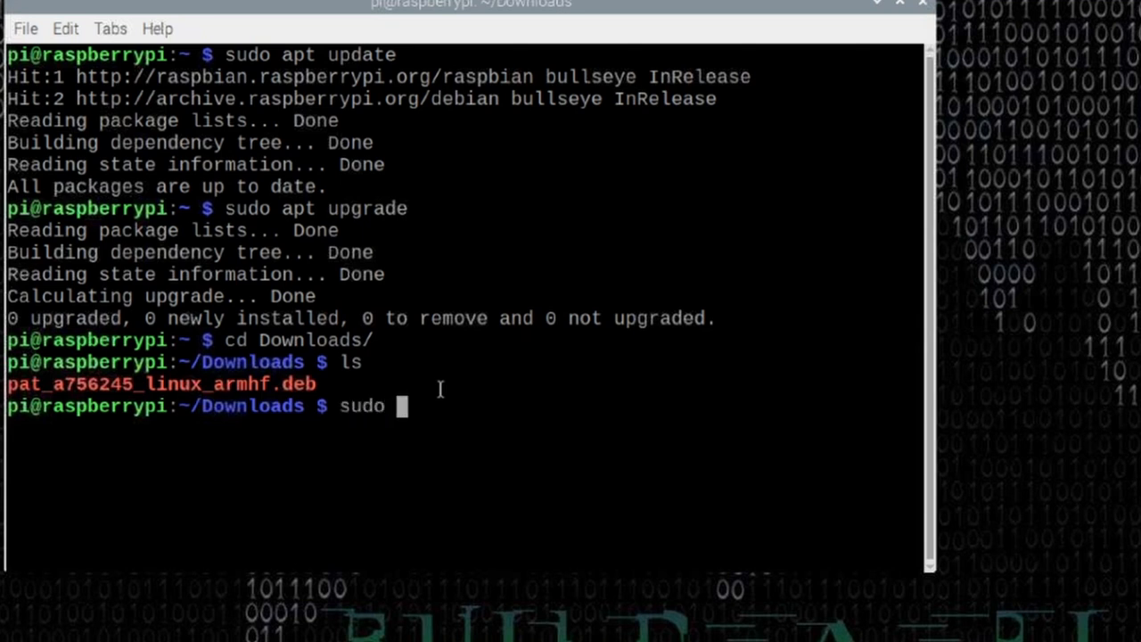
type("dp")
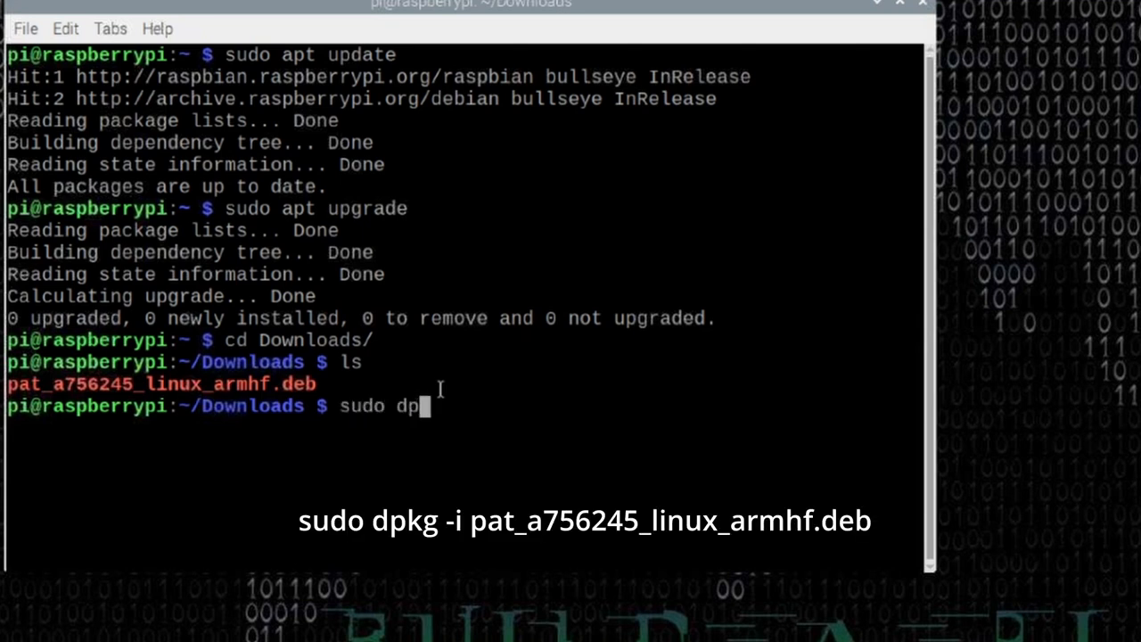
type("kg -i pat")
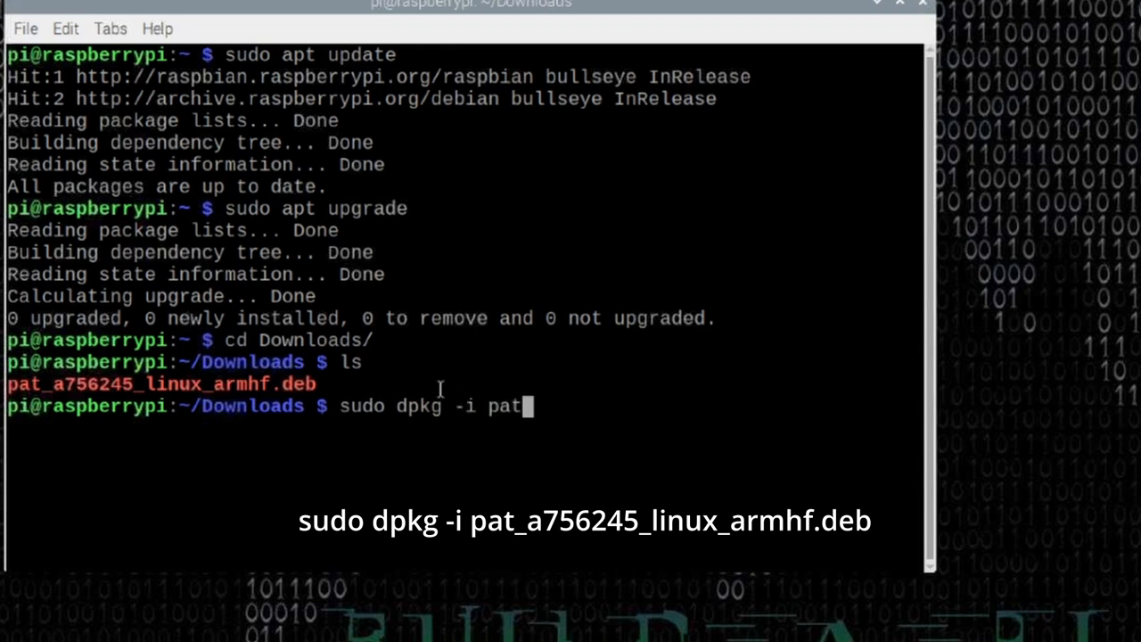
type("_a756245_linux_armhf.deb")
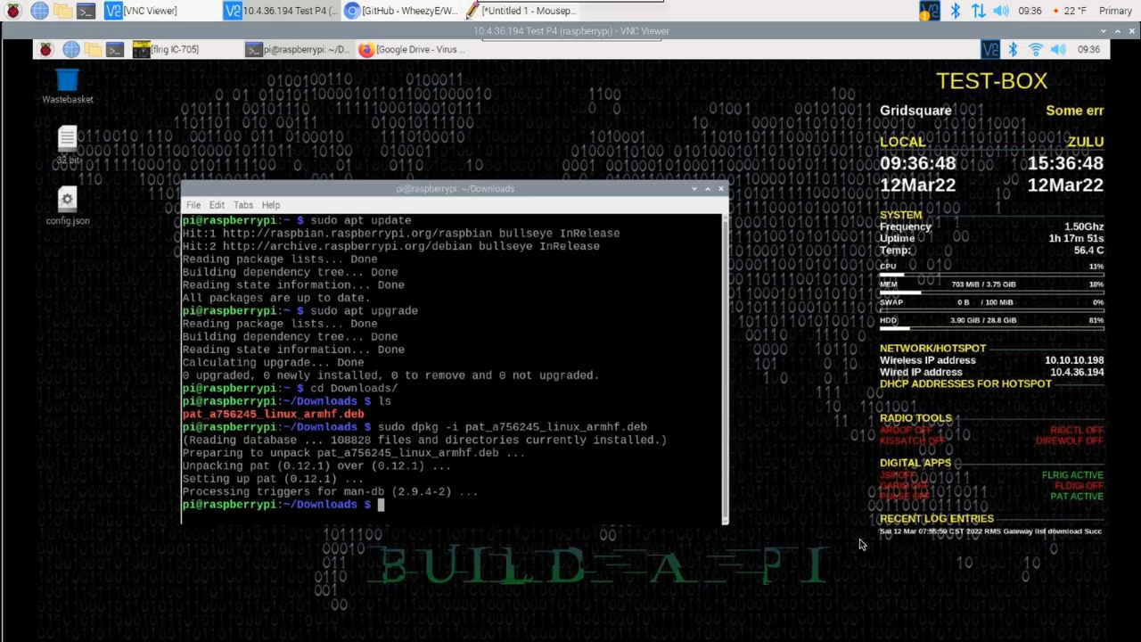
mouse_move(515, 446)
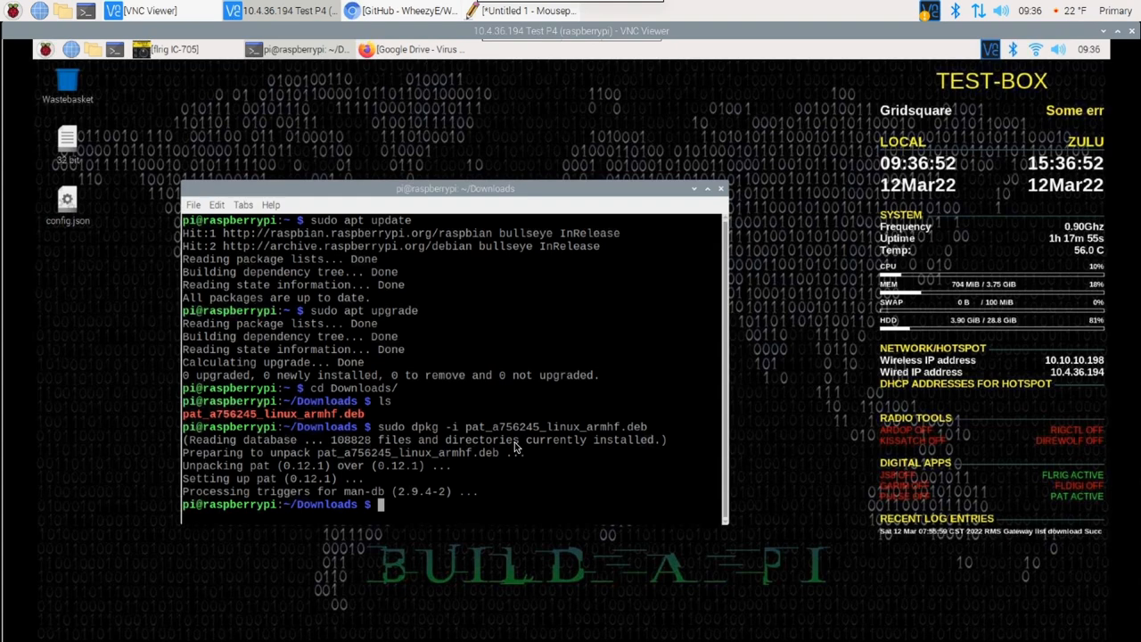
type("clear")
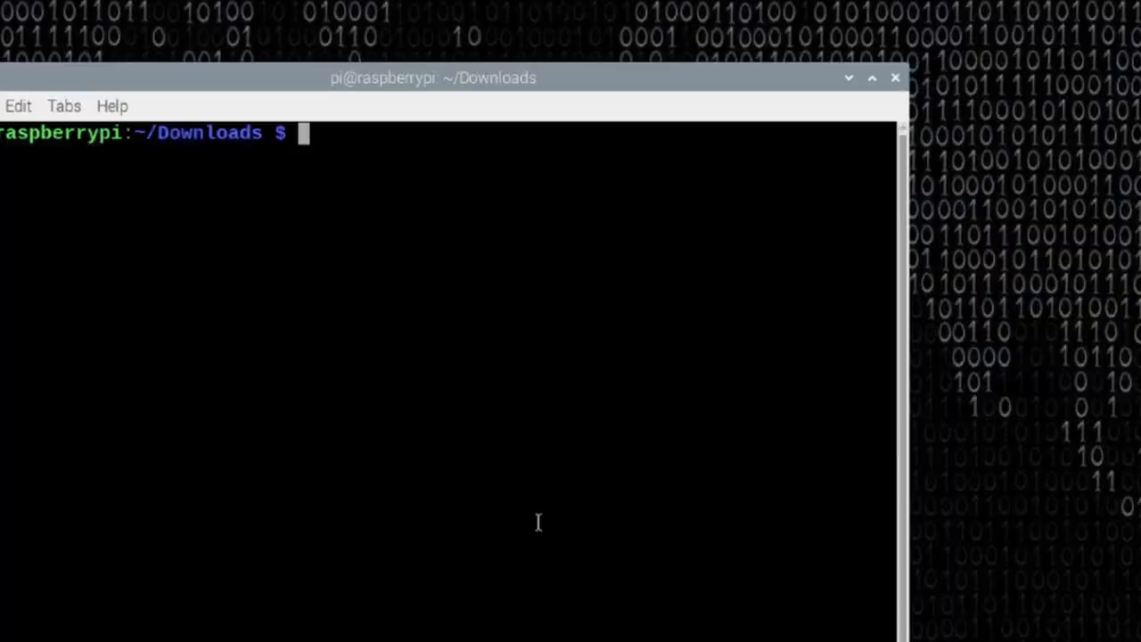
- Restart the pat@pi service with sudo systemctl so the new Pat version runs
type("sudo system")
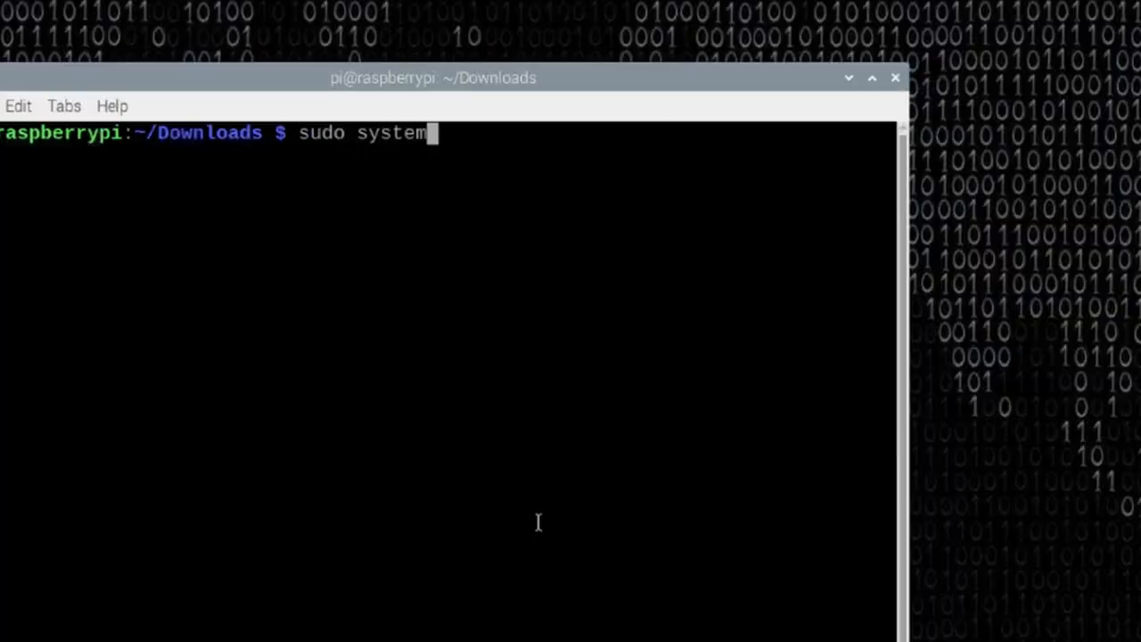
type("ctl")
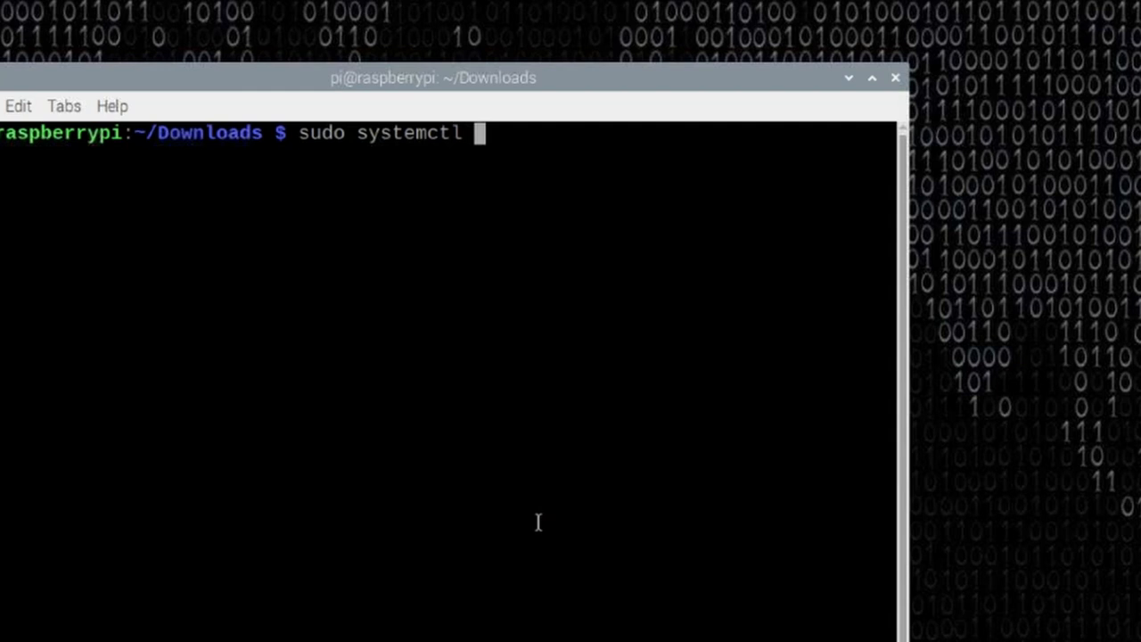
type("restart pat@pi")
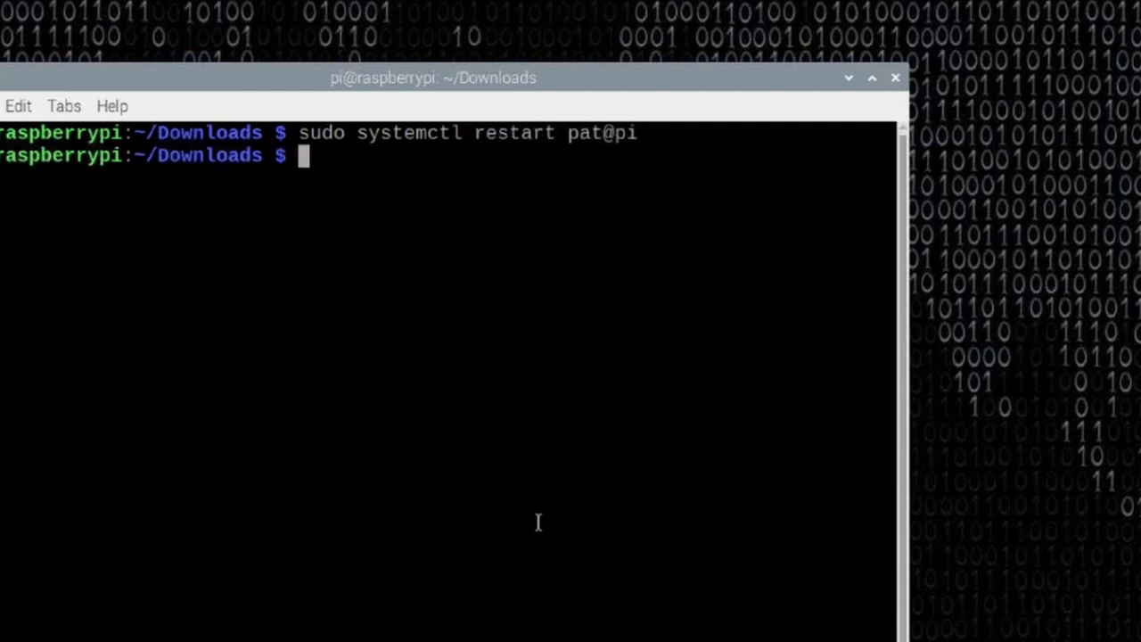
mouse_move(571, 513)
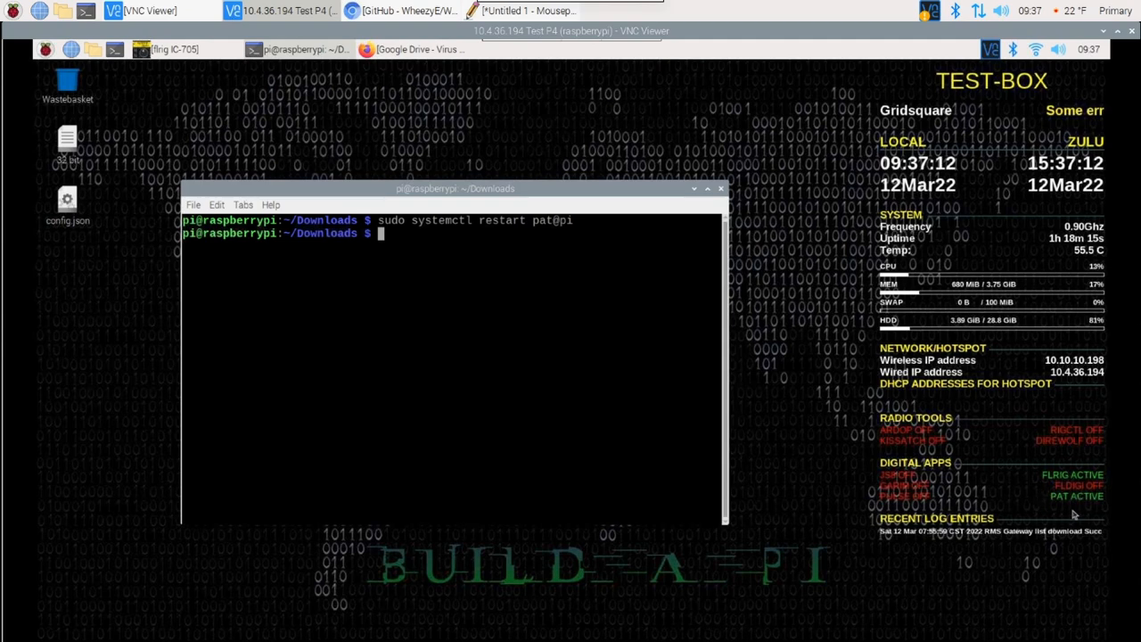
mouse_move(1073, 516)
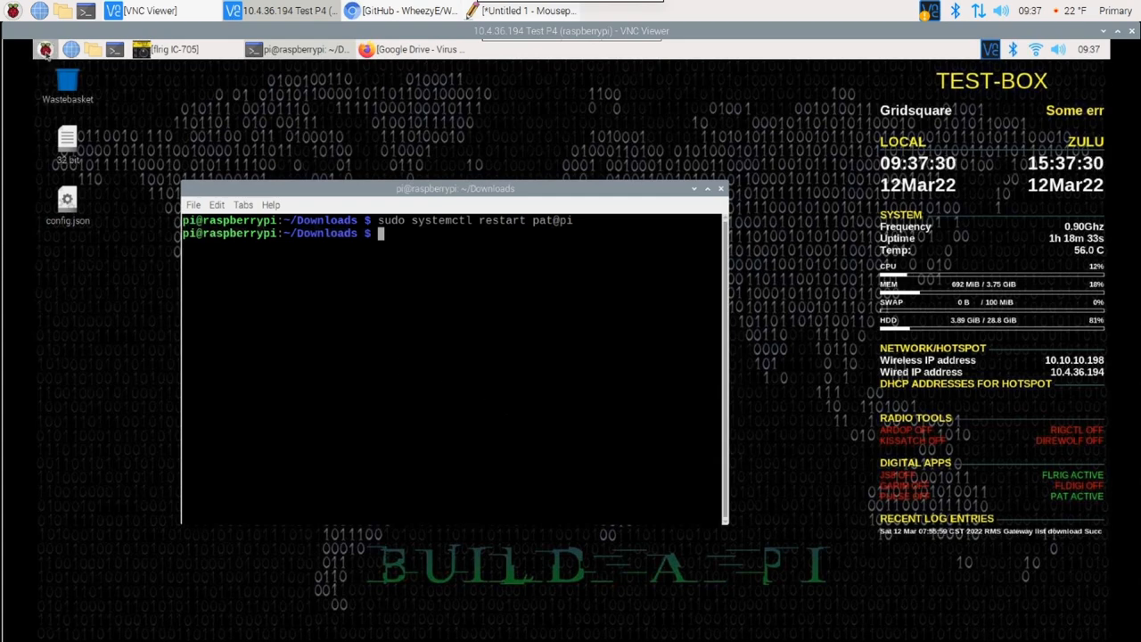
left_click(46, 50)
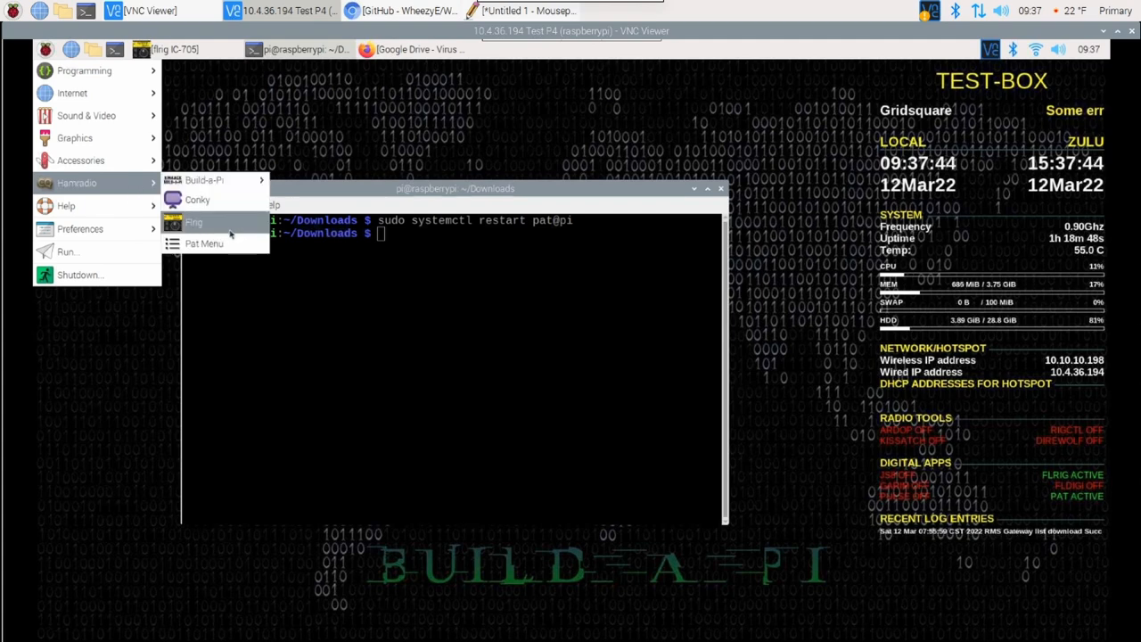
- Launch Pat Menu from Hamradio and enter Manage Pat Winlink
left_click(204, 243)
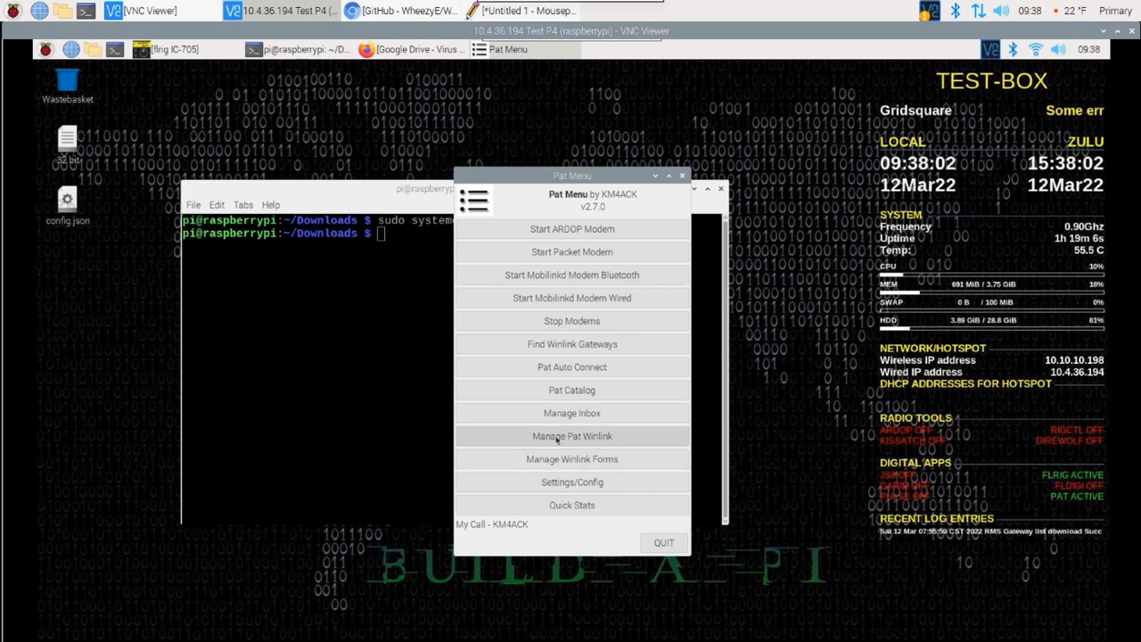
left_click(570, 435)
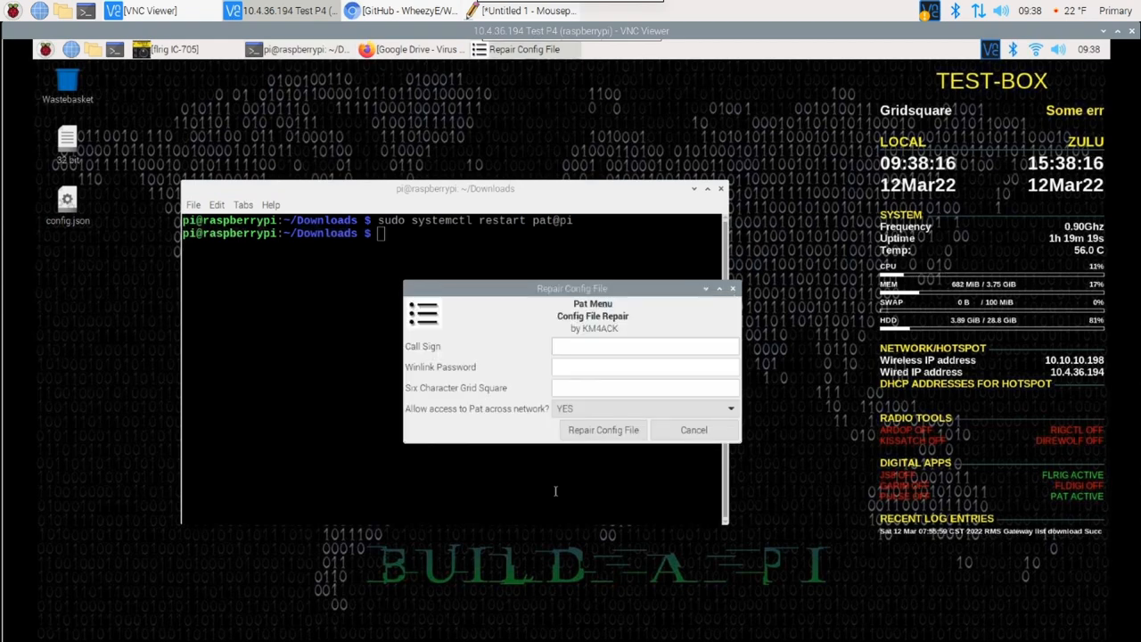
- Enter call sign km4ack and the Winlink password, and set network access to NO
type("km4ack")
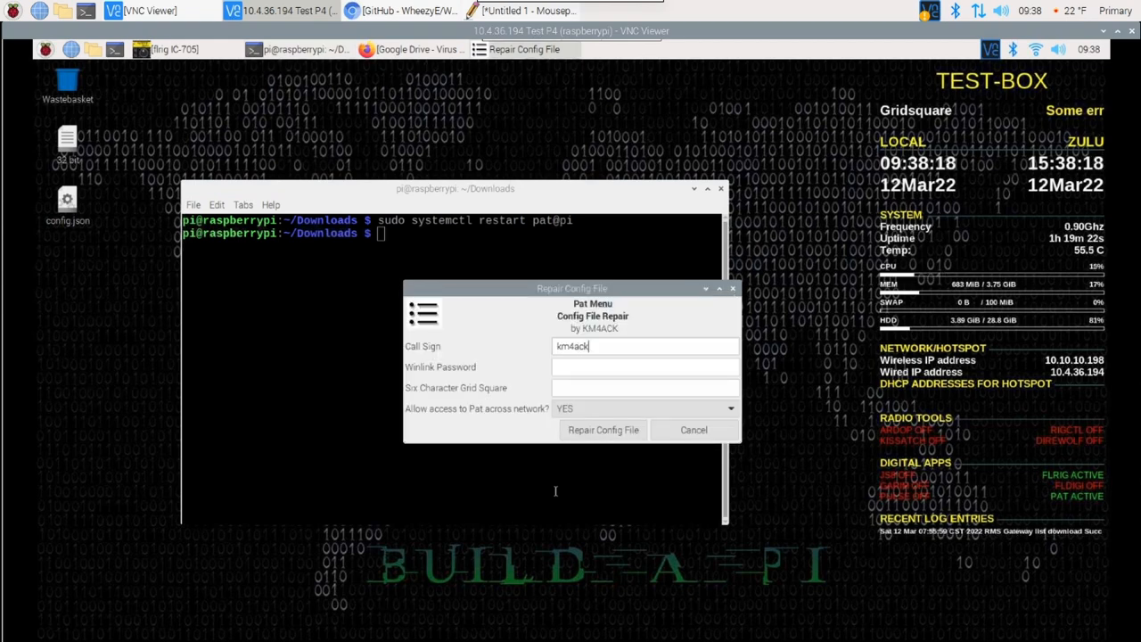
type("password")
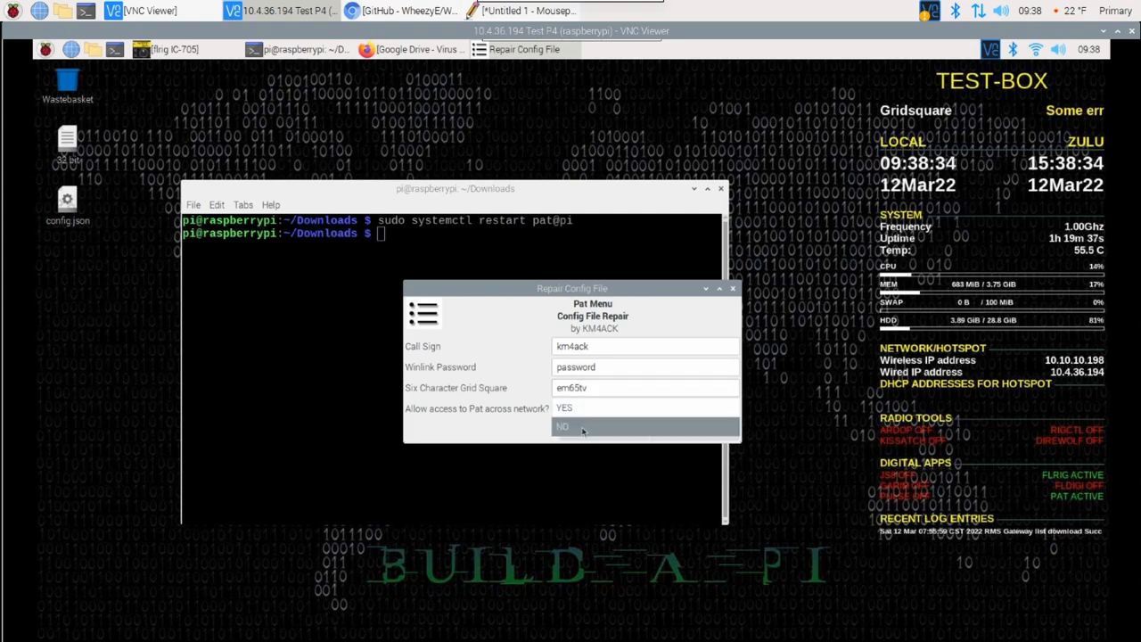
left_click(564, 426)
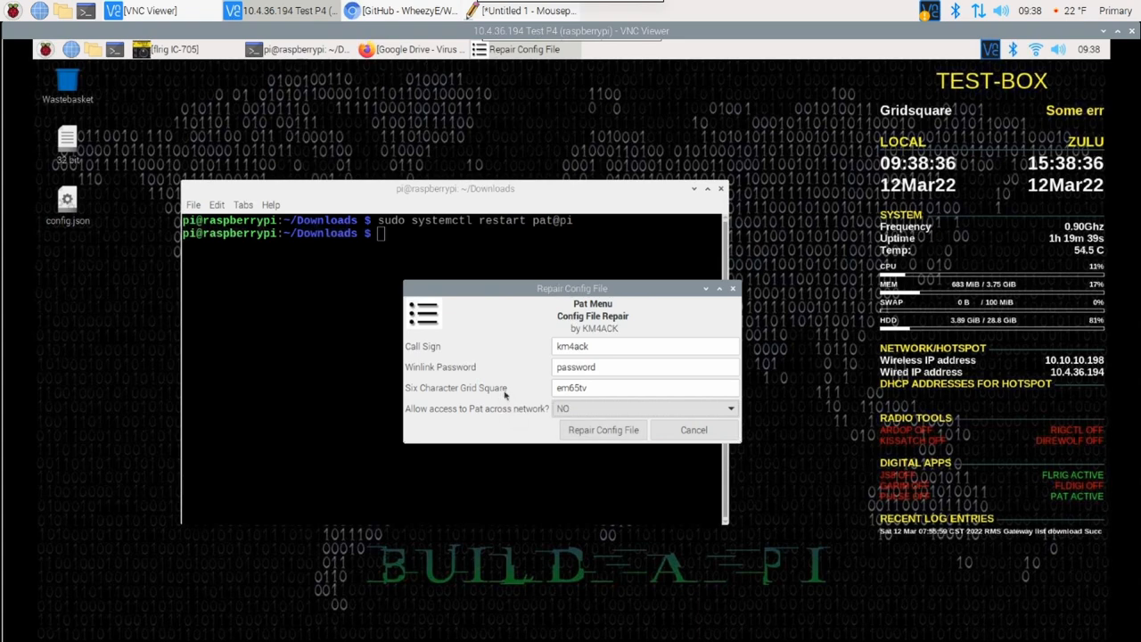
mouse_move(613, 444)
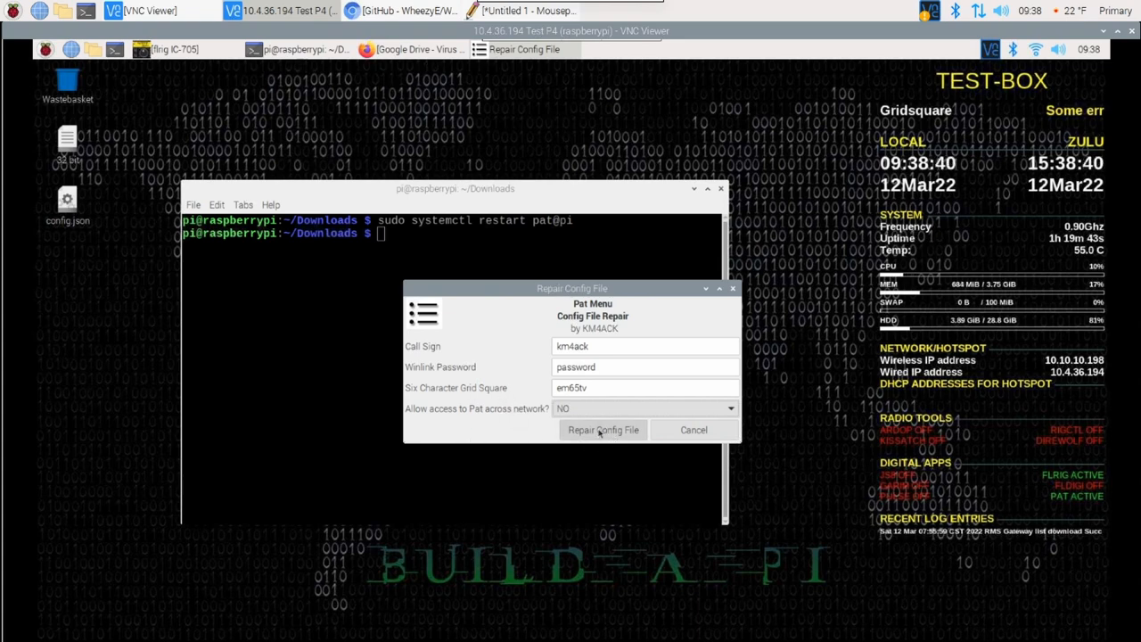
- Repair the Pat config file, acknowledge completion and close Manage Pat
left_click(603, 429)
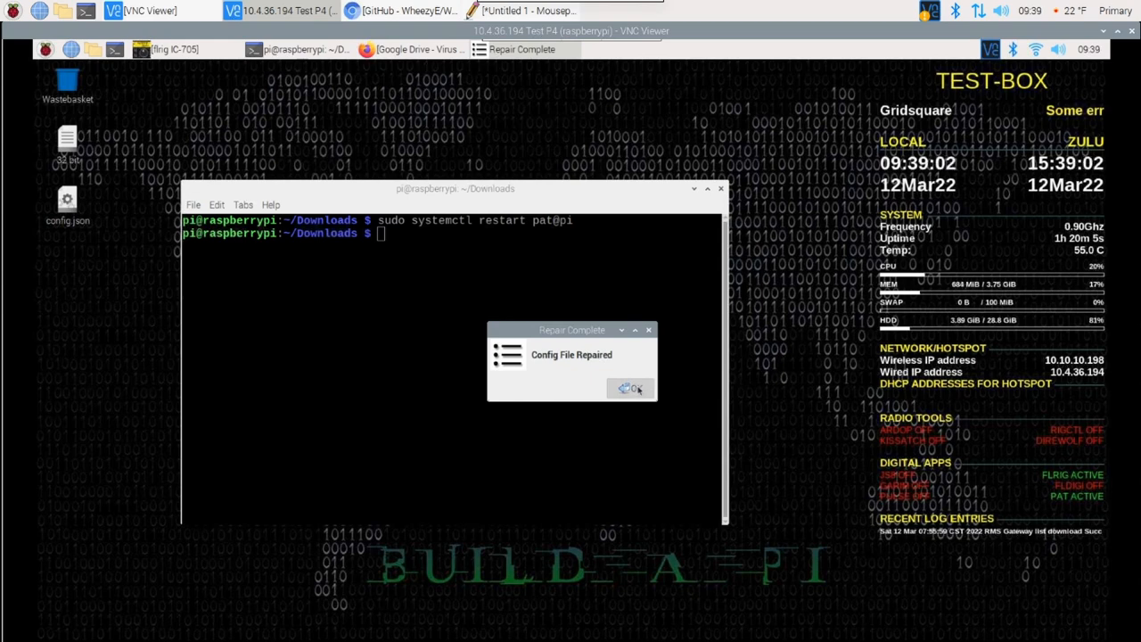
left_click(632, 388)
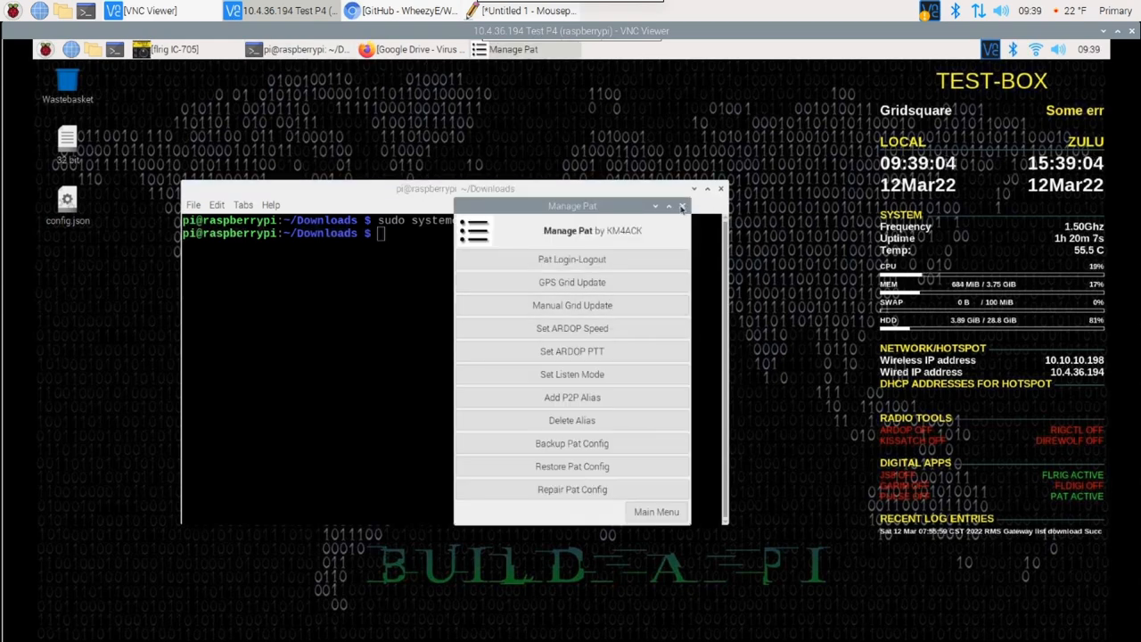
left_click(681, 207)
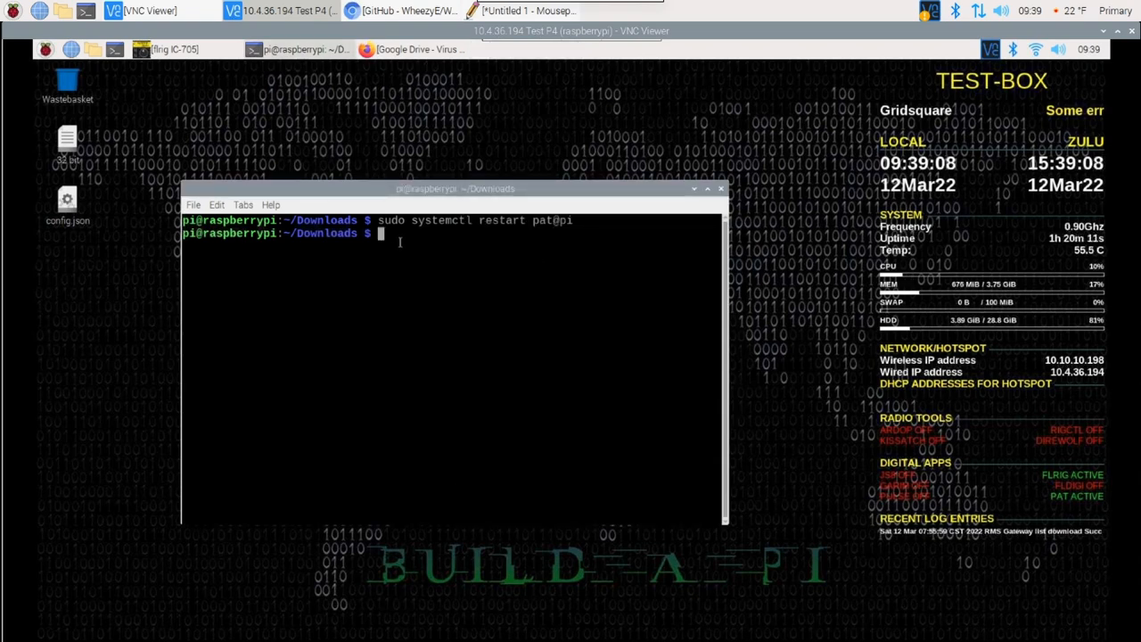
- Run sudo systemctl restart pat@pi again to restart the Pat service
type("sudo systemctl restart pat@pi")
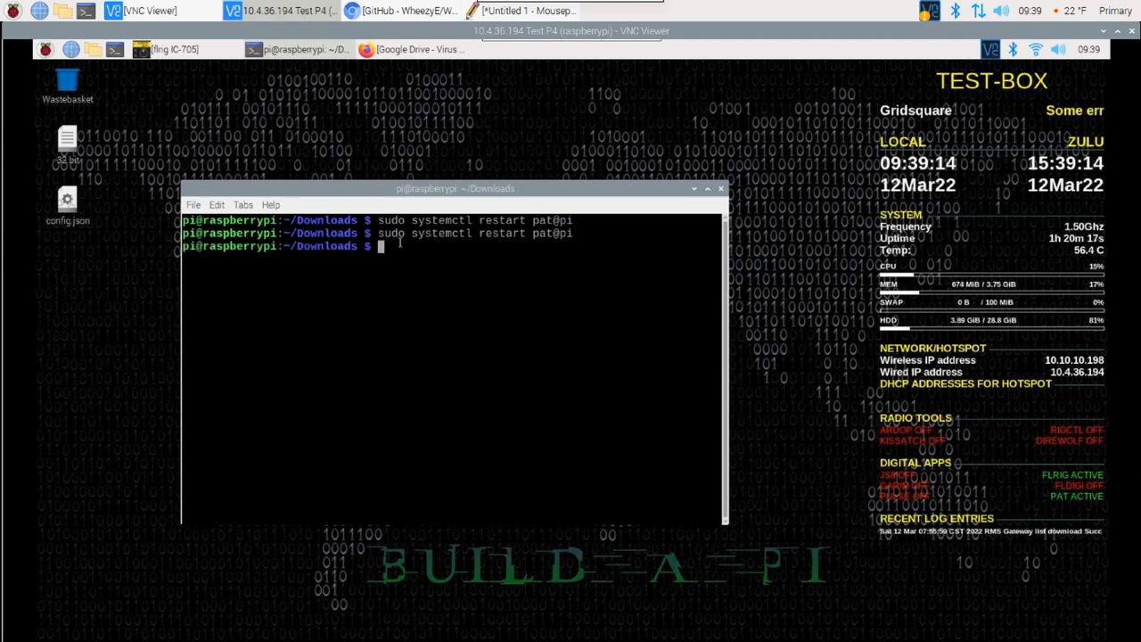
mouse_move(1113, 514)
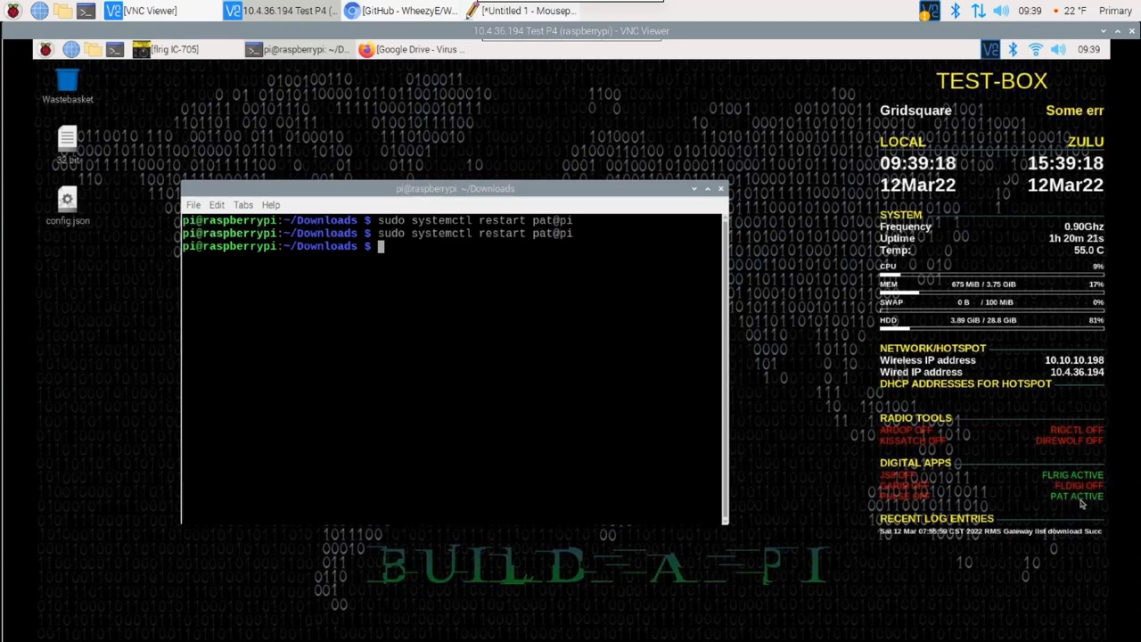
double_click(454, 189)
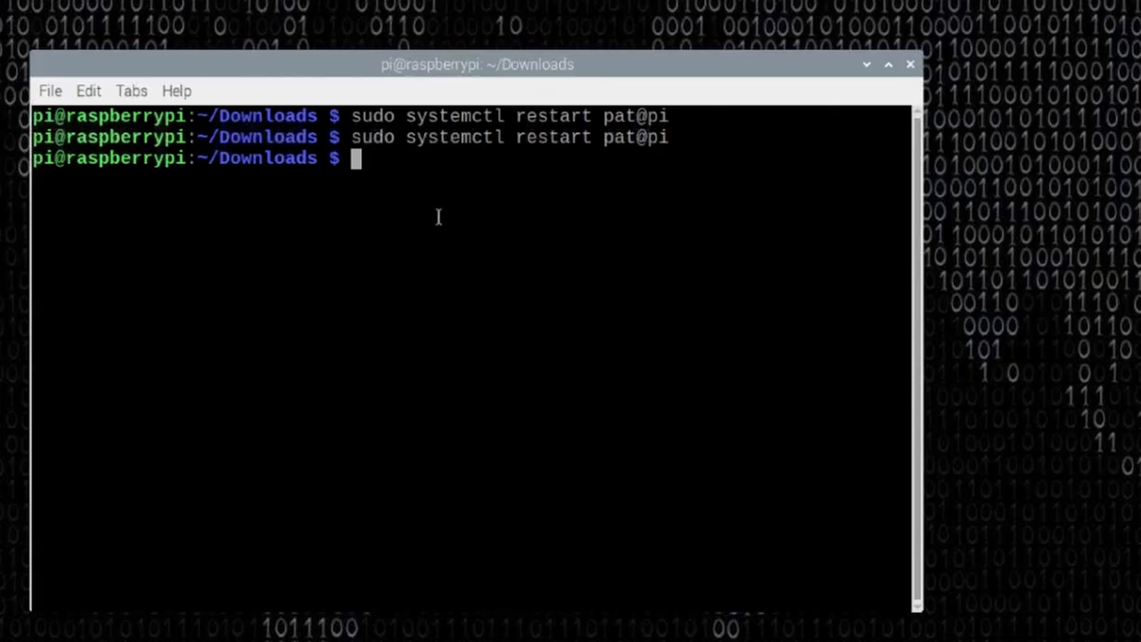
mouse_move(414, 189)
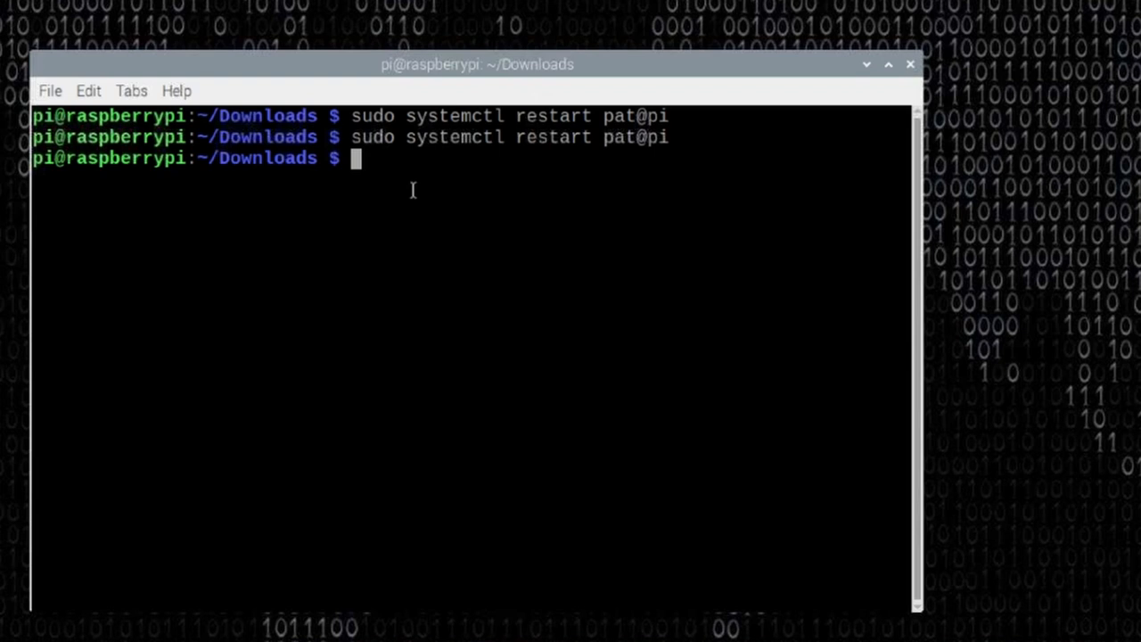
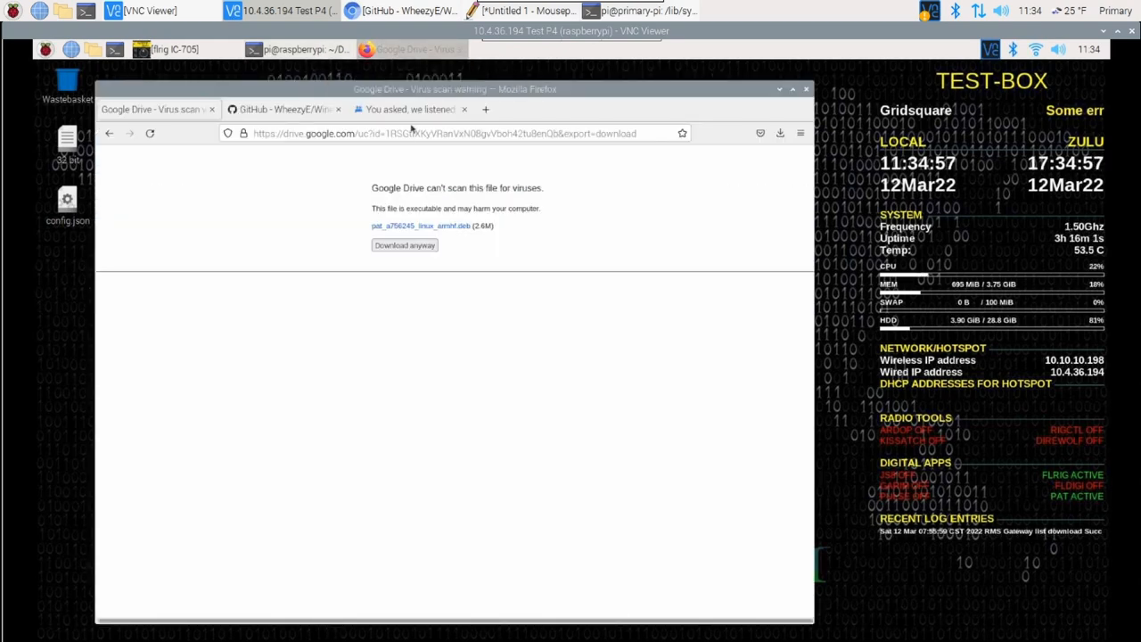
- Copy the vara_only curl install command from the Winelink GitHub README's Installation section
left_click(282, 109)
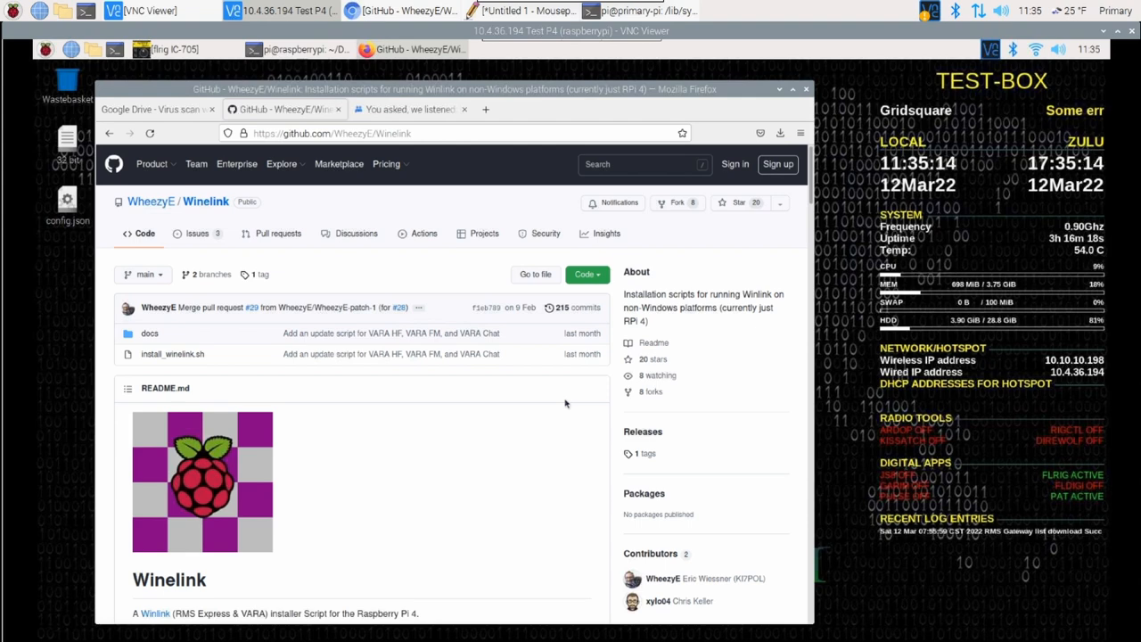
scroll("down", 3)
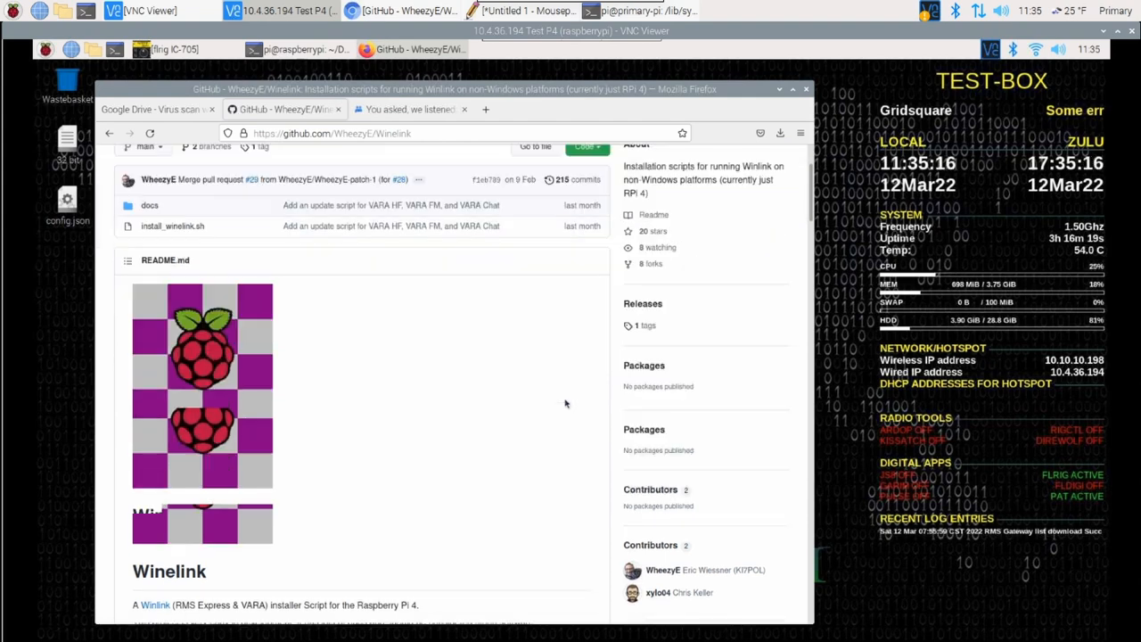
scroll("down", 3)
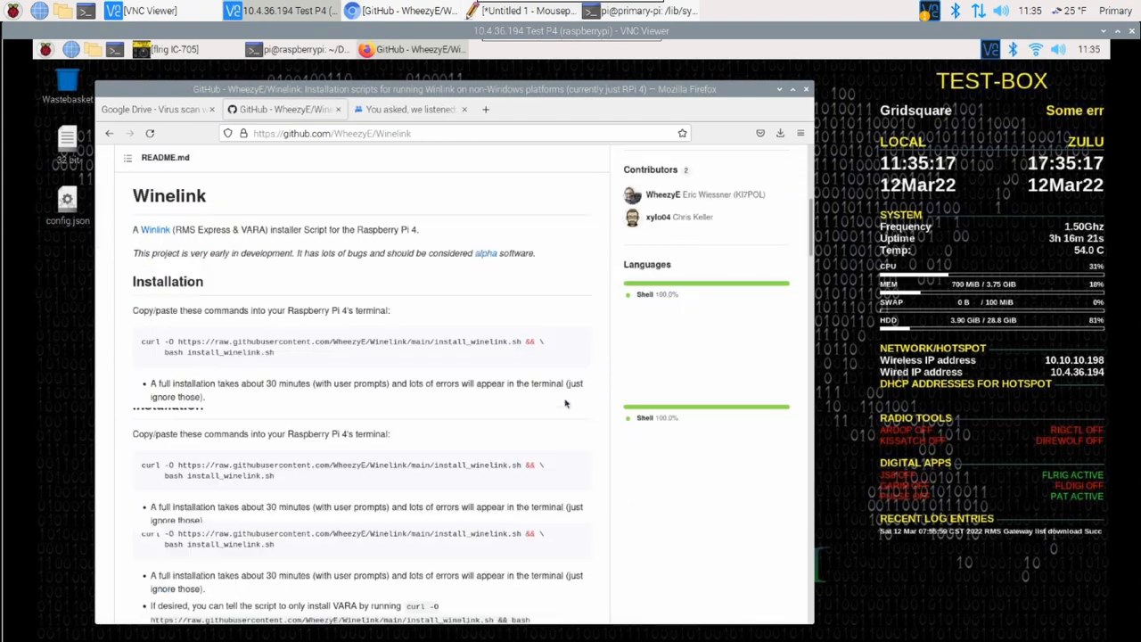
scroll("down", 3)
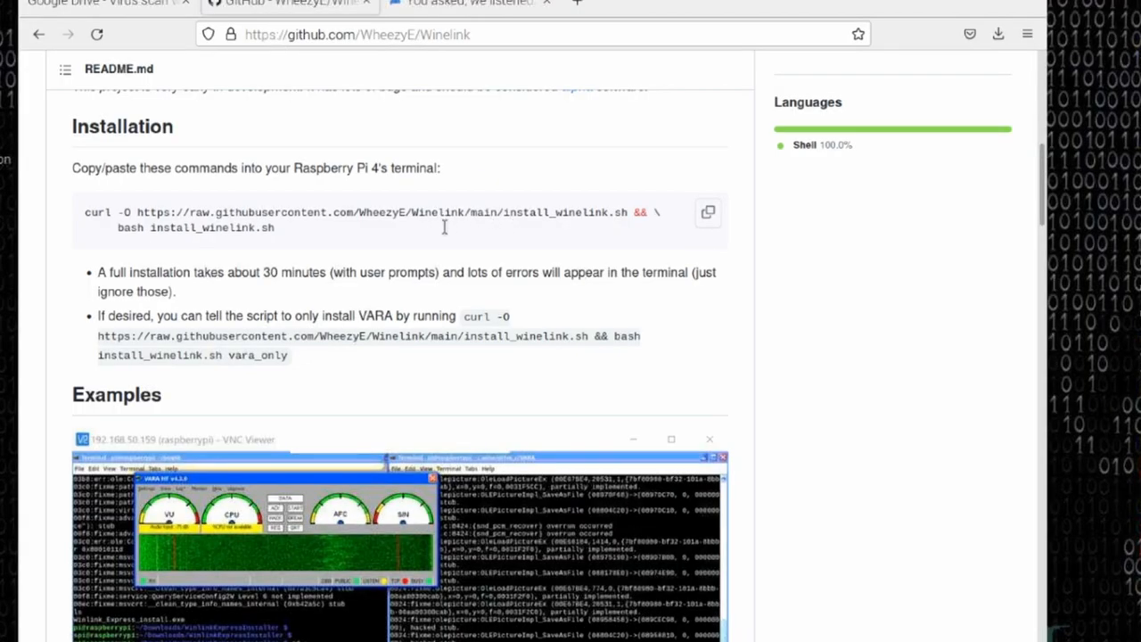
mouse_move(324, 228)
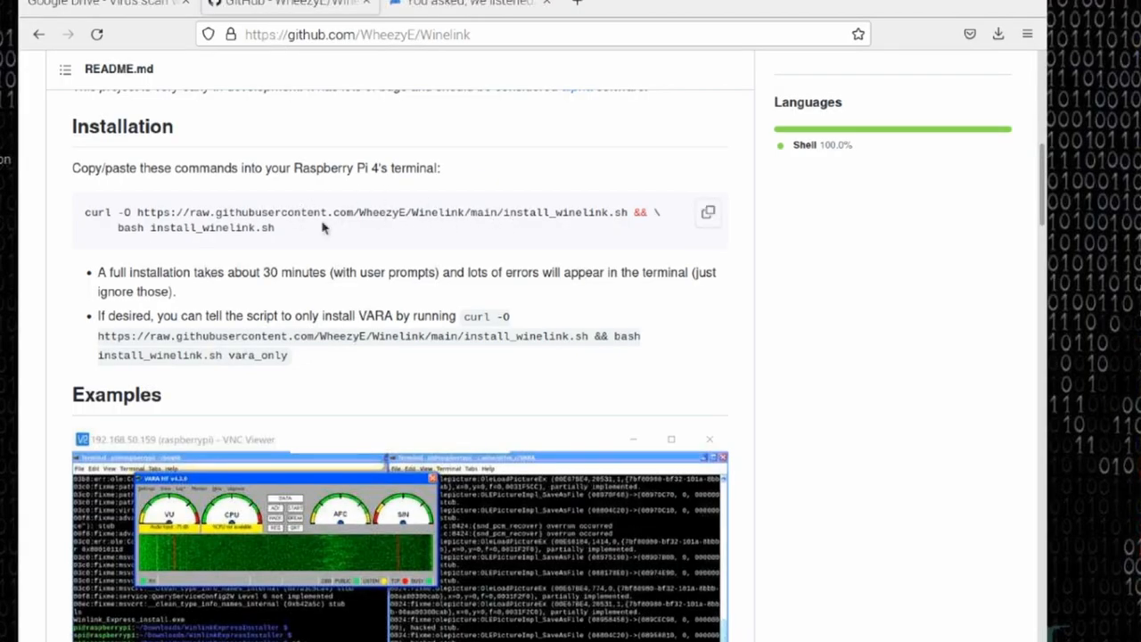
mouse_move(339, 228)
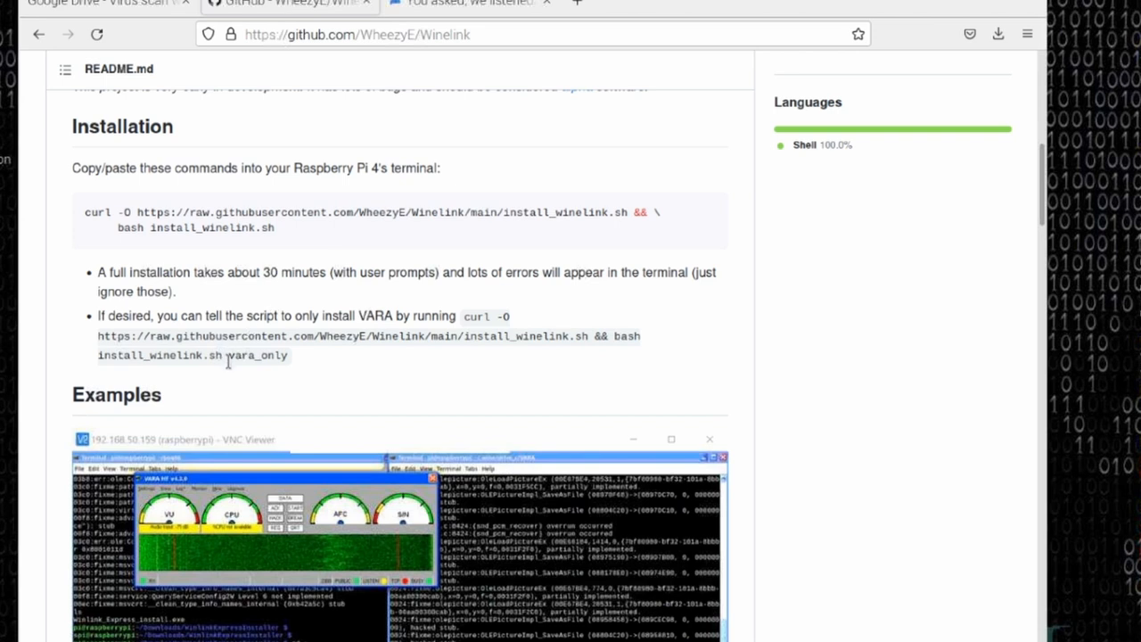
mouse_move(267, 339)
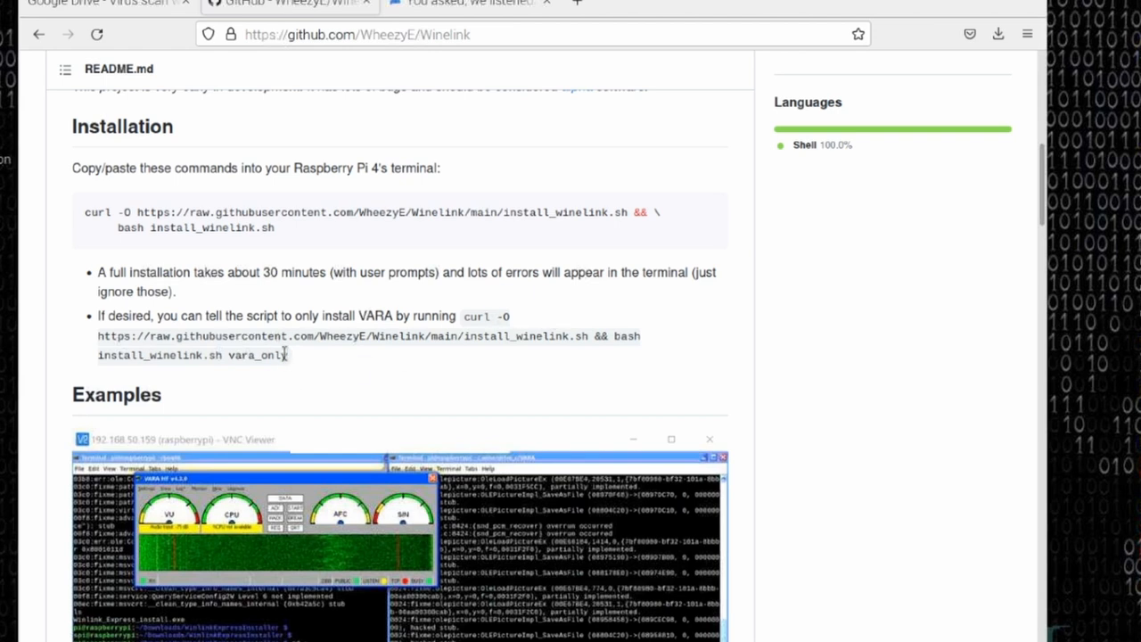
left_click_drag(318, 336, 287, 355)
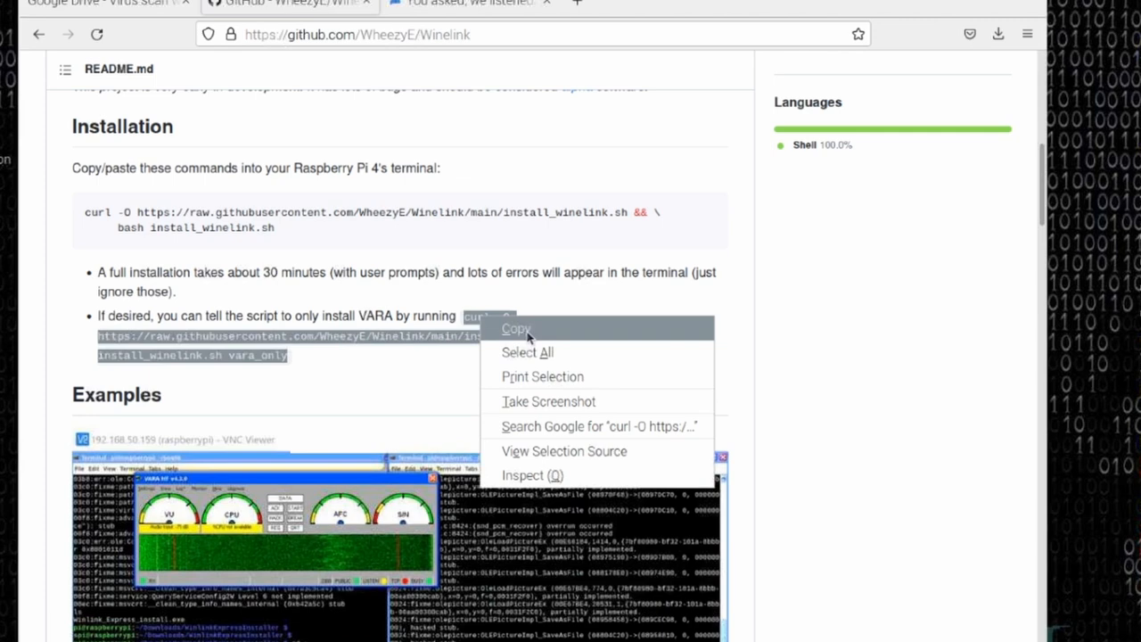
left_click(518, 328)
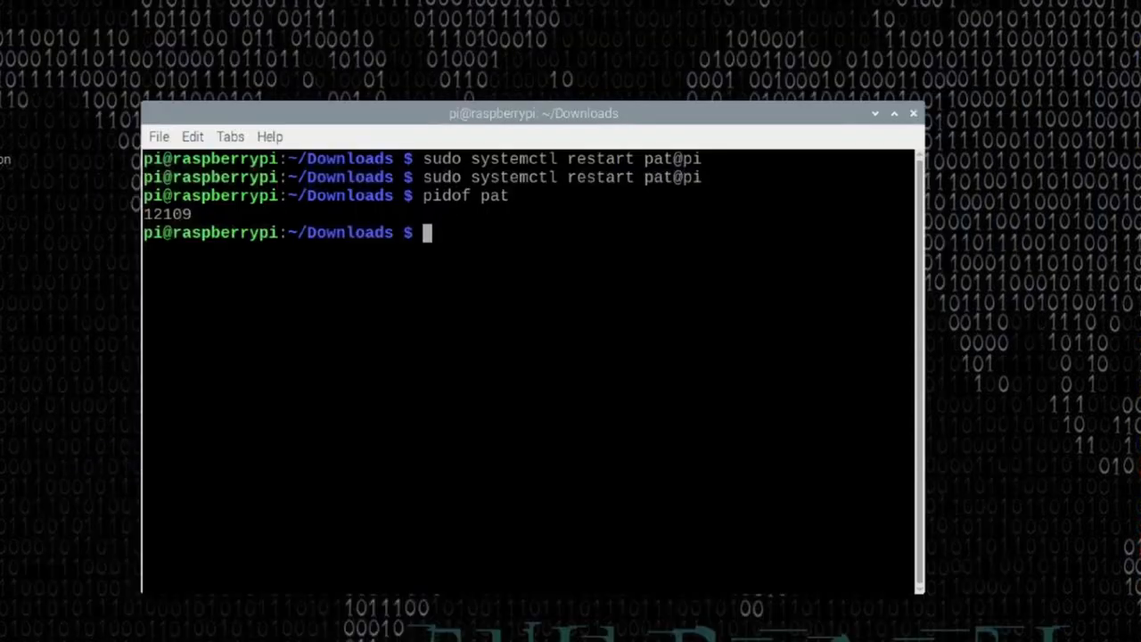
right_click(383, 271)
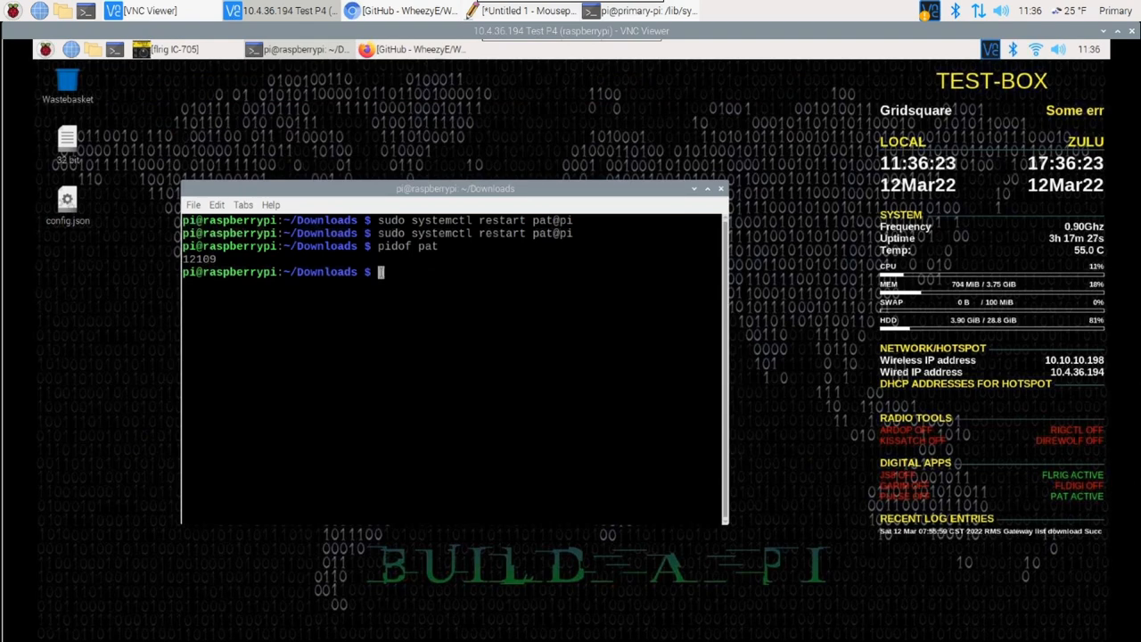
- From the home folder, run the pasted install_winelink.sh vara_only curl command
type("cd")
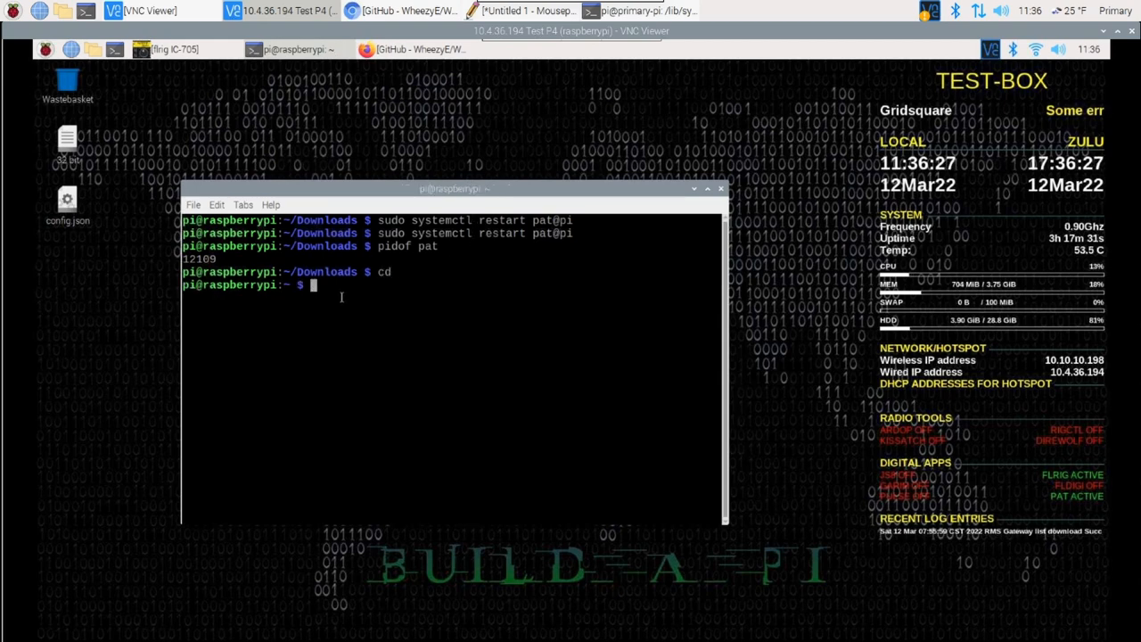
right_click(314, 285)
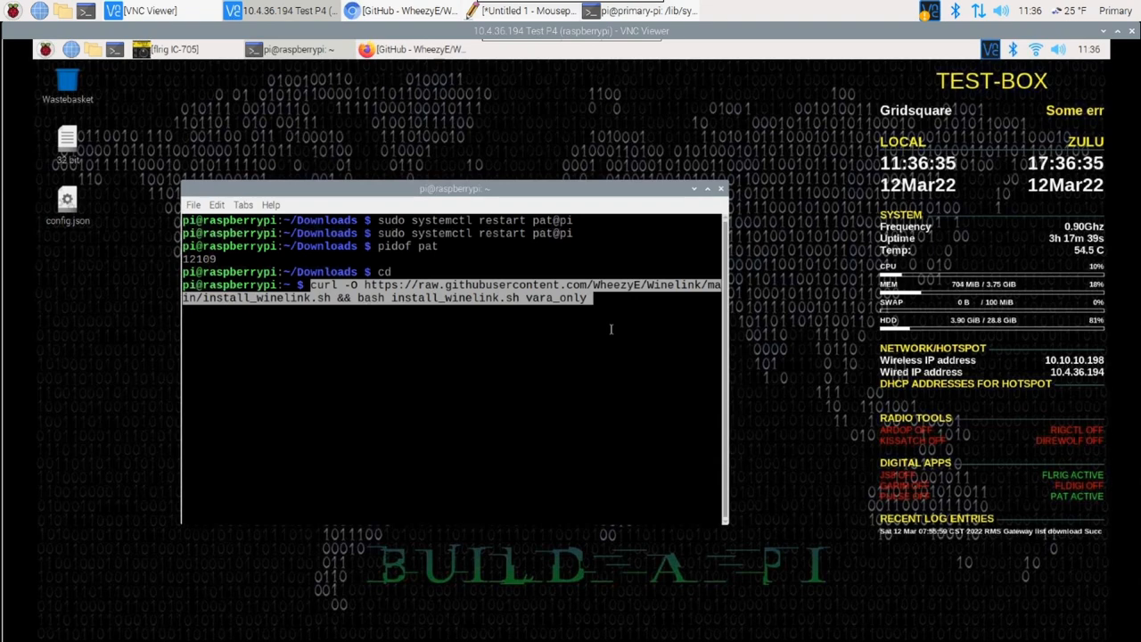
key("Return")
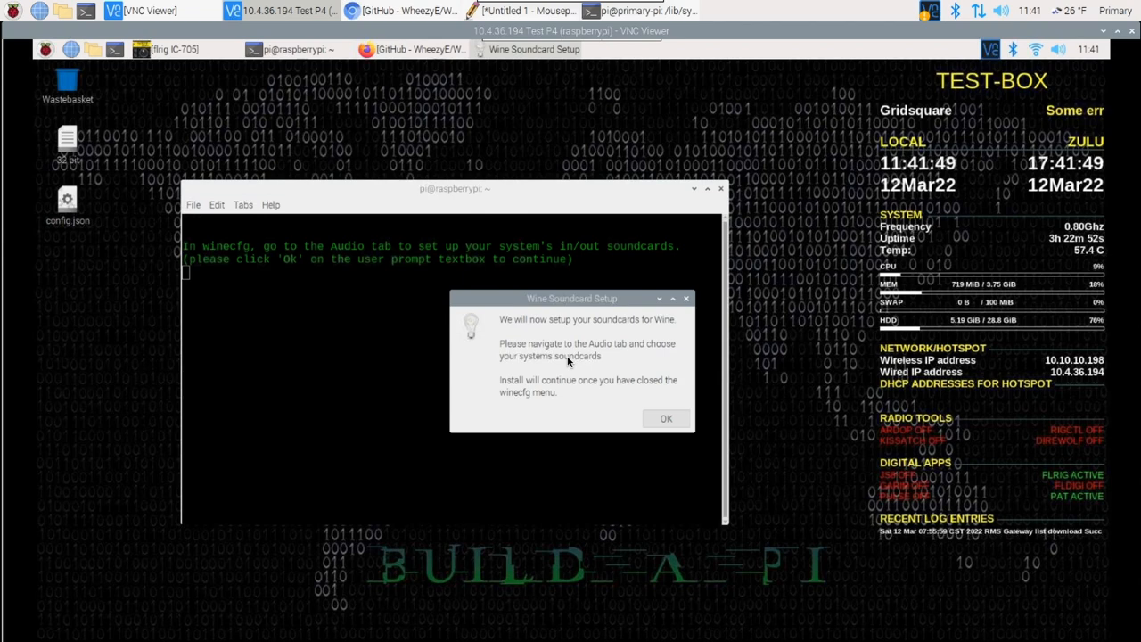
mouse_move(627, 334)
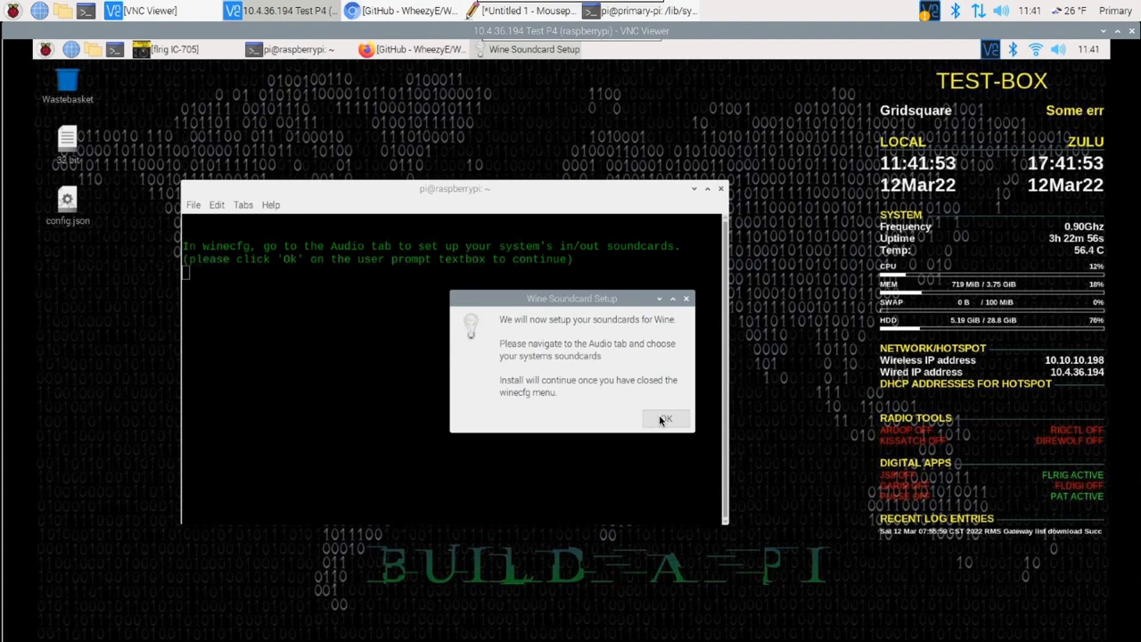
- Acknowledge the soundcard notice and set Wine's audio Output device to USB Audio CODEC
left_click(666, 419)
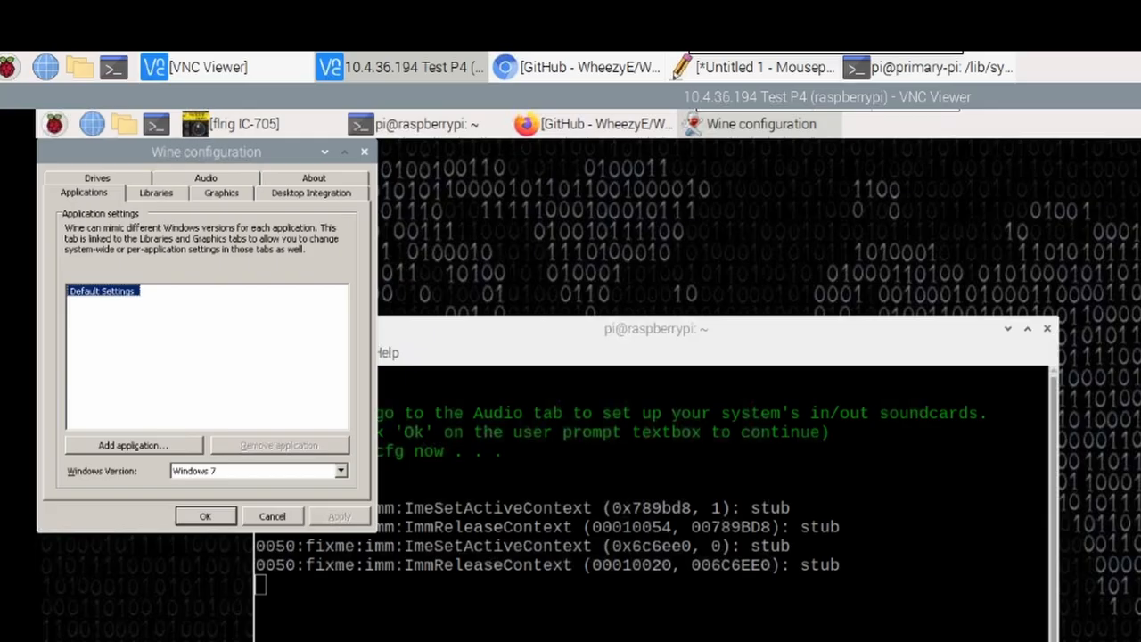
mouse_move(197, 332)
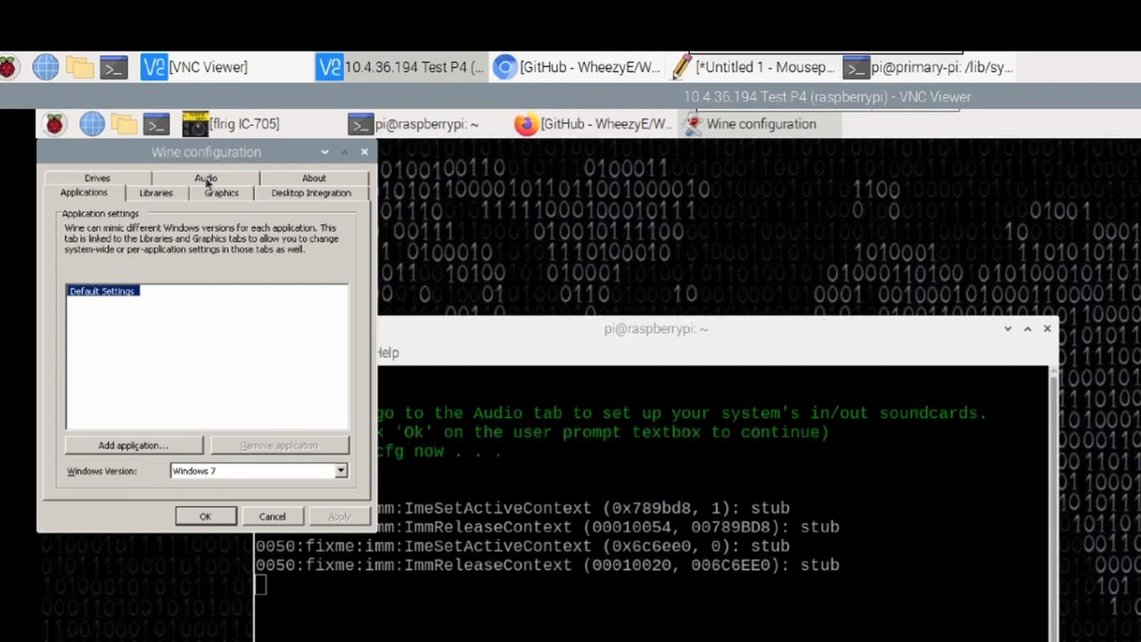
left_click(206, 179)
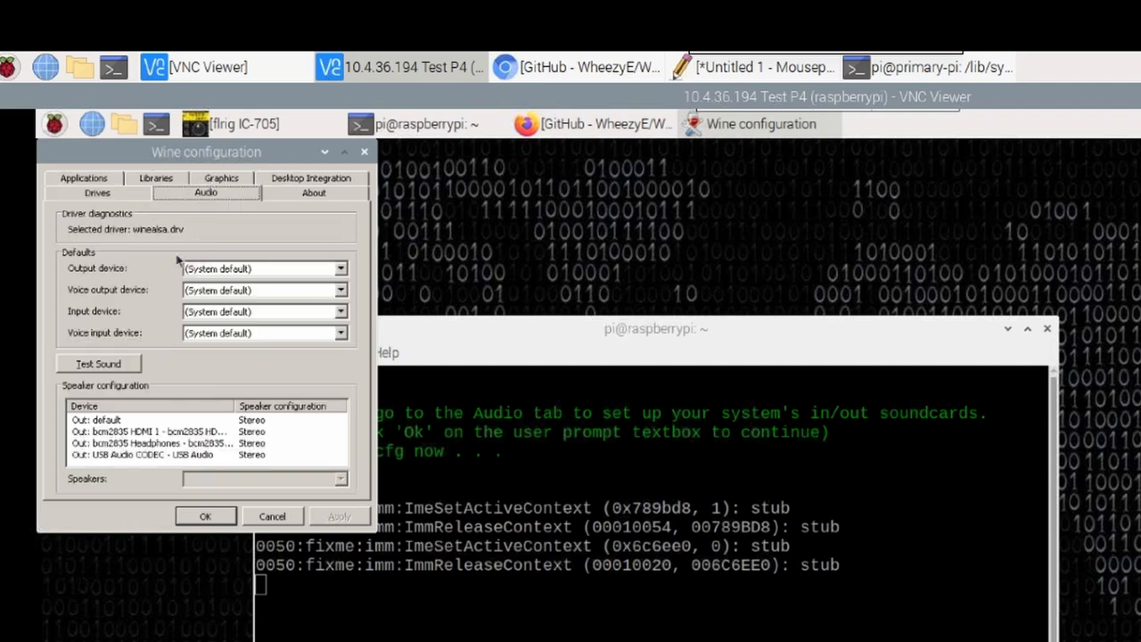
mouse_move(246, 321)
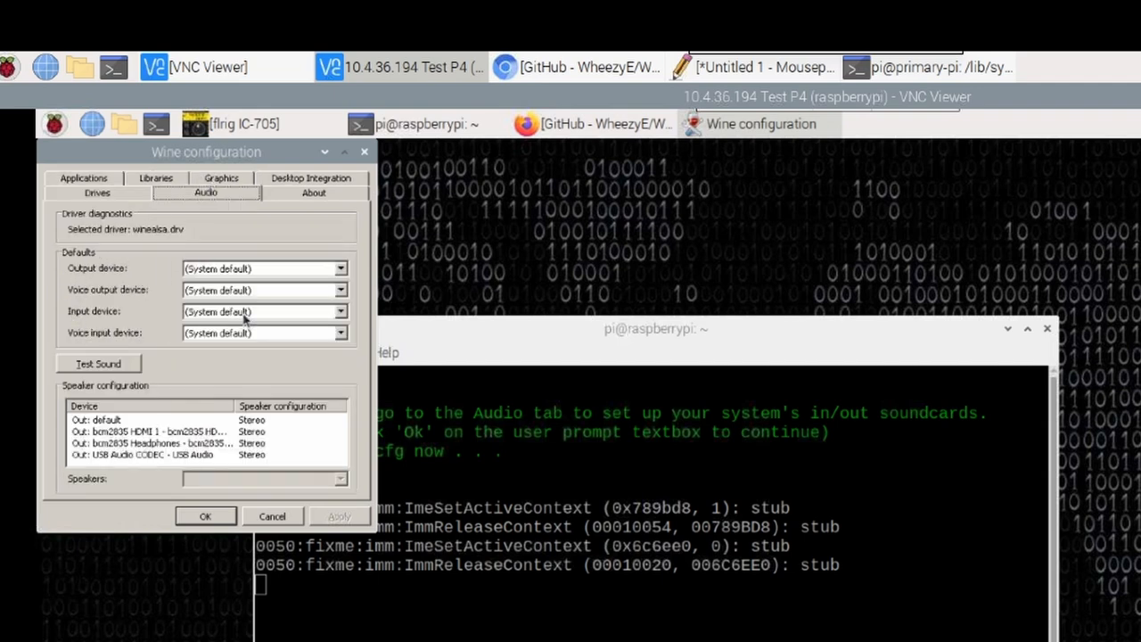
left_click(339, 267)
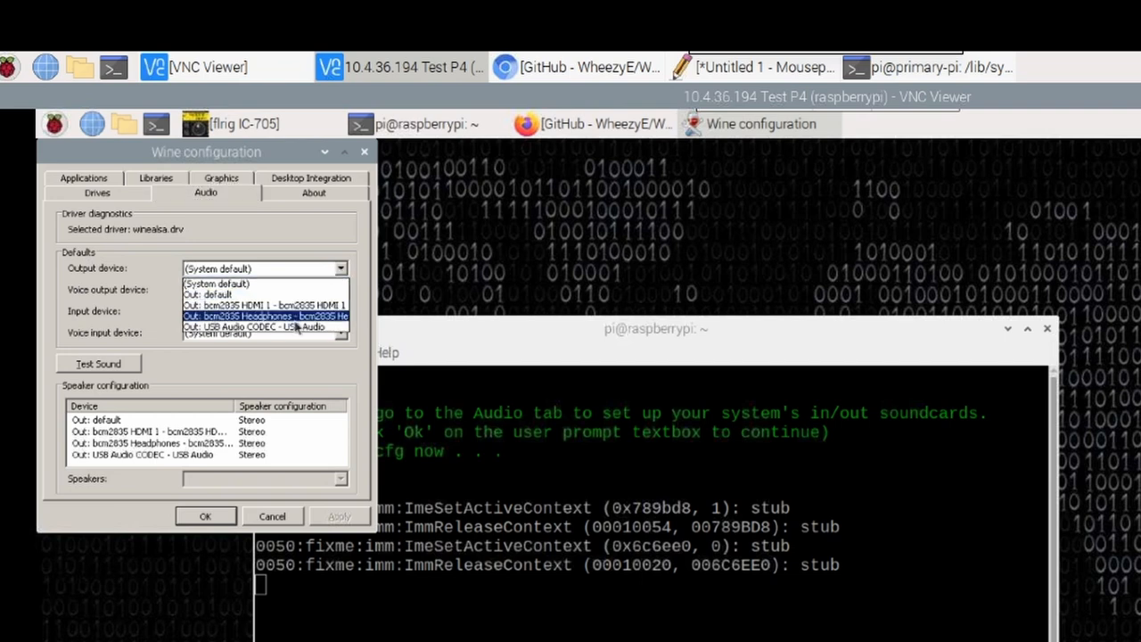
left_click(258, 326)
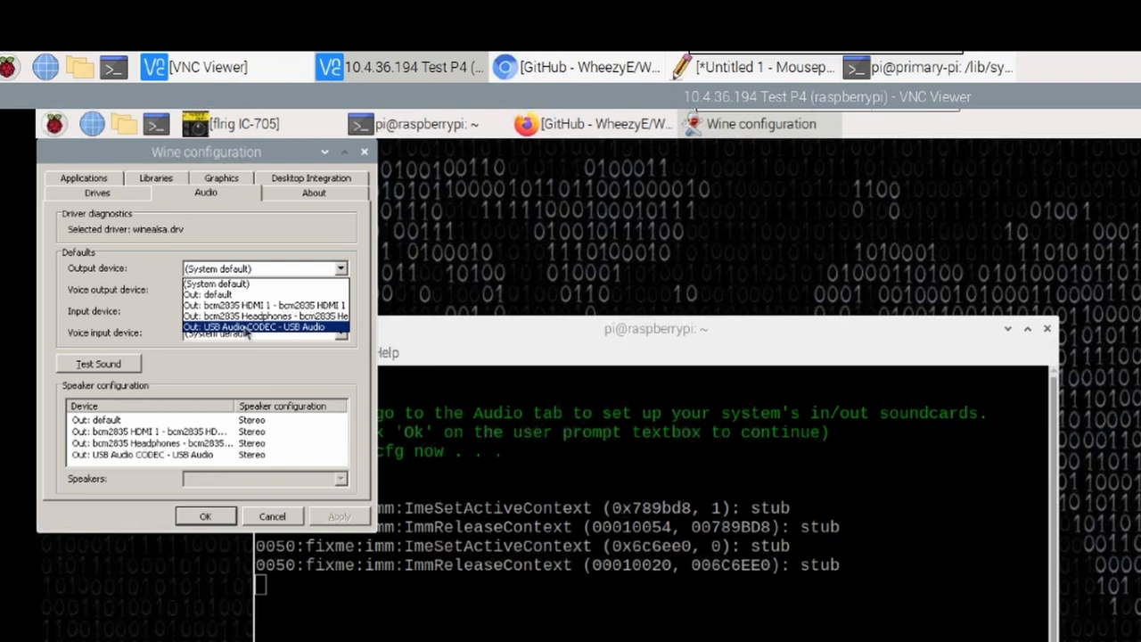
left_click(257, 327)
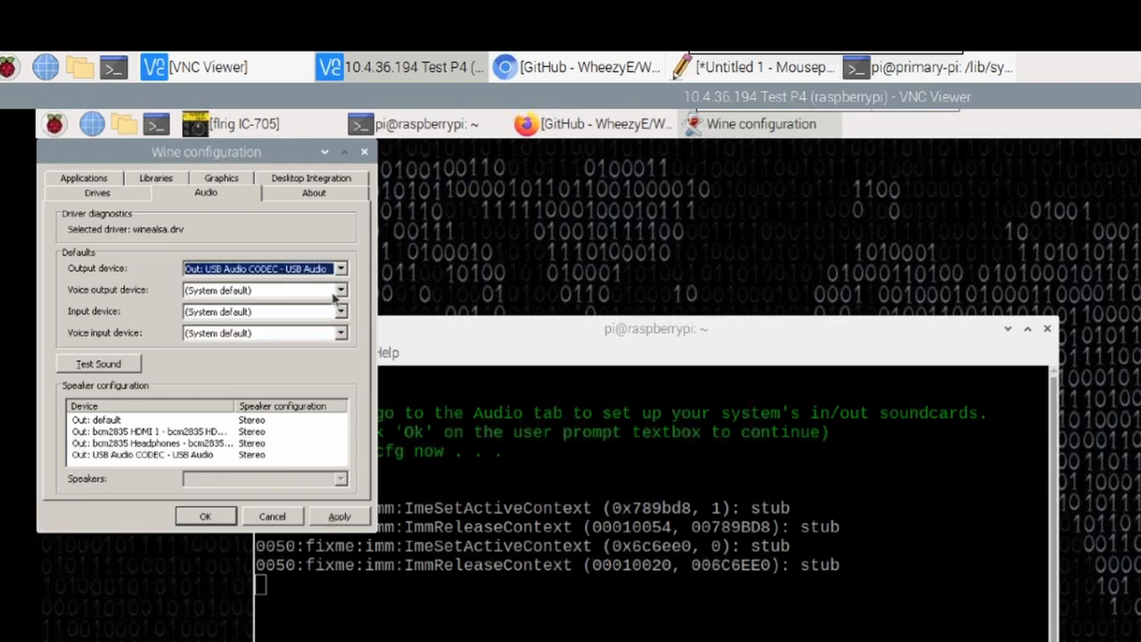
- Set the voice output/input devices to USB Audio CODEC and accept the Wine audio settings
left_click(338, 289)
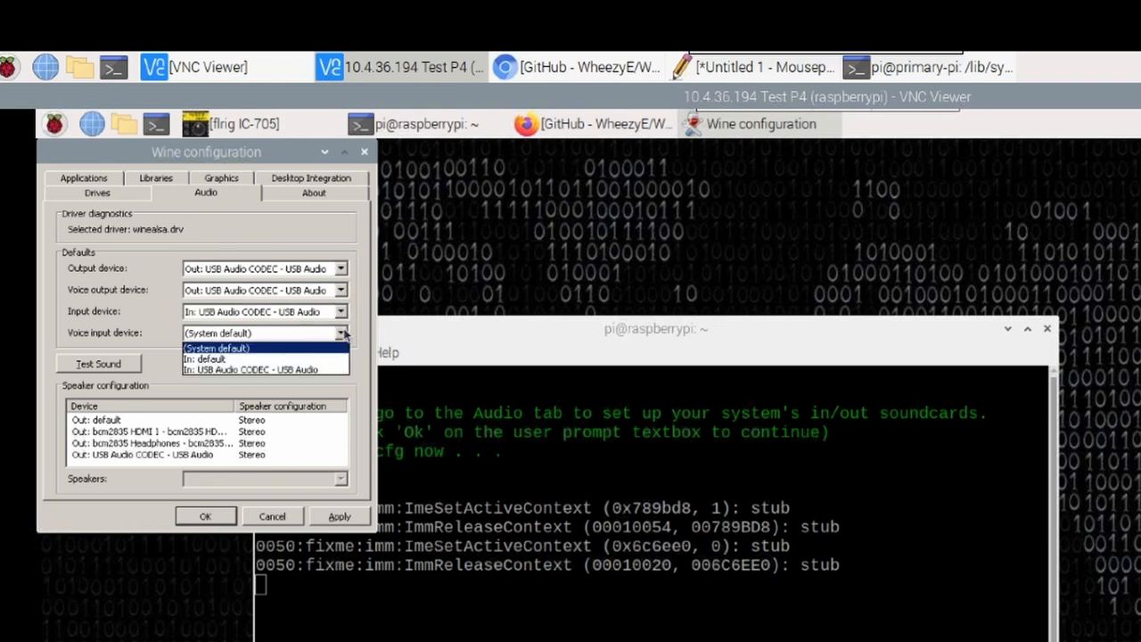
left_click(264, 369)
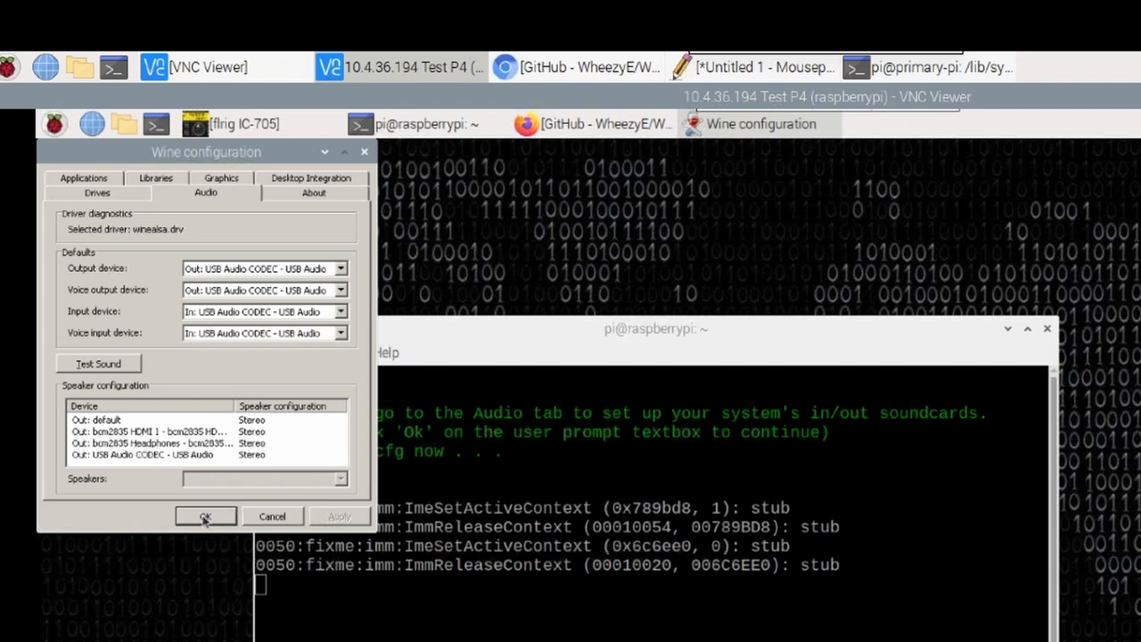
left_click(205, 517)
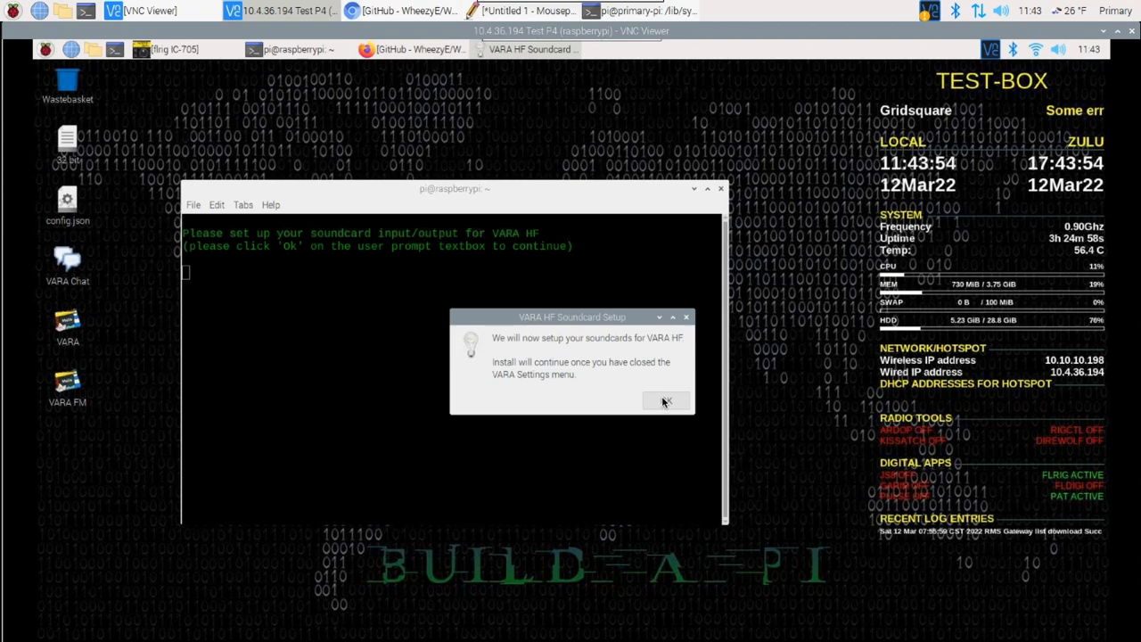
- Confirm VARA HF soundcard input and output on USB Audio CODEC and close the settings
left_click(663, 399)
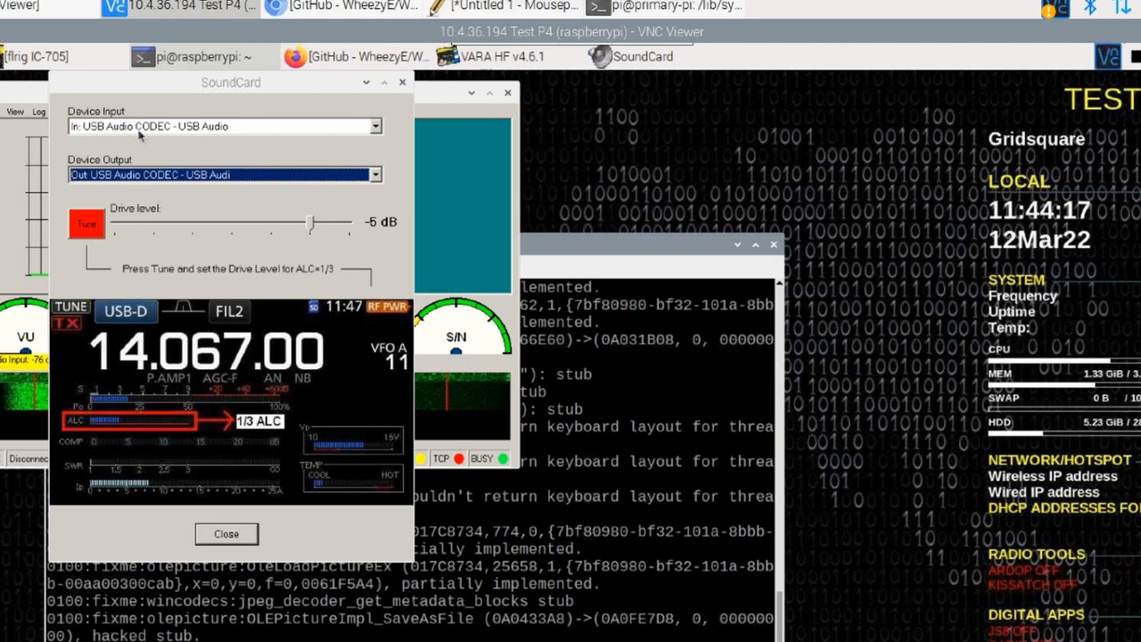
mouse_move(157, 185)
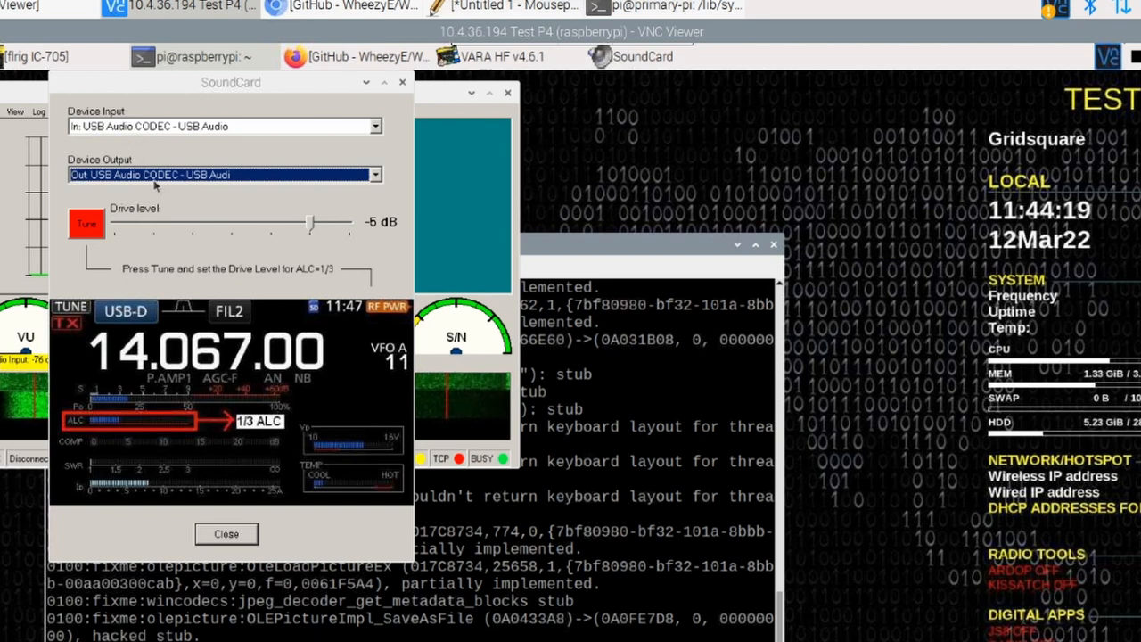
mouse_move(214, 489)
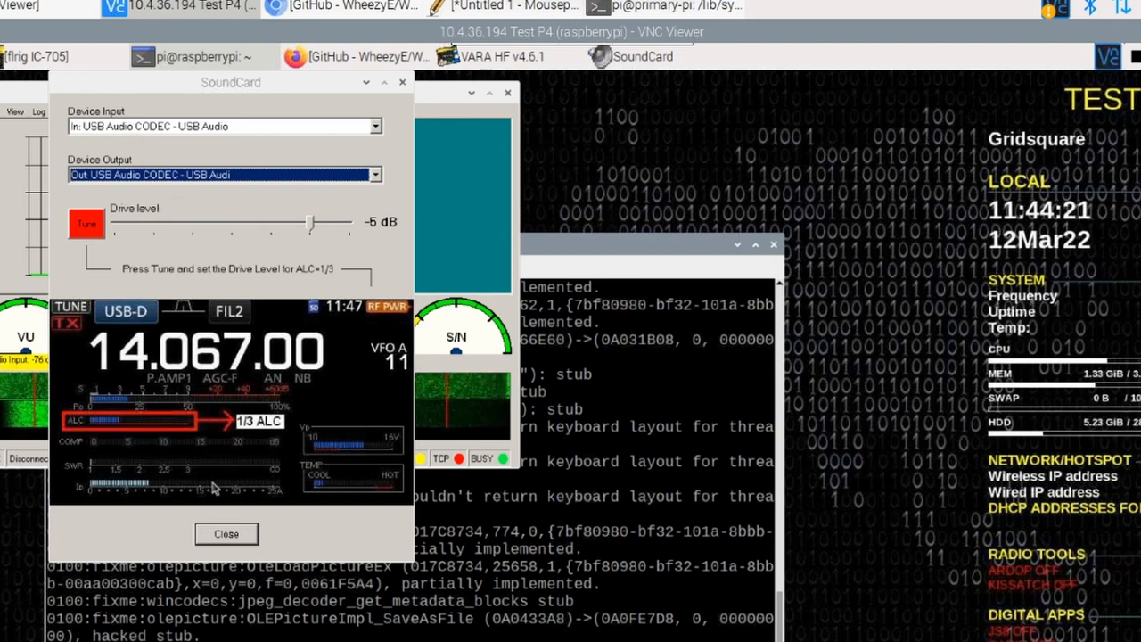
left_click(224, 533)
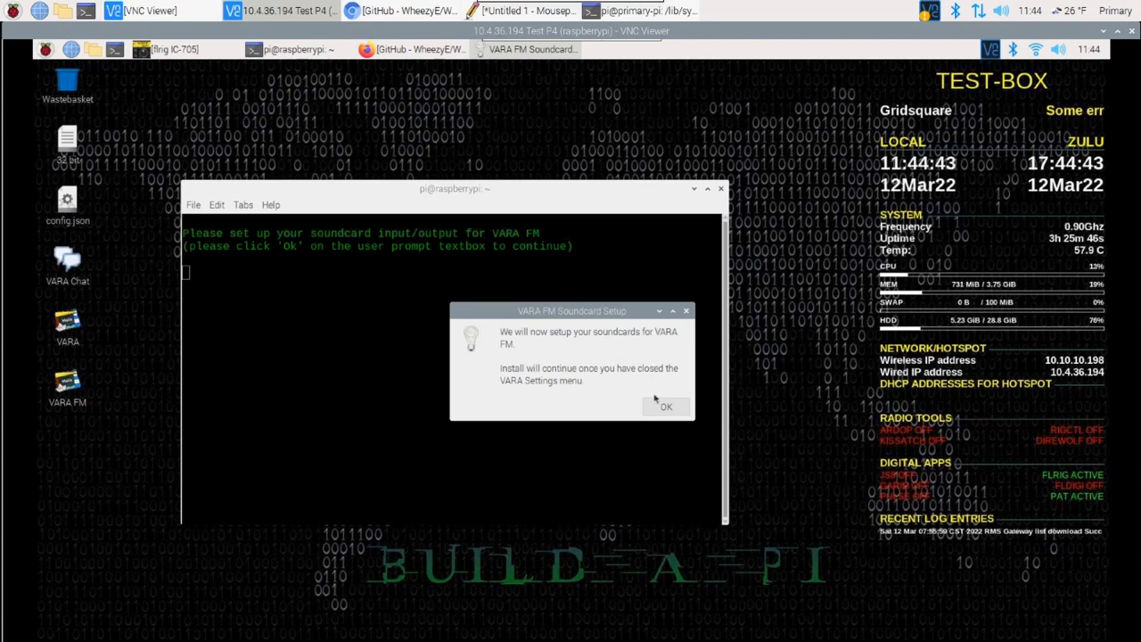
- Confirm VARA FM soundcard input and output on USB Audio CODEC and close the settings
left_click(667, 406)
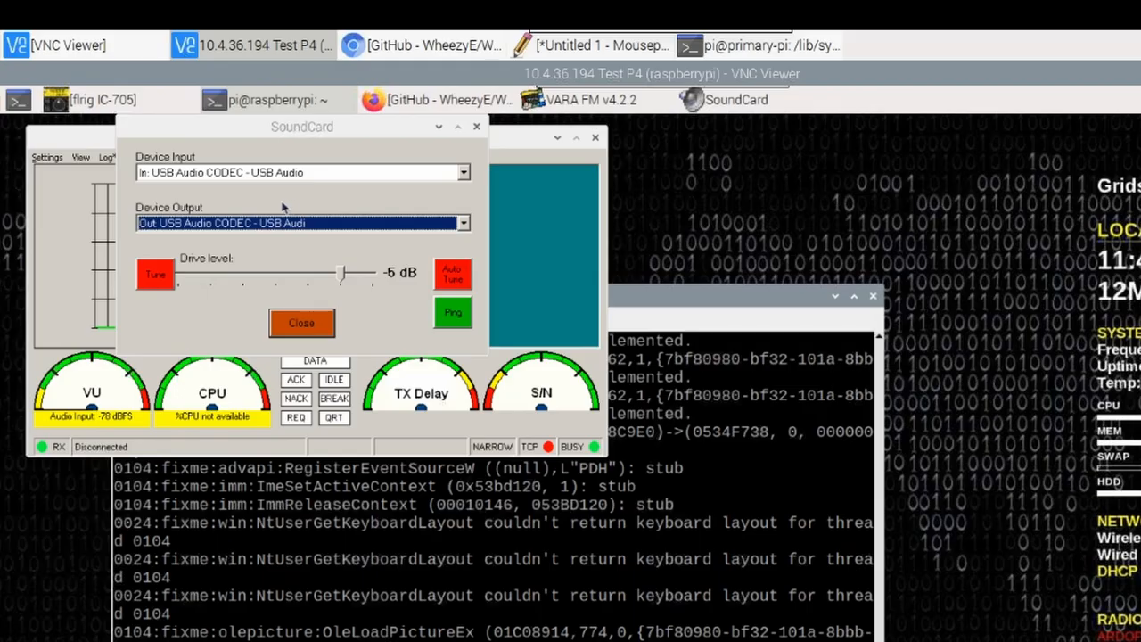
mouse_move(264, 182)
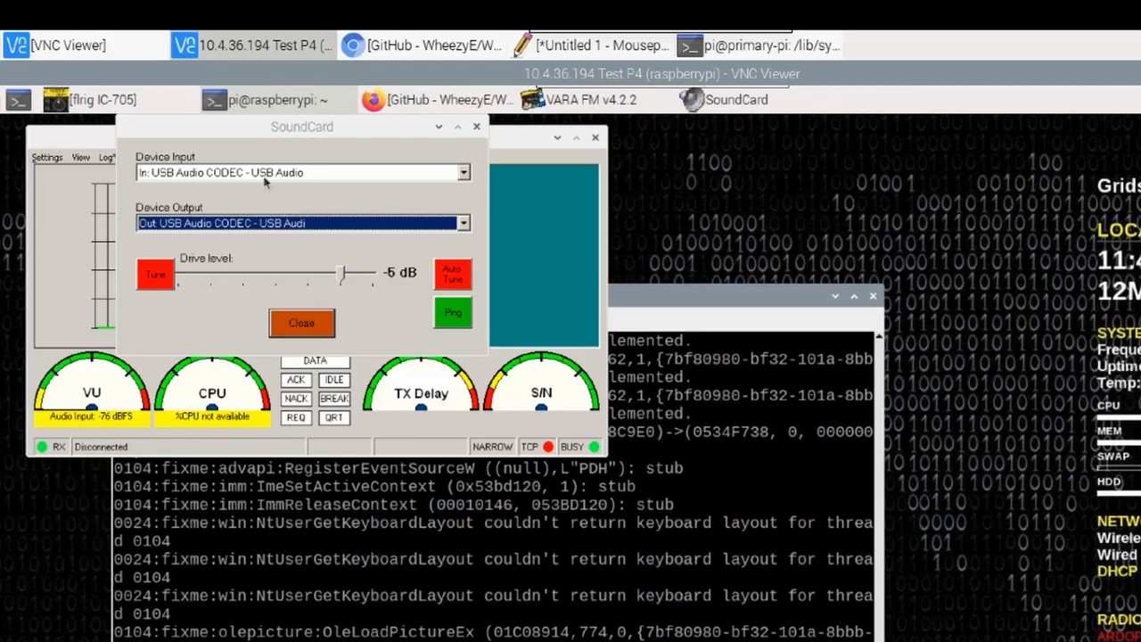
mouse_move(246, 187)
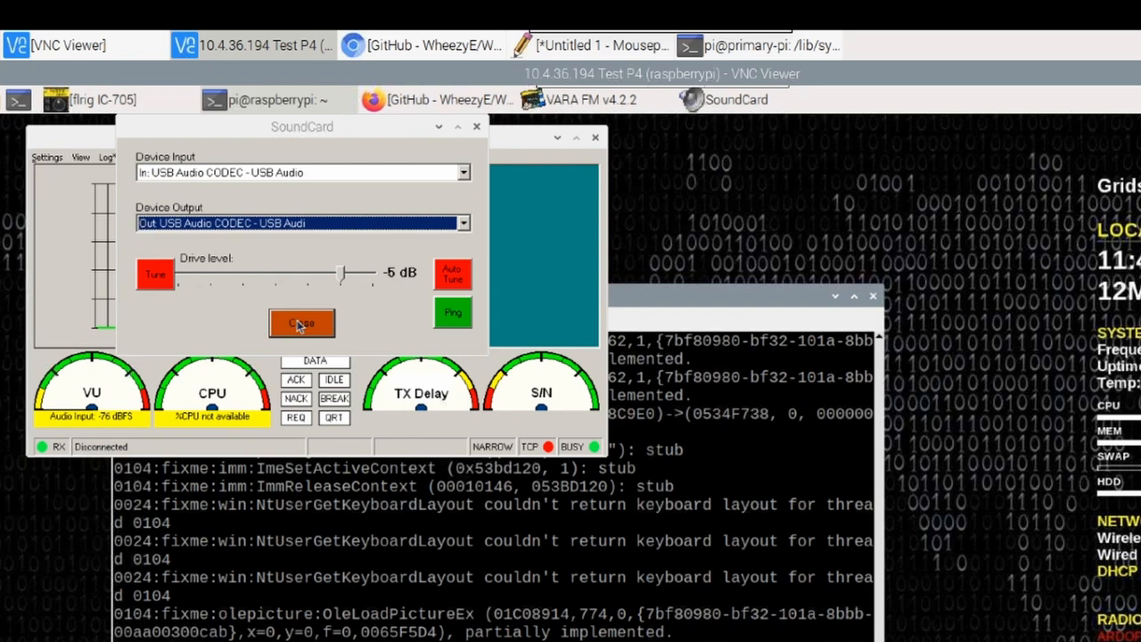
left_click(302, 321)
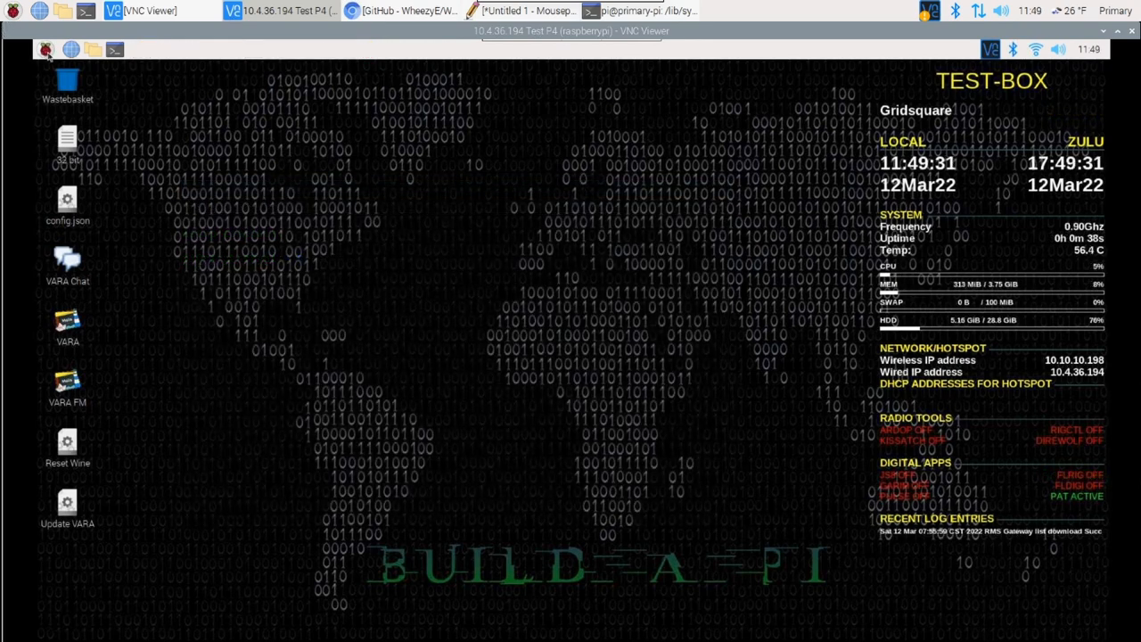
- Launch flrig for the IC-705 and enter 'rigctld -m 4' in a new LXTerminal
left_click(46, 50)
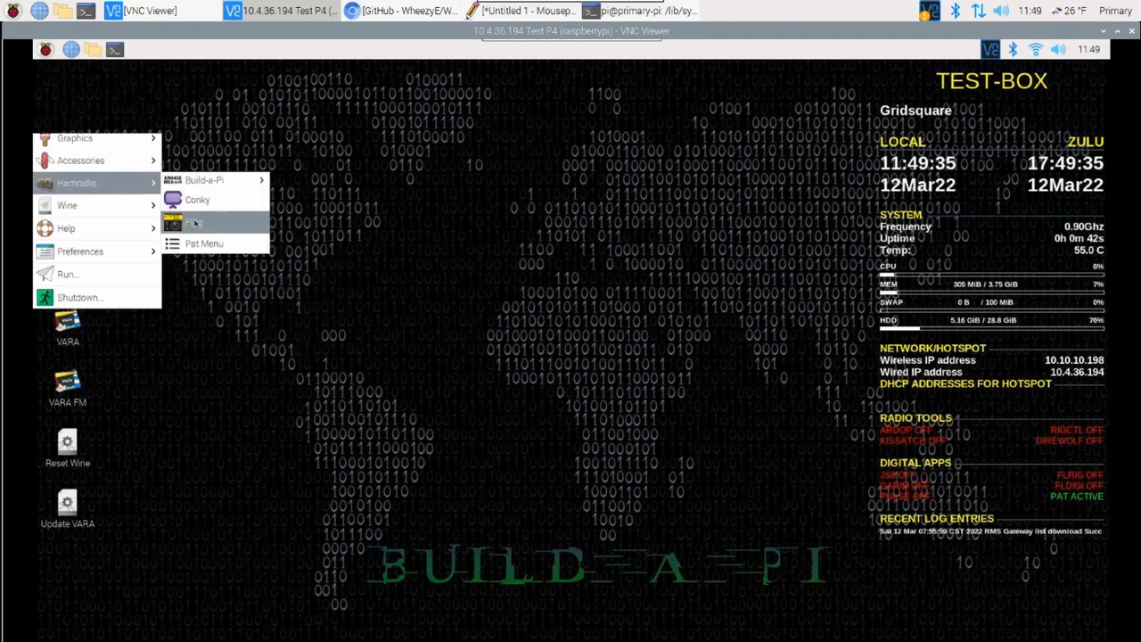
left_click(192, 223)
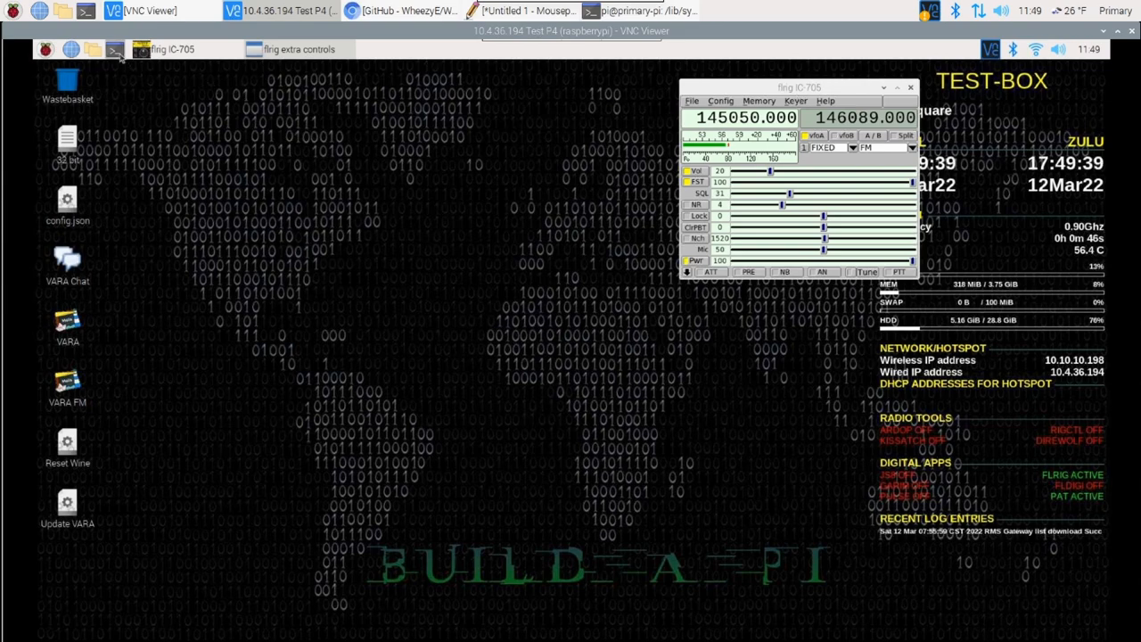
left_click(114, 50)
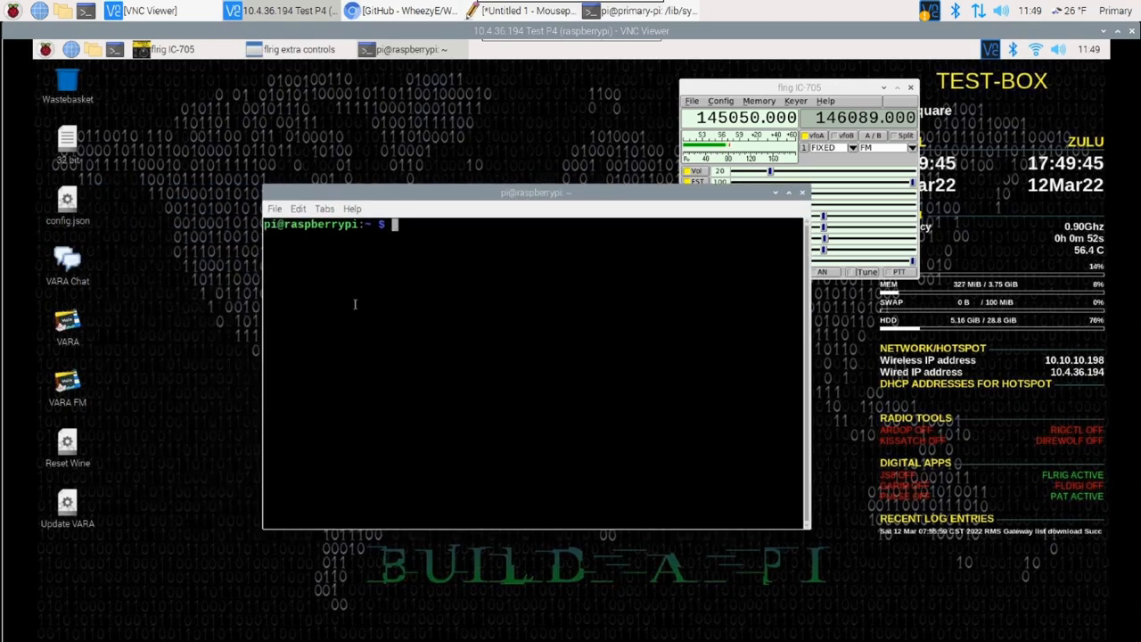
type("rigct")
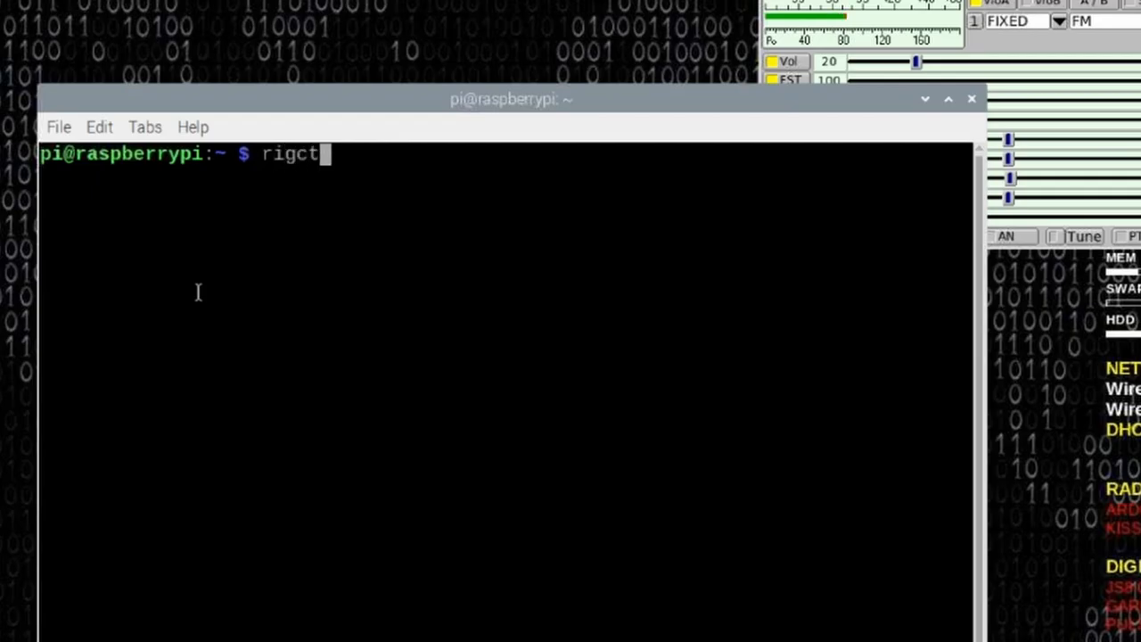
type("ld")
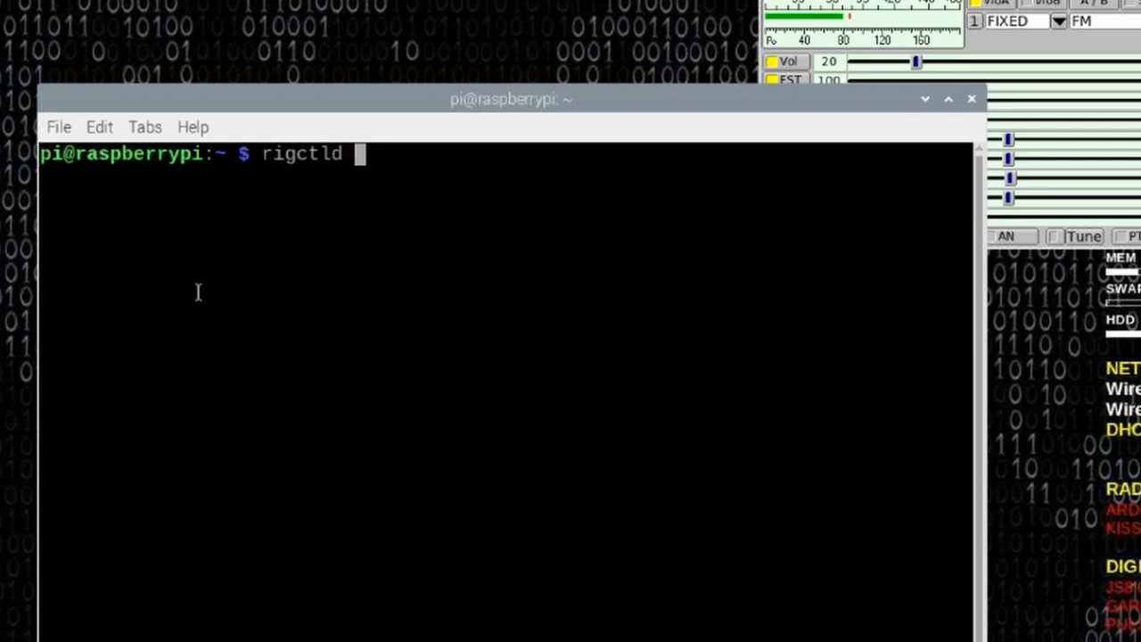
type("-m 4")
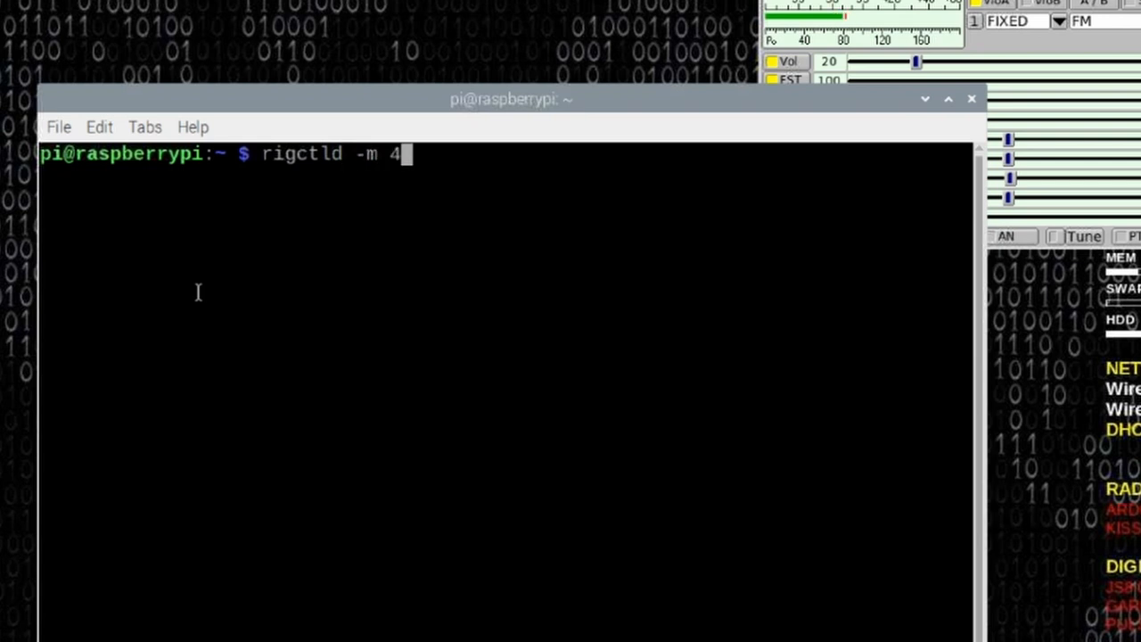
mouse_move(332, 232)
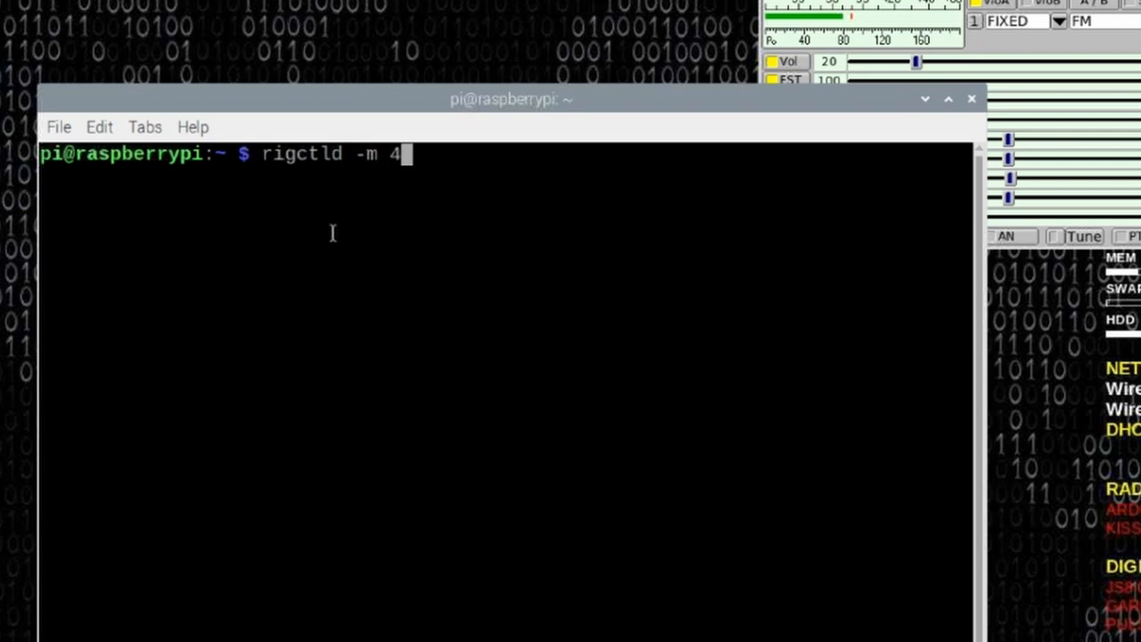
mouse_move(369, 211)
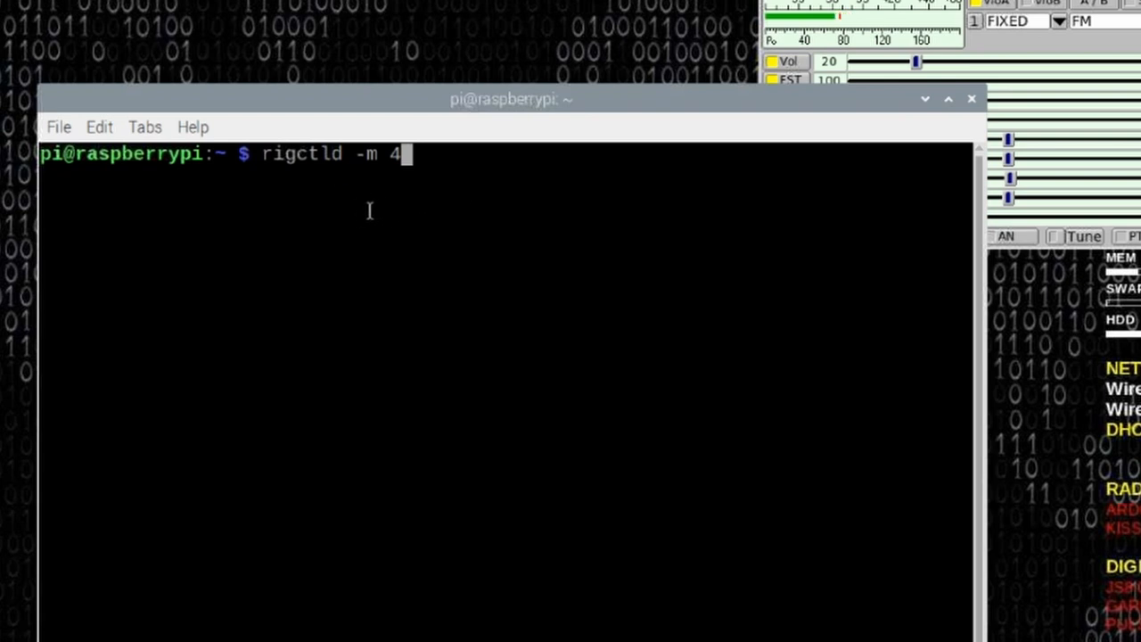
mouse_move(456, 78)
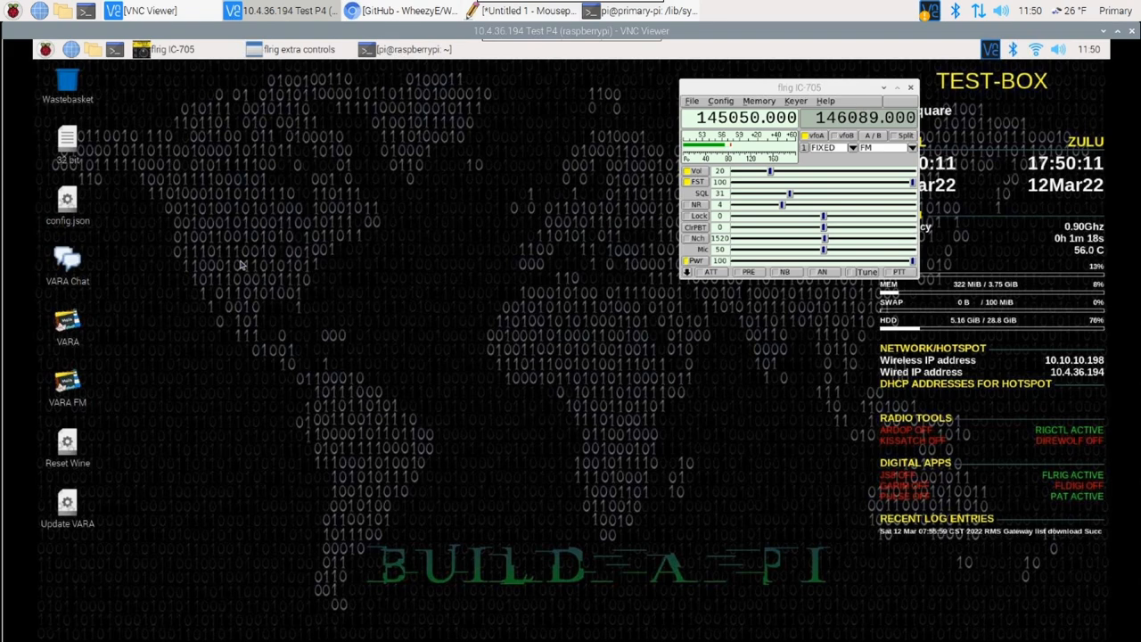
mouse_move(200, 362)
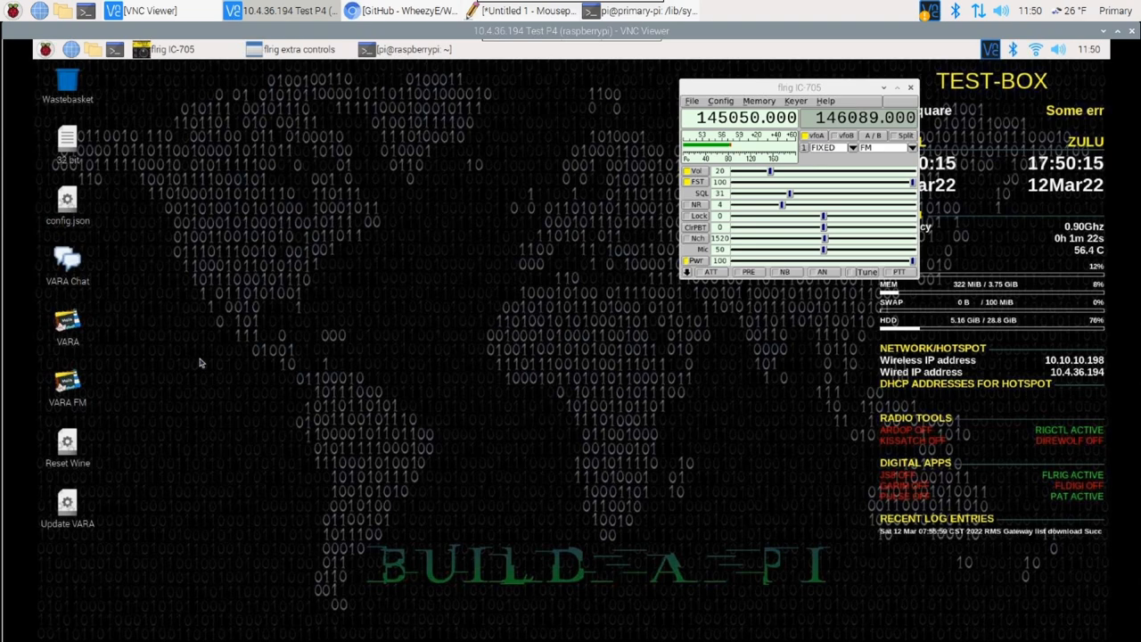
mouse_move(75, 384)
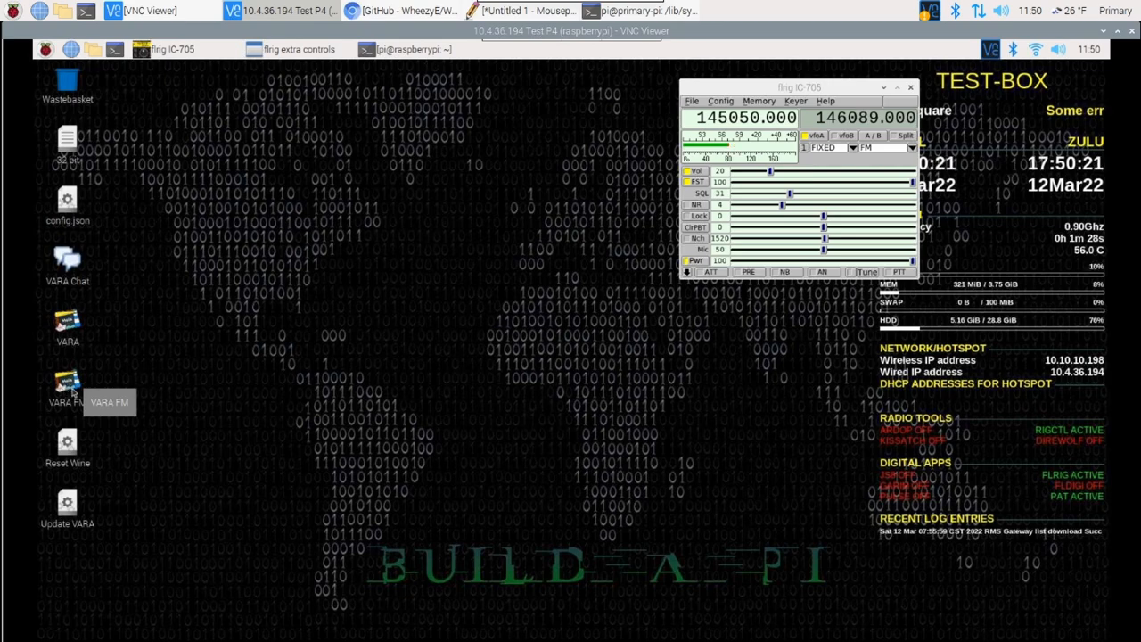
double_click(68, 378)
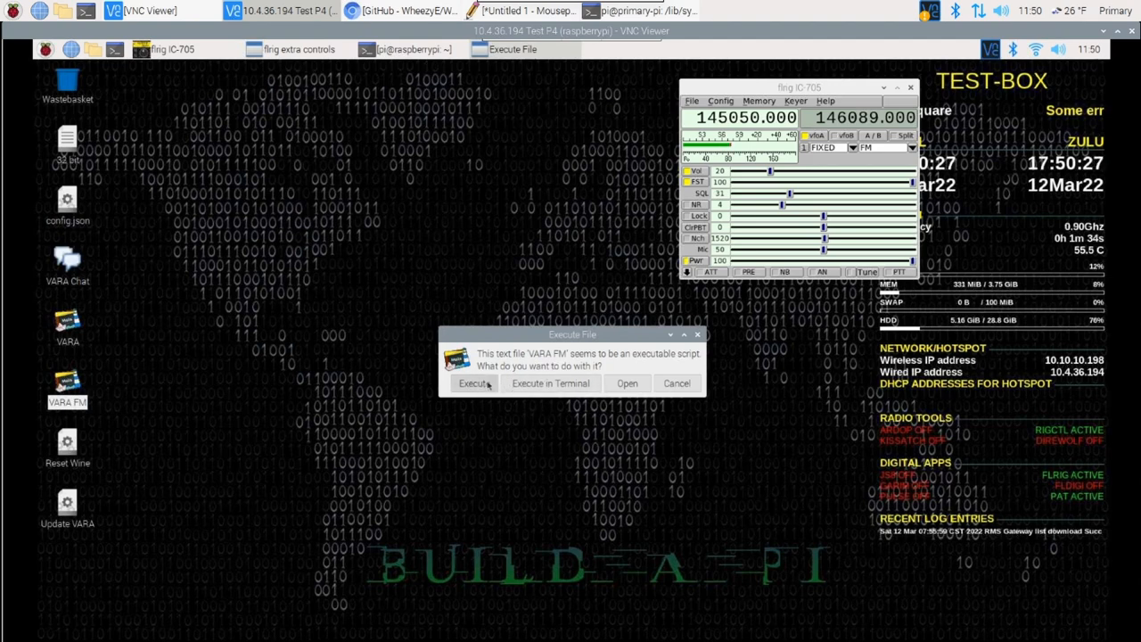
left_click(677, 382)
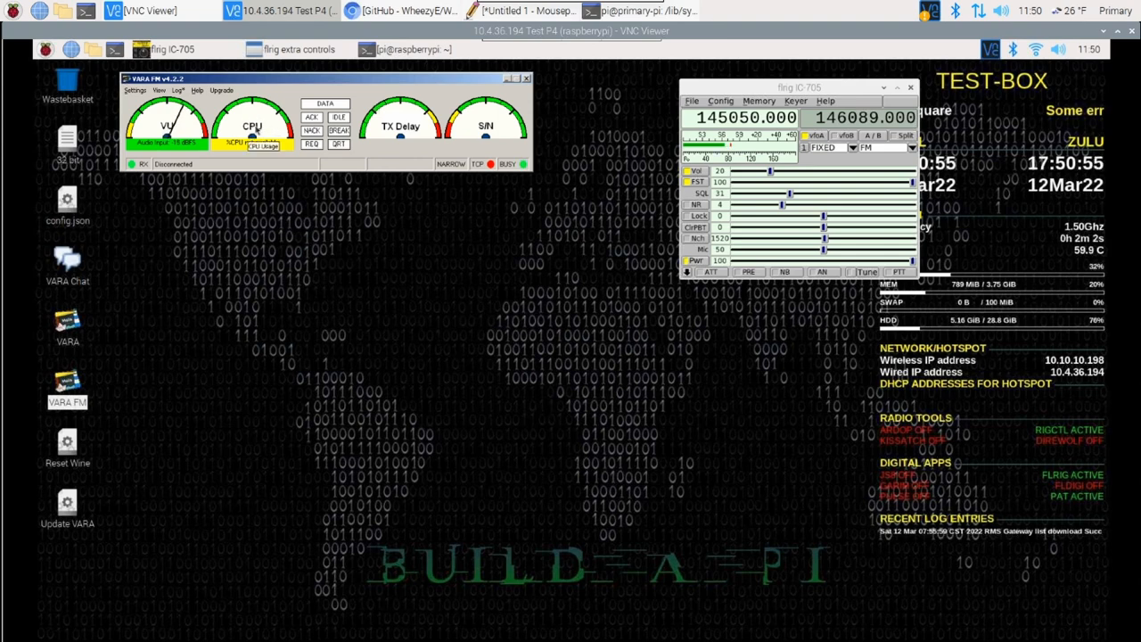
mouse_move(257, 132)
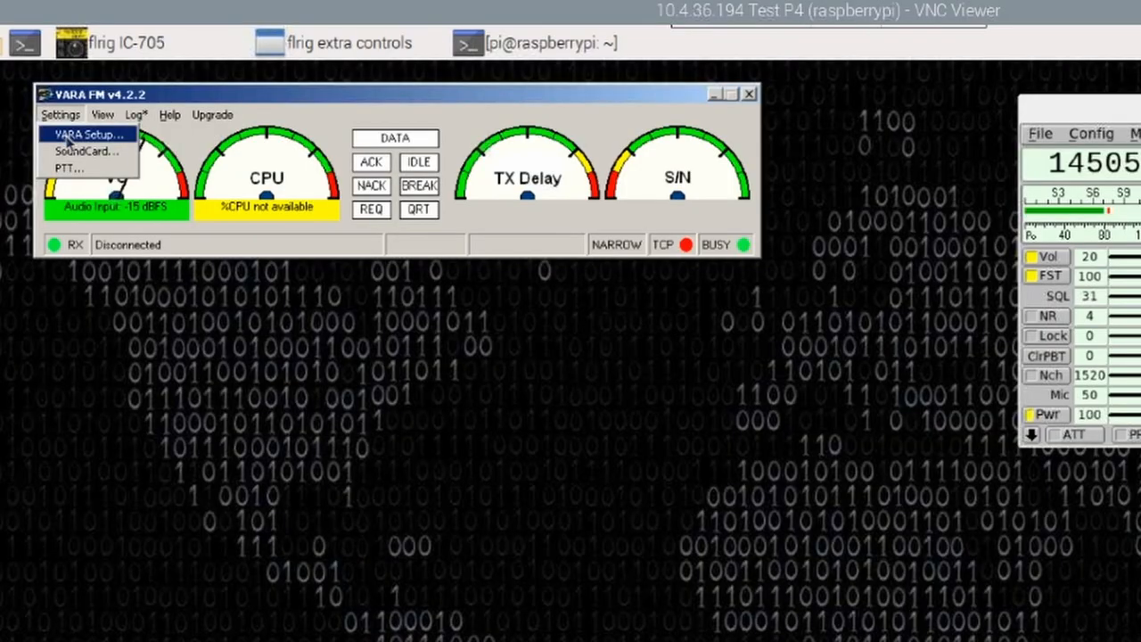
left_click(86, 136)
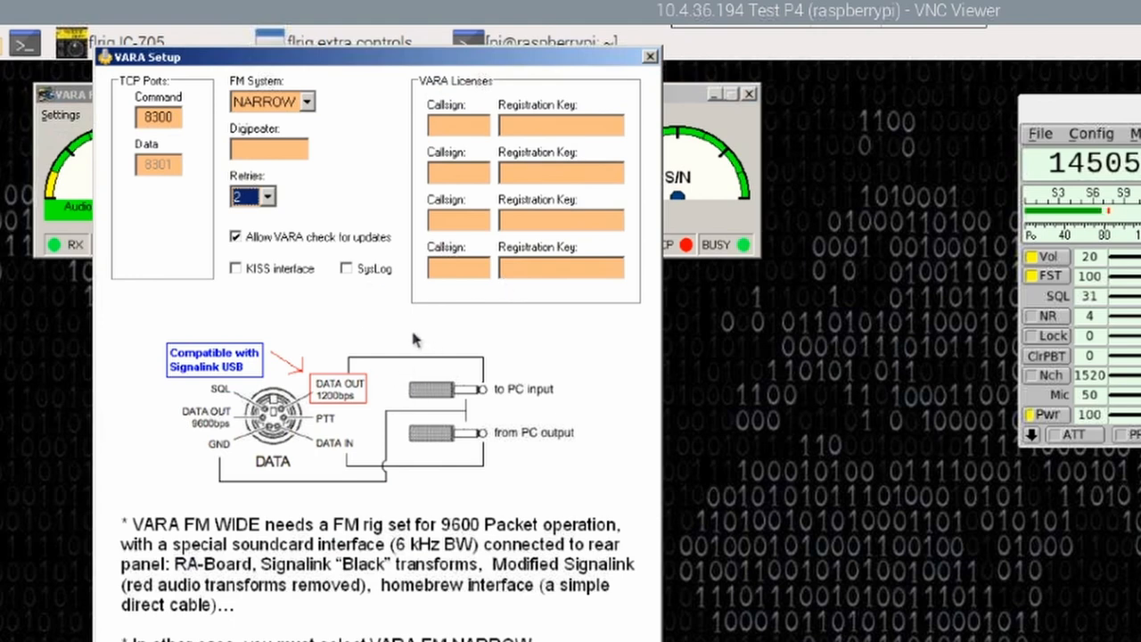
mouse_move(660, 68)
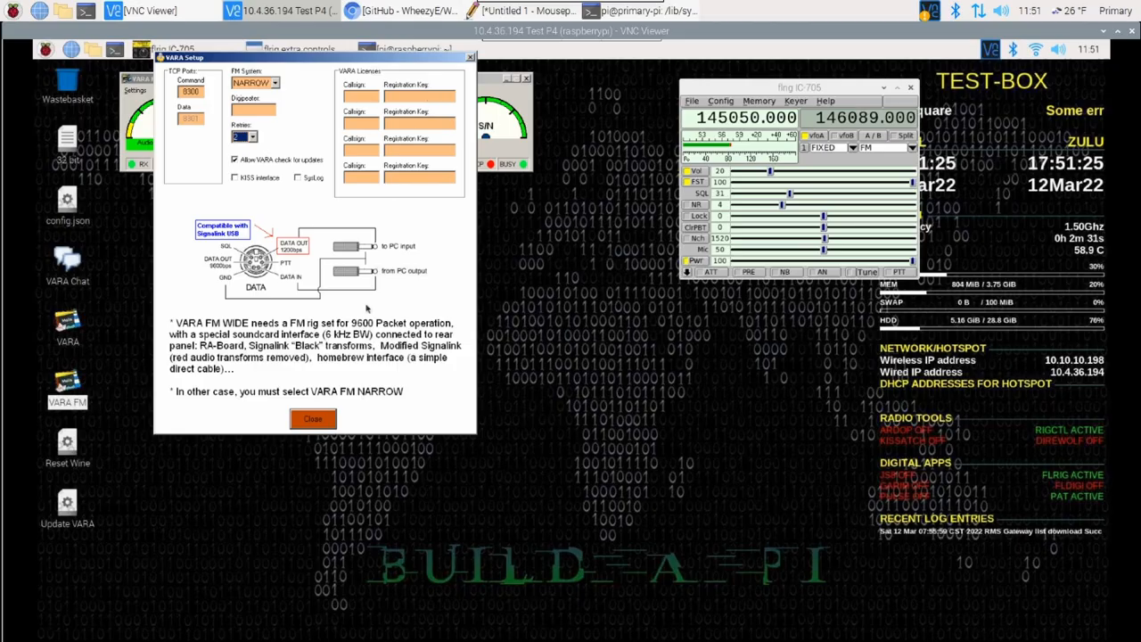
left_click(314, 419)
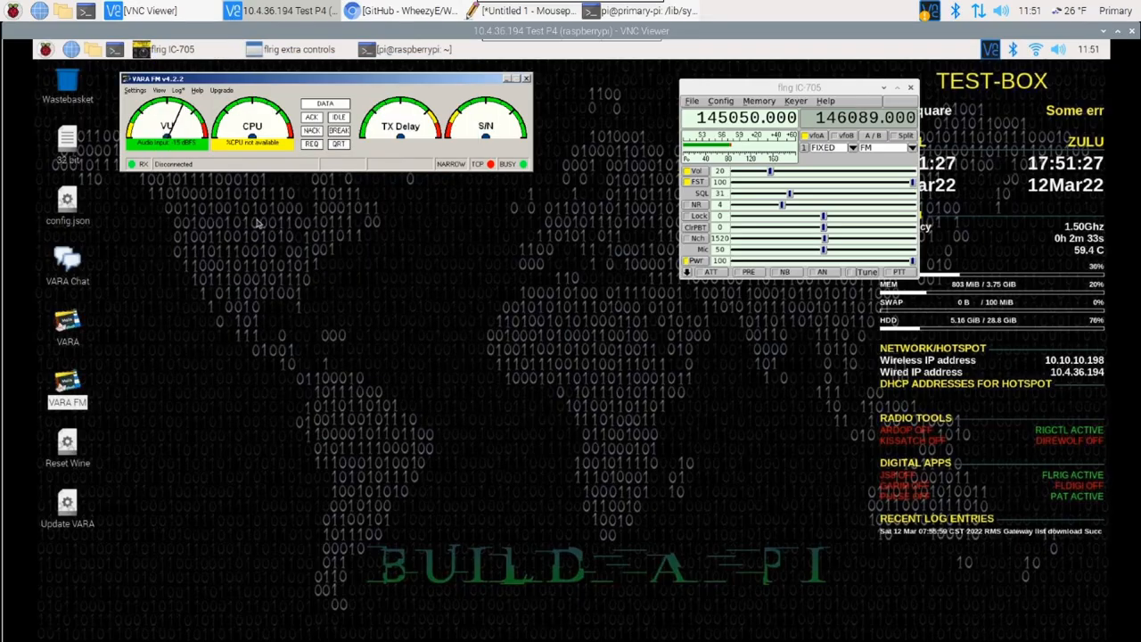
- Set VARA FM push-to-talk to CAT for an Icom IC-705 and close the PTT settings
left_click(135, 90)
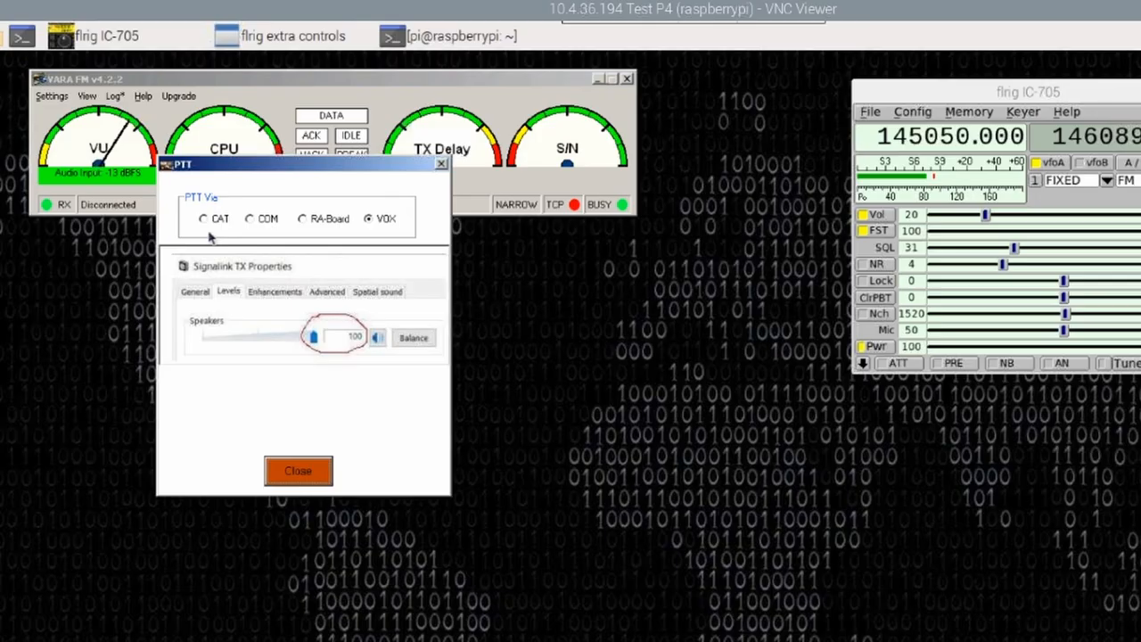
left_click(203, 218)
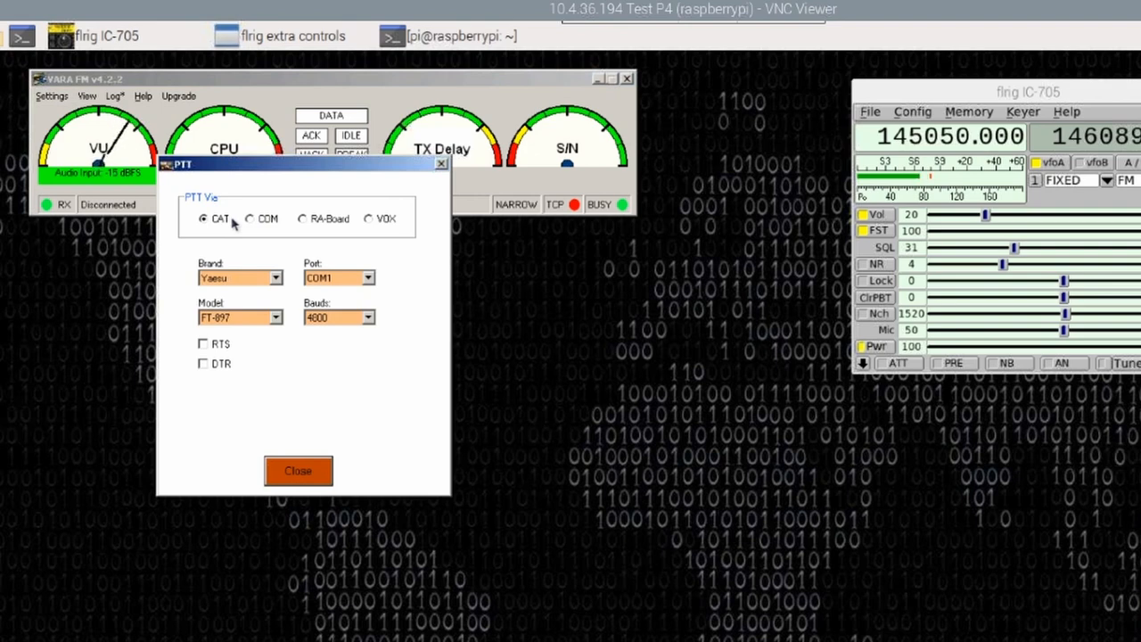
mouse_move(295, 289)
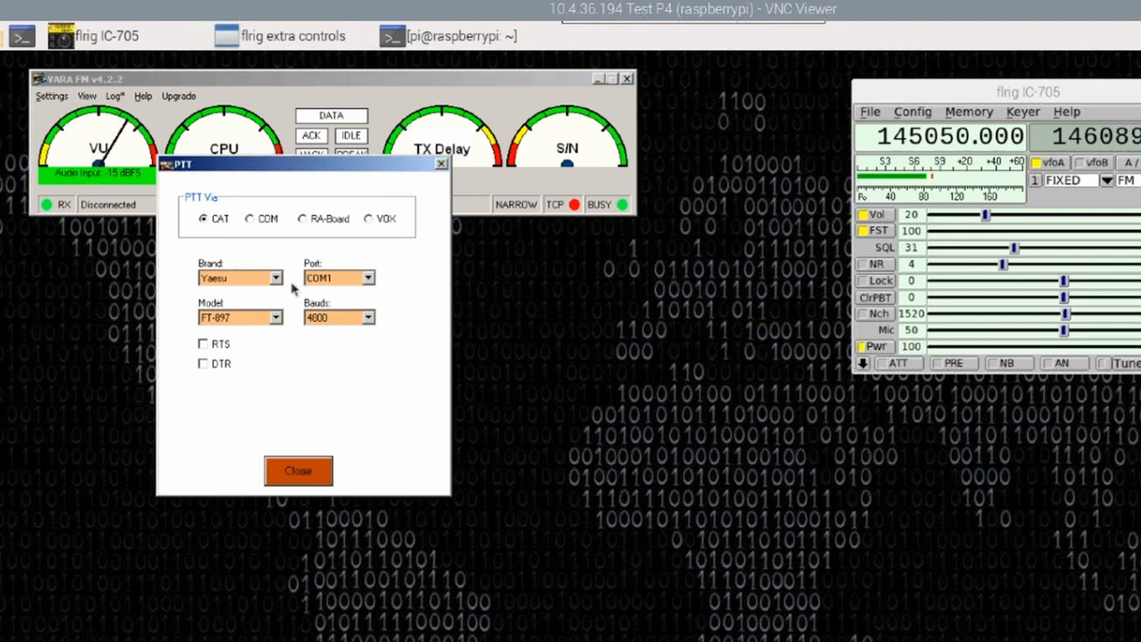
left_click(275, 279)
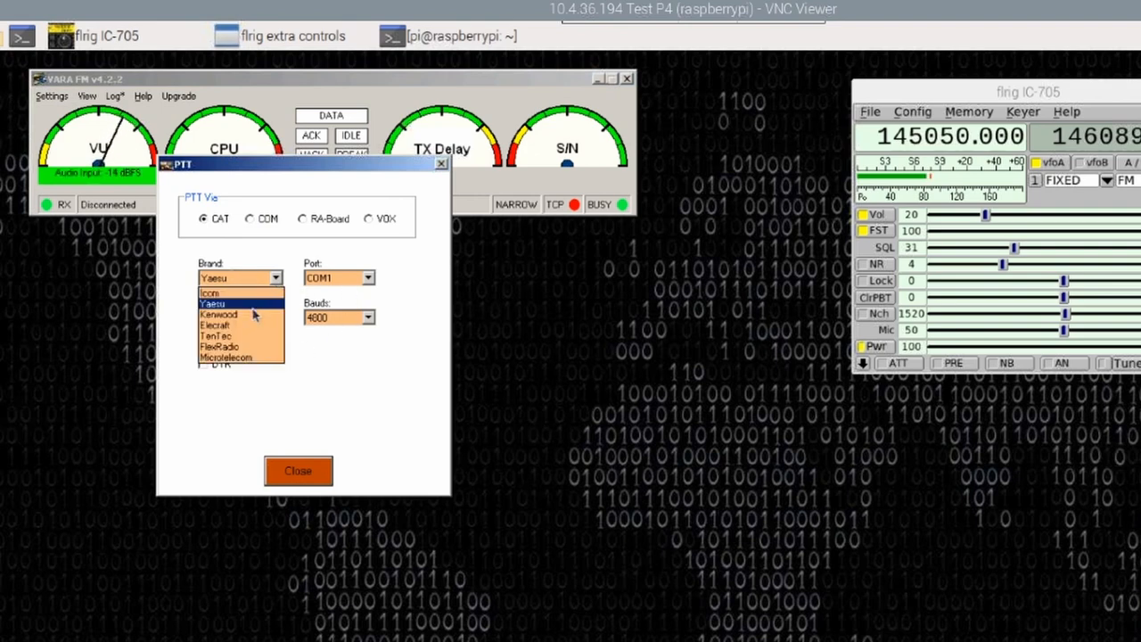
left_click(211, 292)
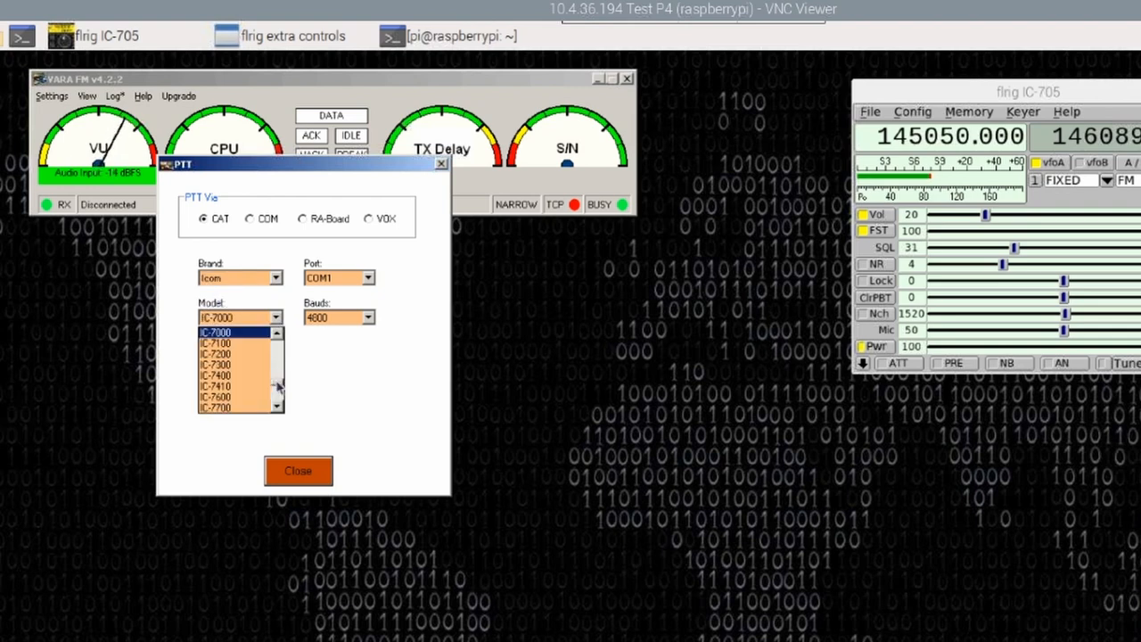
left_click(214, 385)
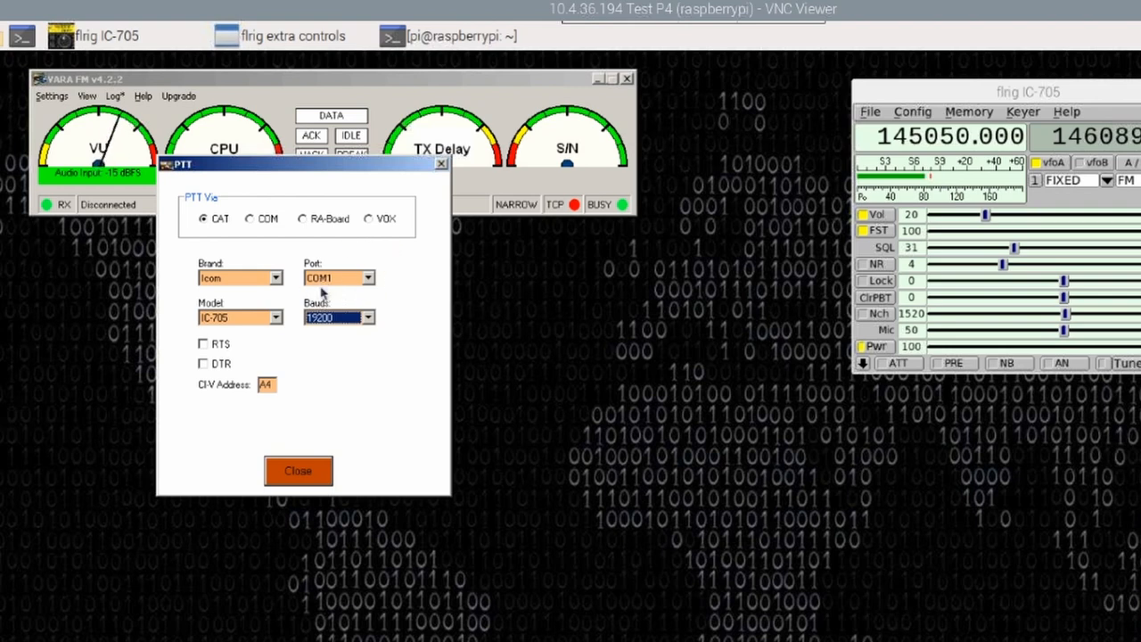
mouse_move(374, 403)
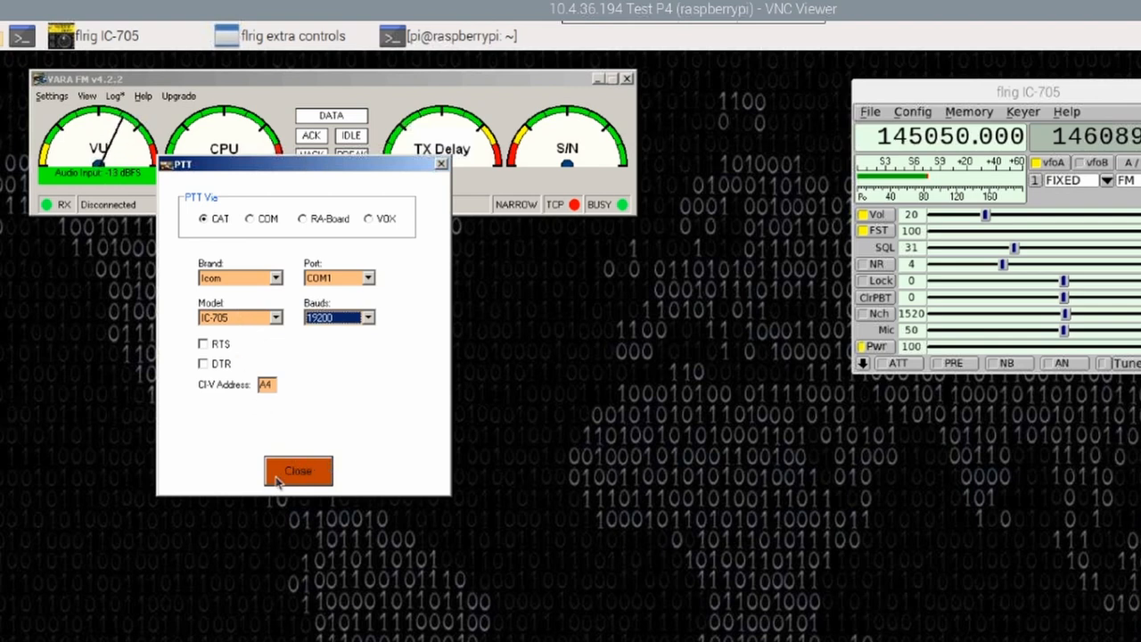
left_click(297, 471)
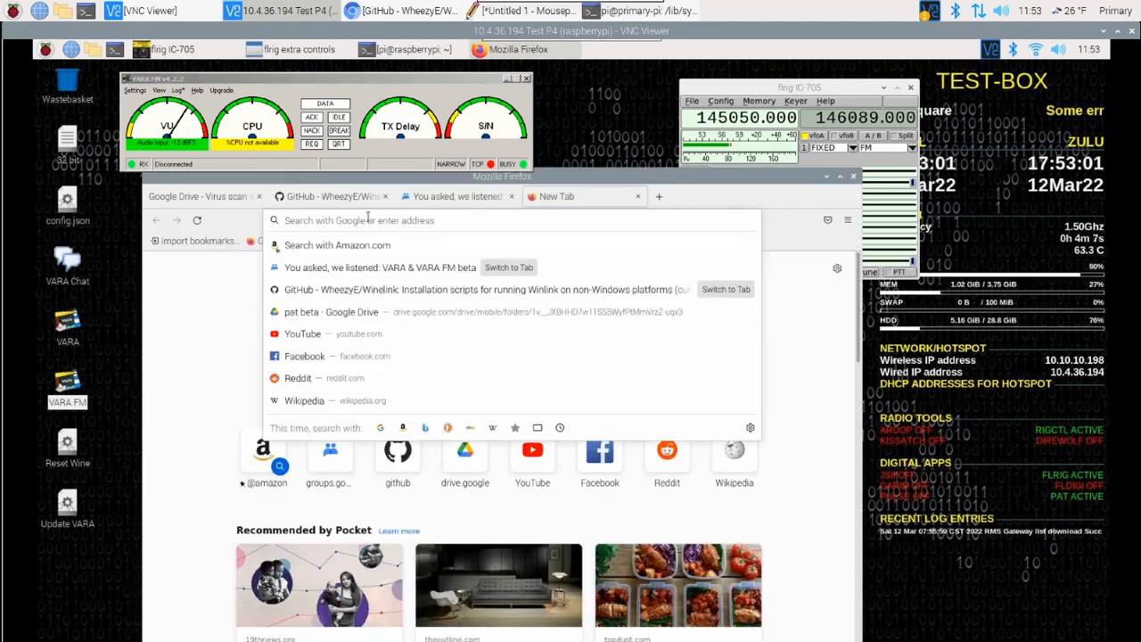
- Browse to the Pat mailbox at 127.0.0.1 and start a Connect form with VARA transport
type("127.0.0.1:8080/ui")
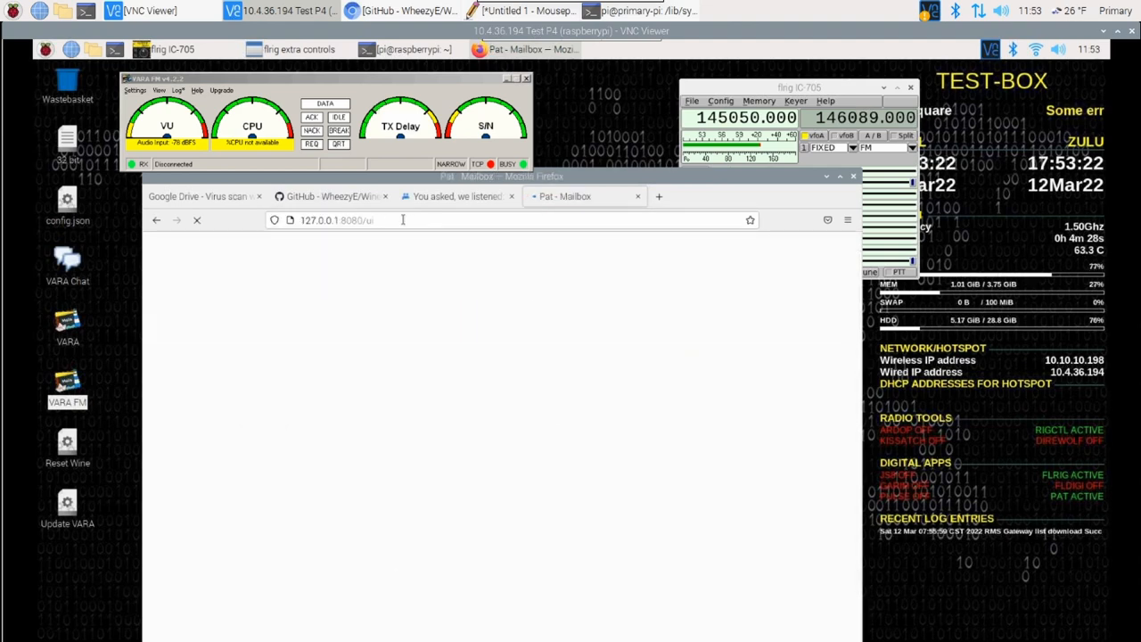
left_click(453, 234)
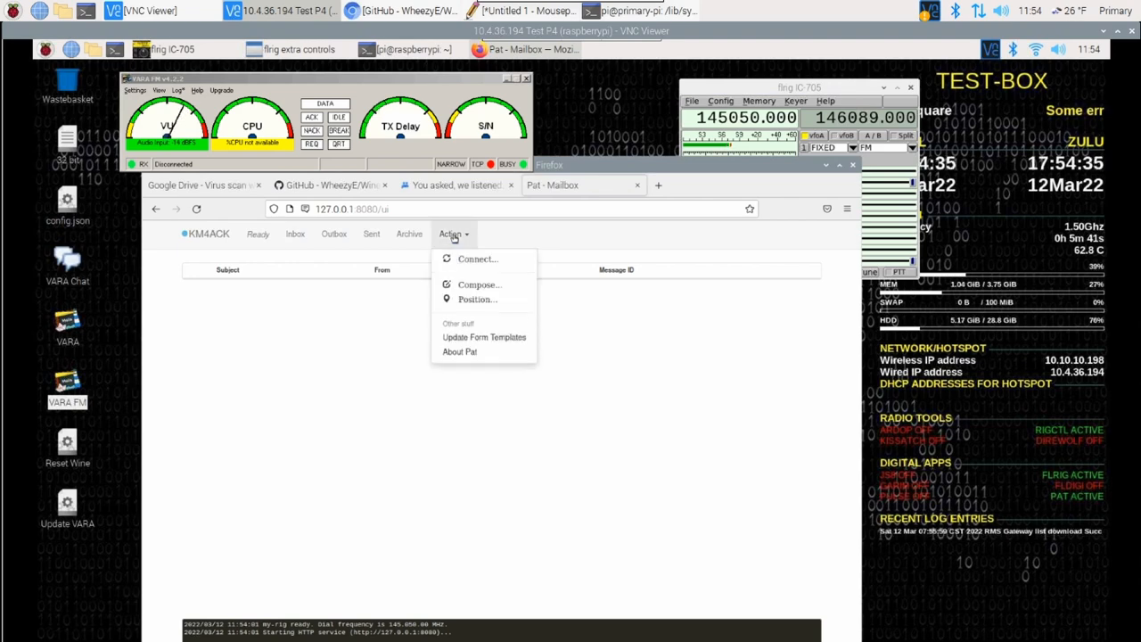
left_click(478, 259)
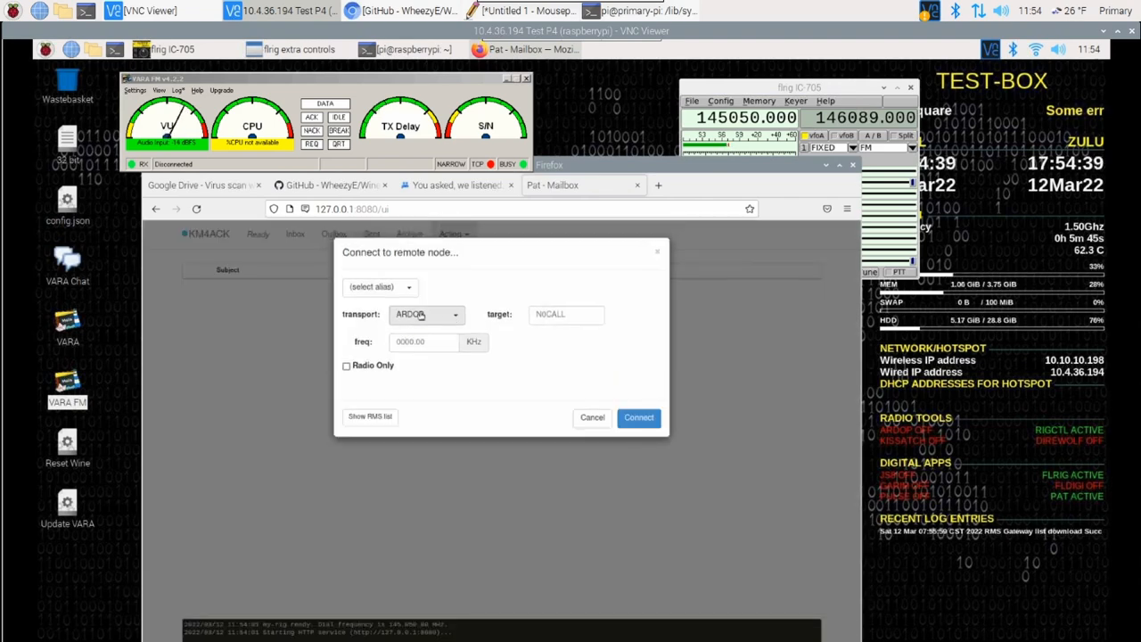
left_click(426, 314)
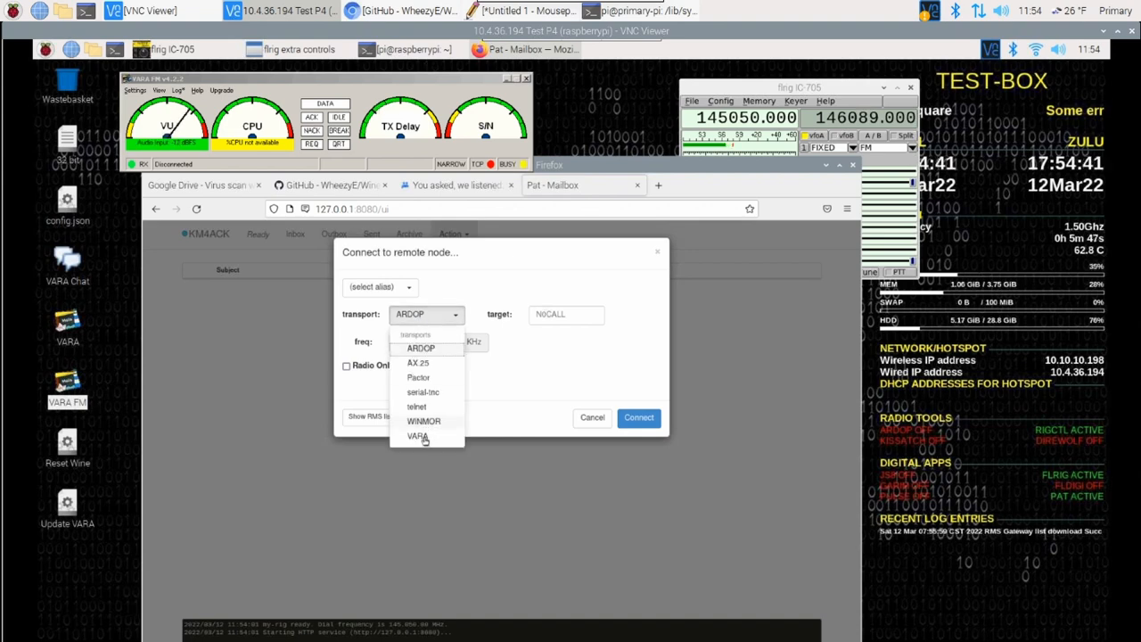
left_click(418, 435)
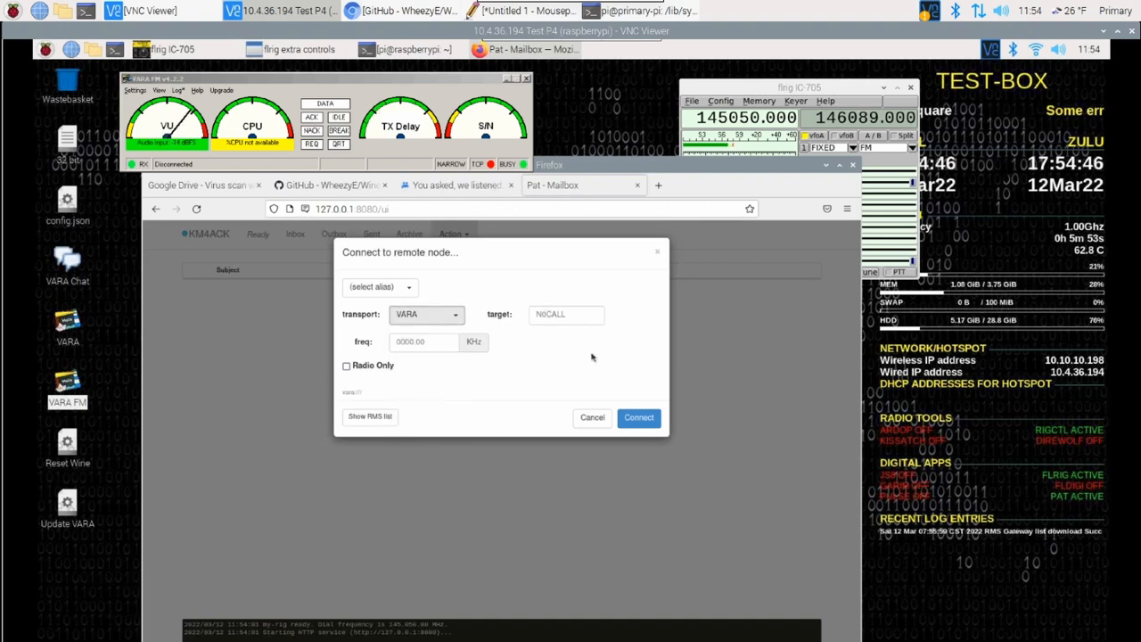
- Enter target station 'wc4ecc-8' and start the VARA connection
left_click(560, 314)
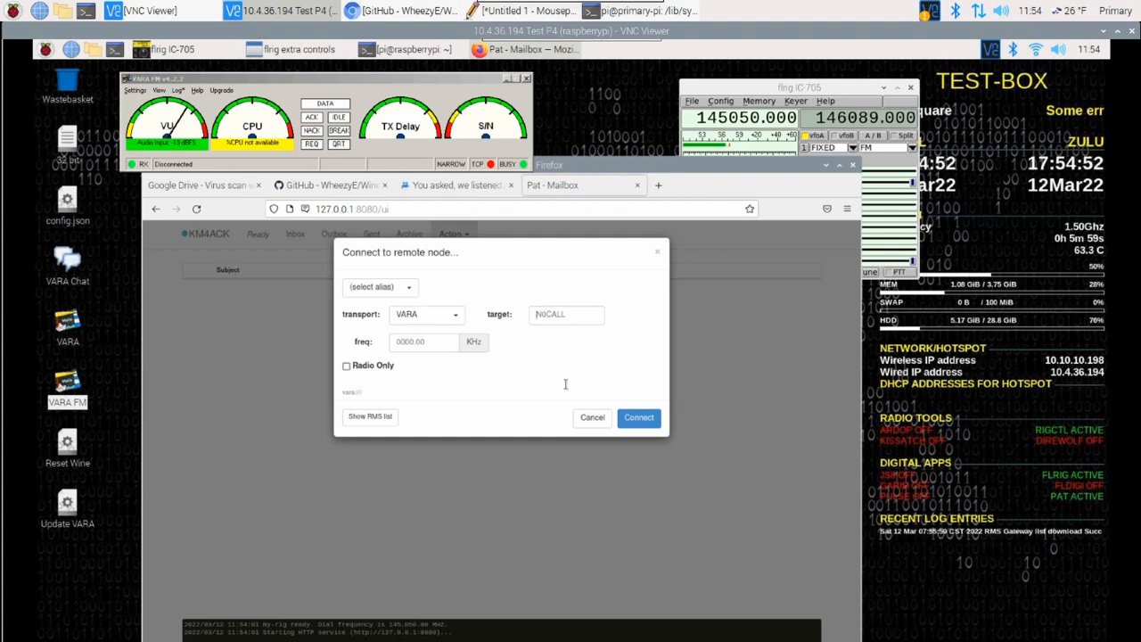
type("wc4ecc-8")
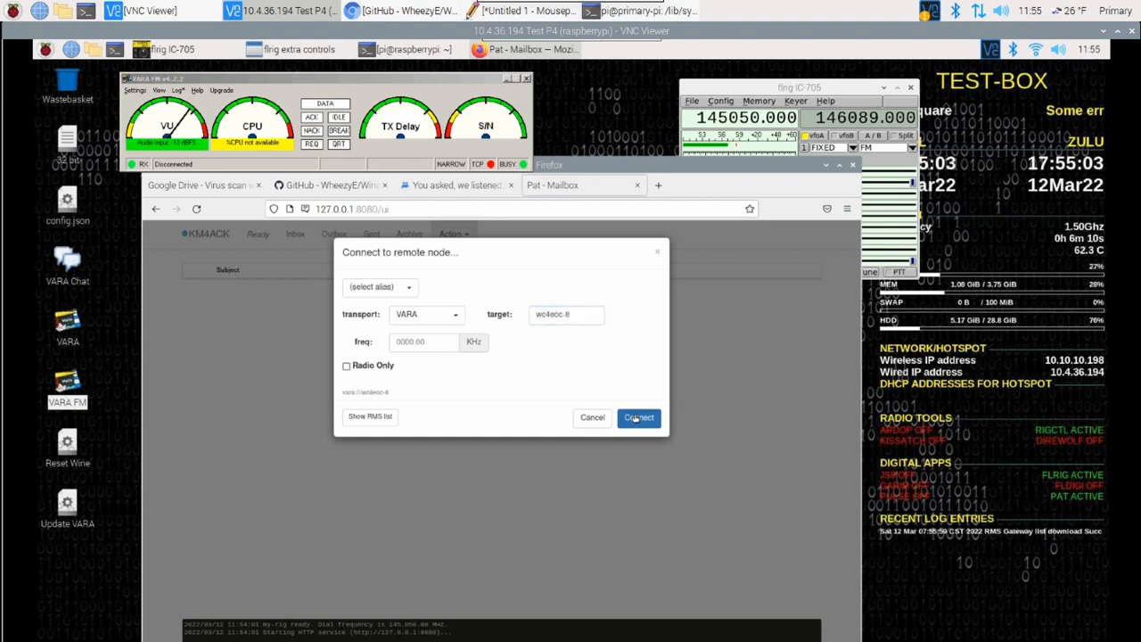
left_click(639, 417)
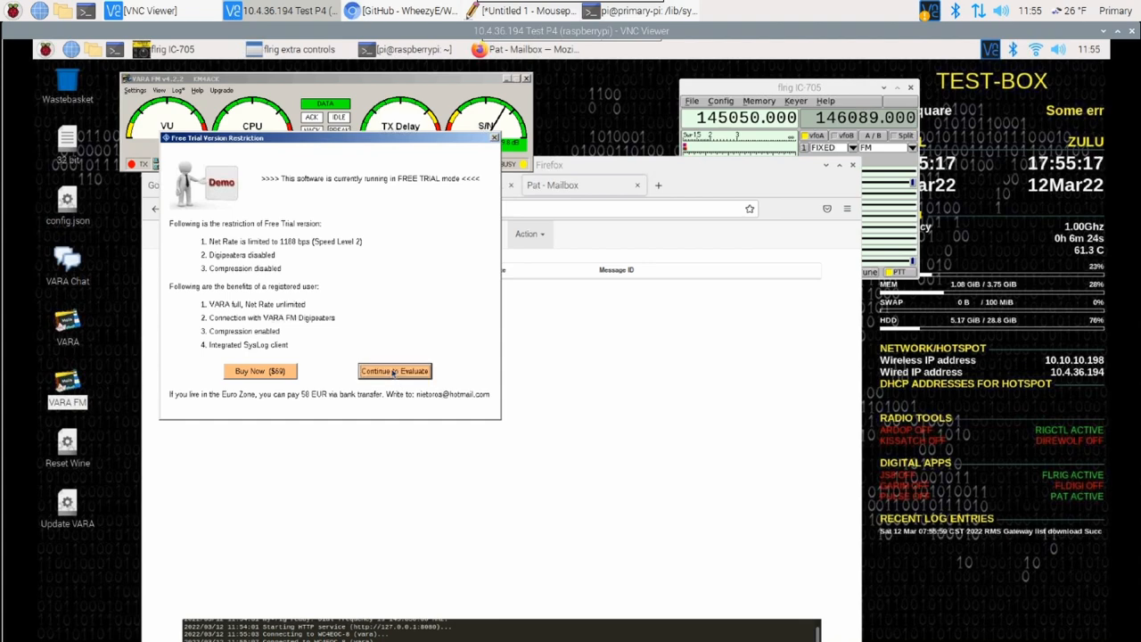
- Continue VARA FM in demo mode, then launch VARA HF from the desktop icon
left_click(394, 371)
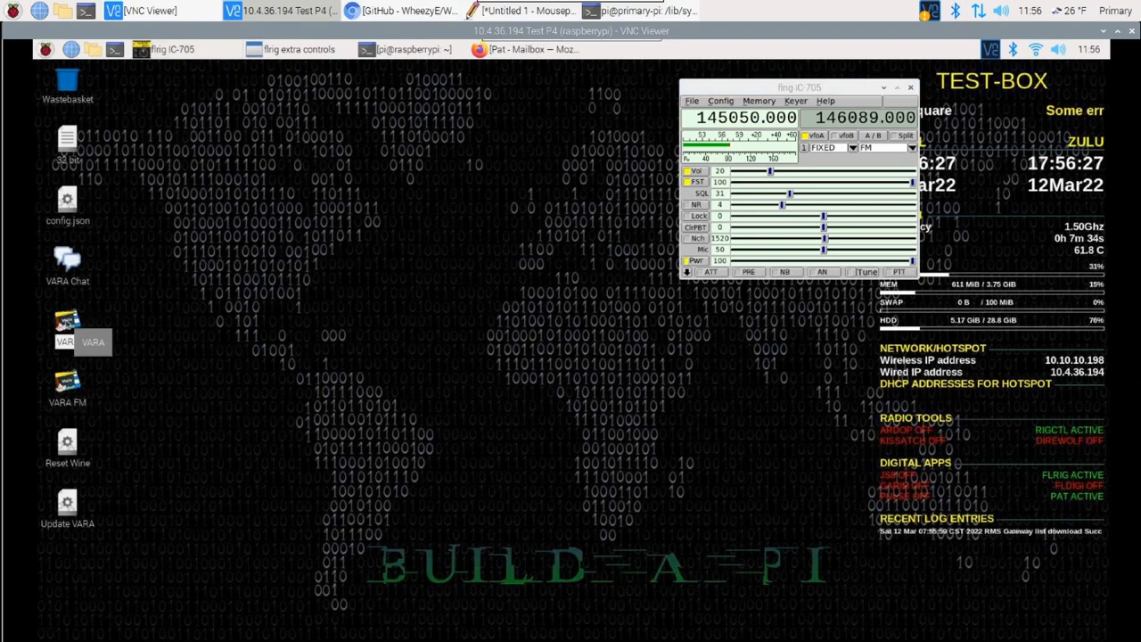
double_click(67, 321)
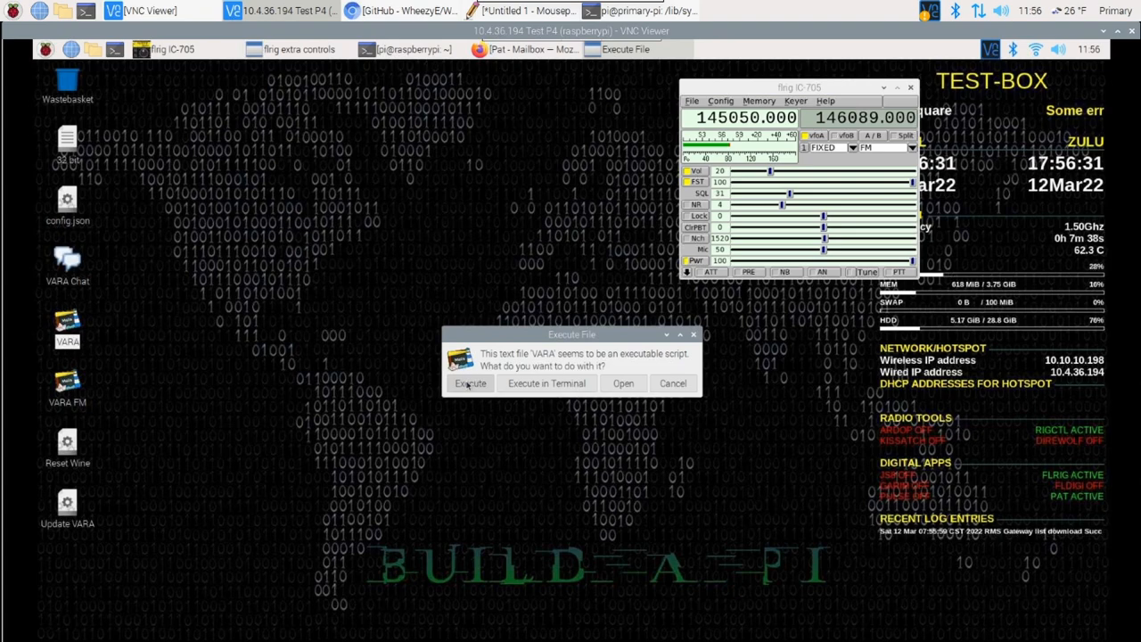
- Execute the VARA HF launch script and review its setup and soundcard settings
left_click(470, 382)
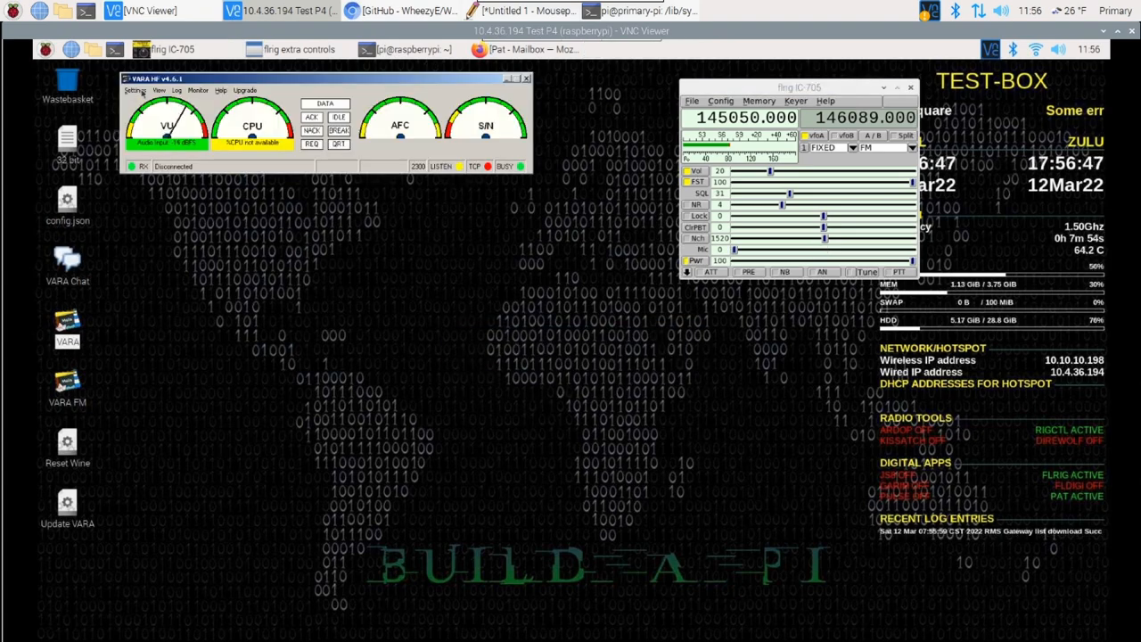
left_click(134, 89)
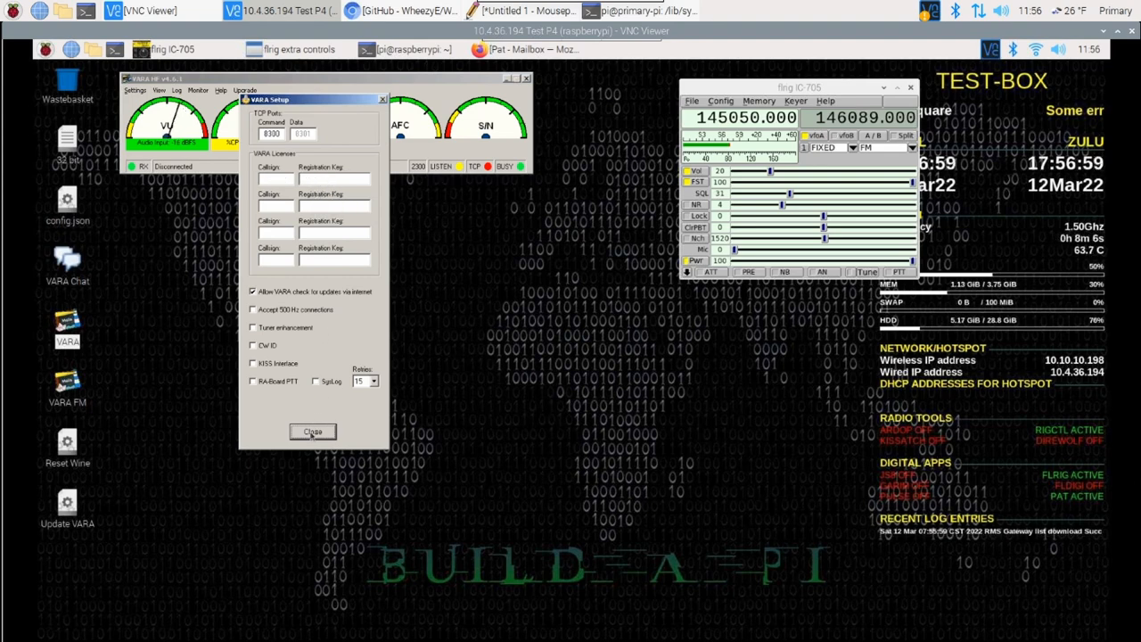
left_click(314, 431)
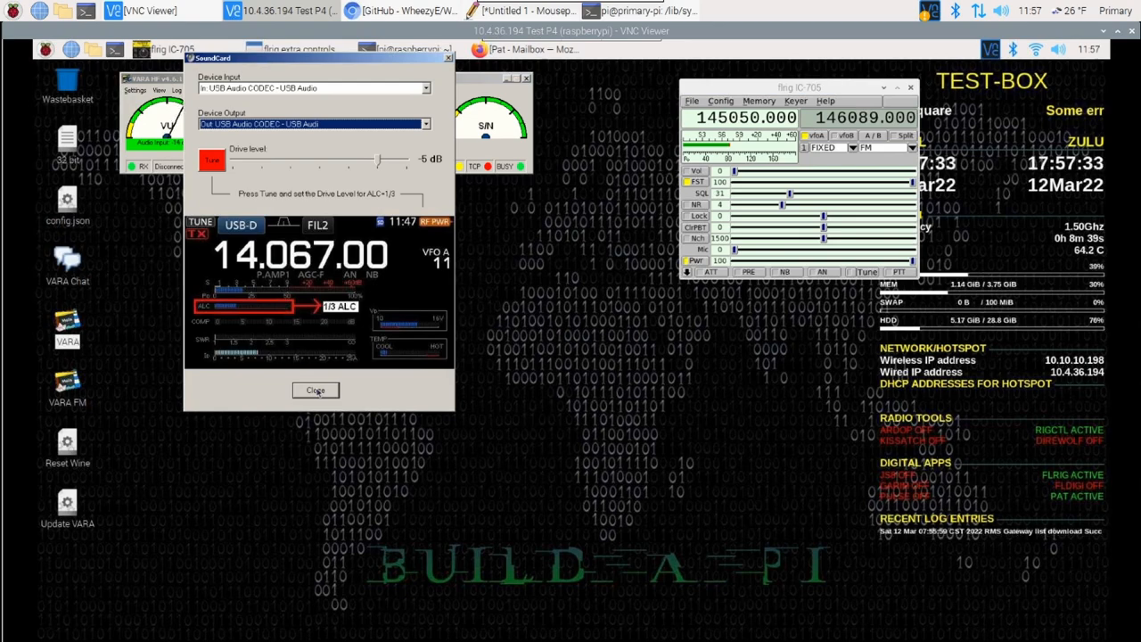
left_click(314, 389)
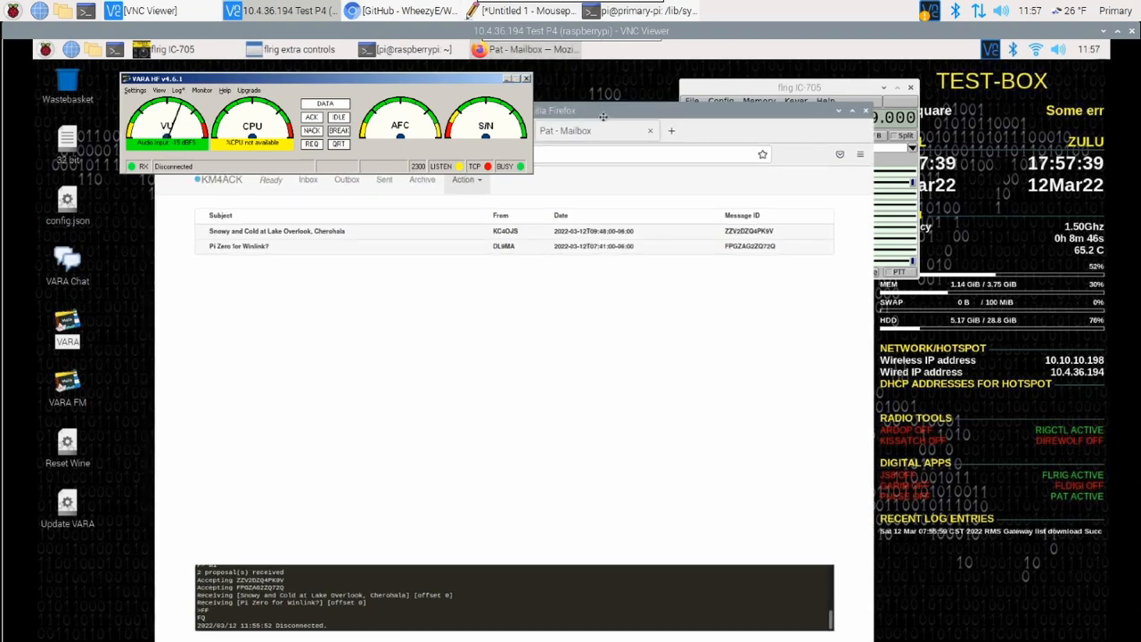
- Connect from Pat over VARA to target '0si' on frequency 7102 and start dialing
left_click(466, 178)
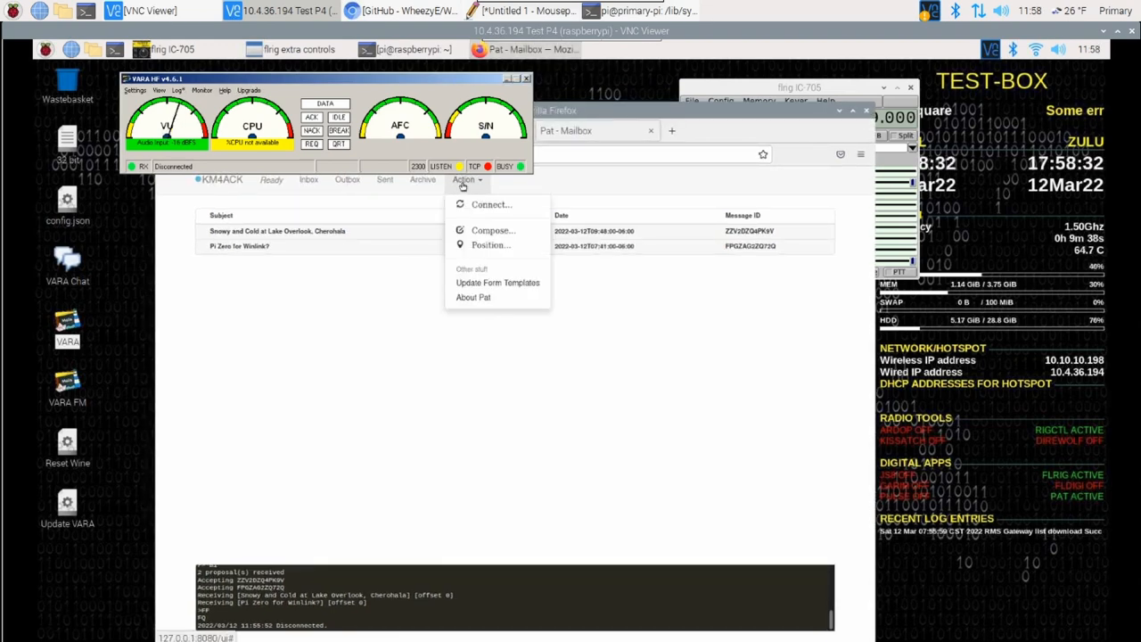
left_click(490, 203)
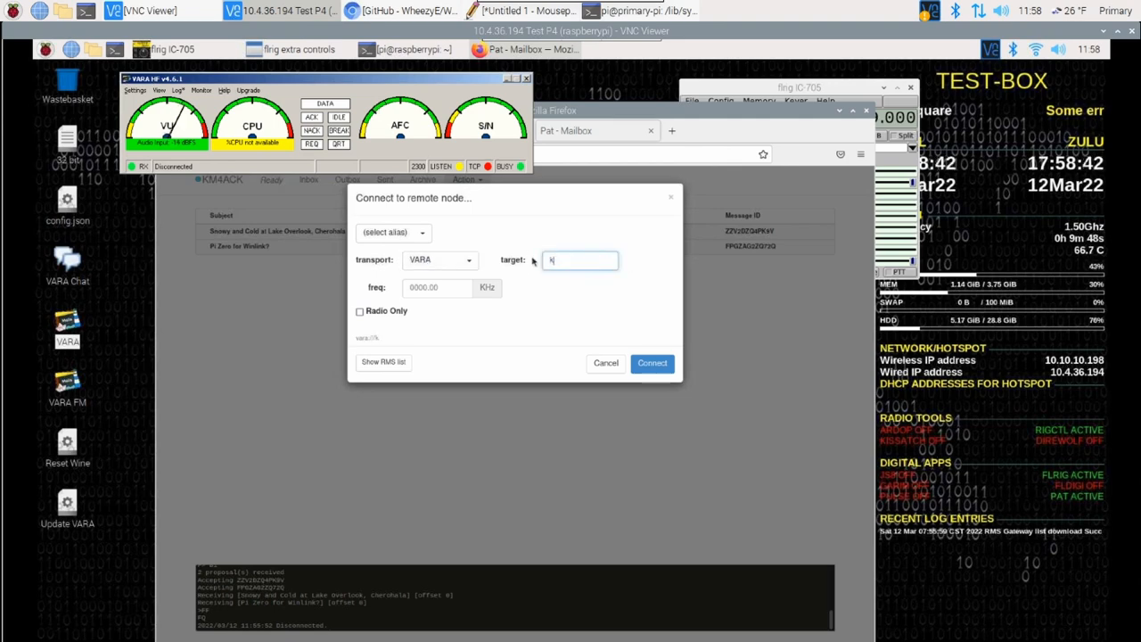
type("0si")
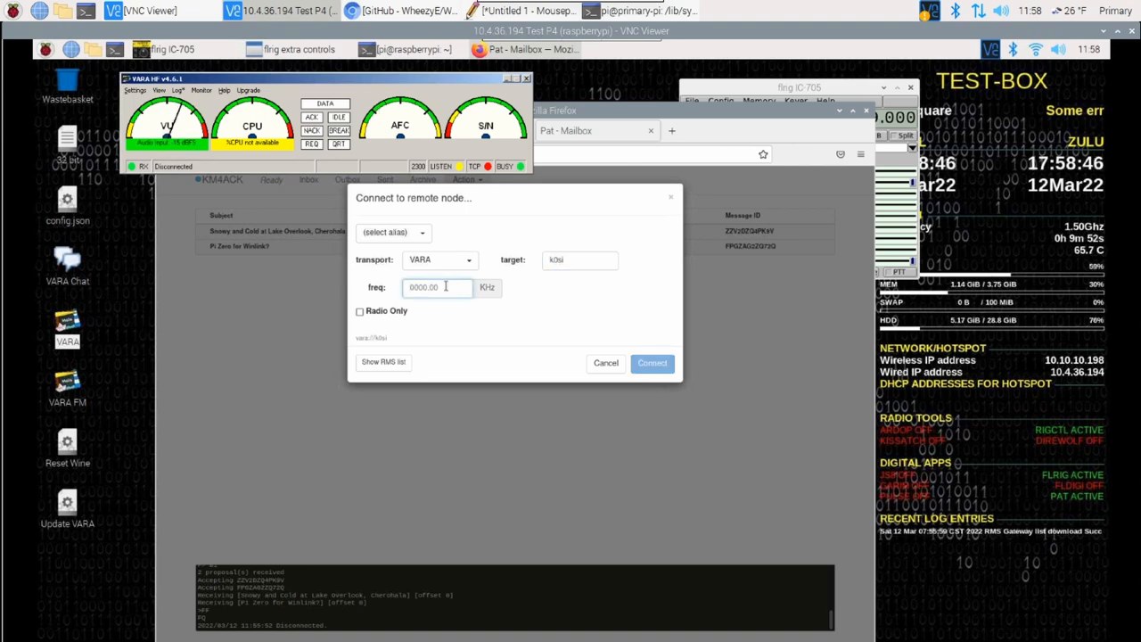
type("7102")
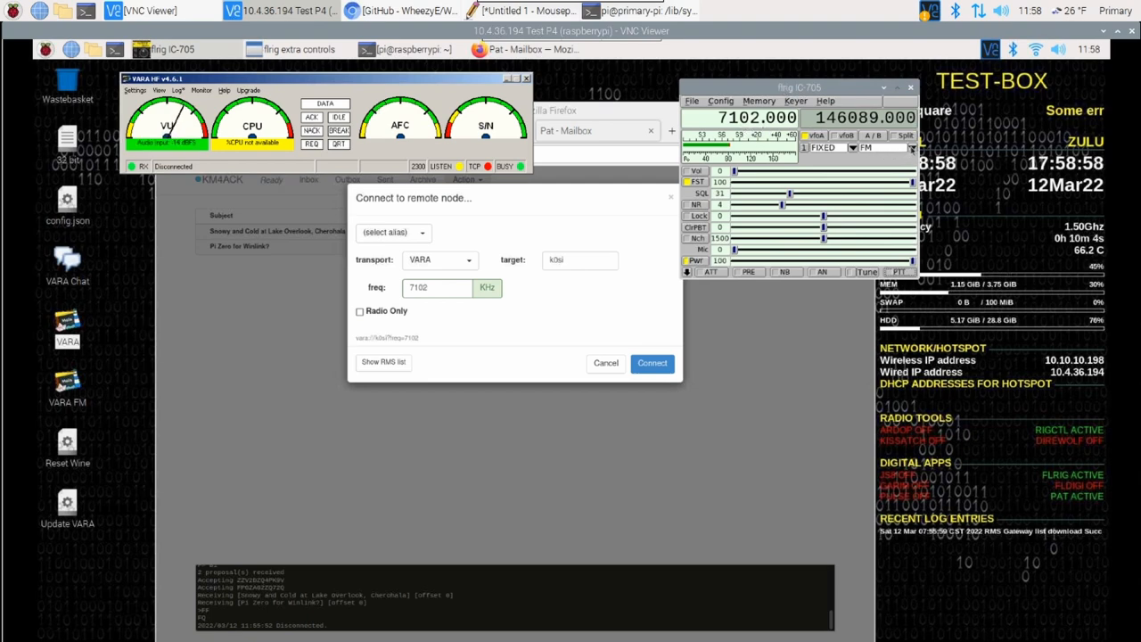
left_click(908, 147)
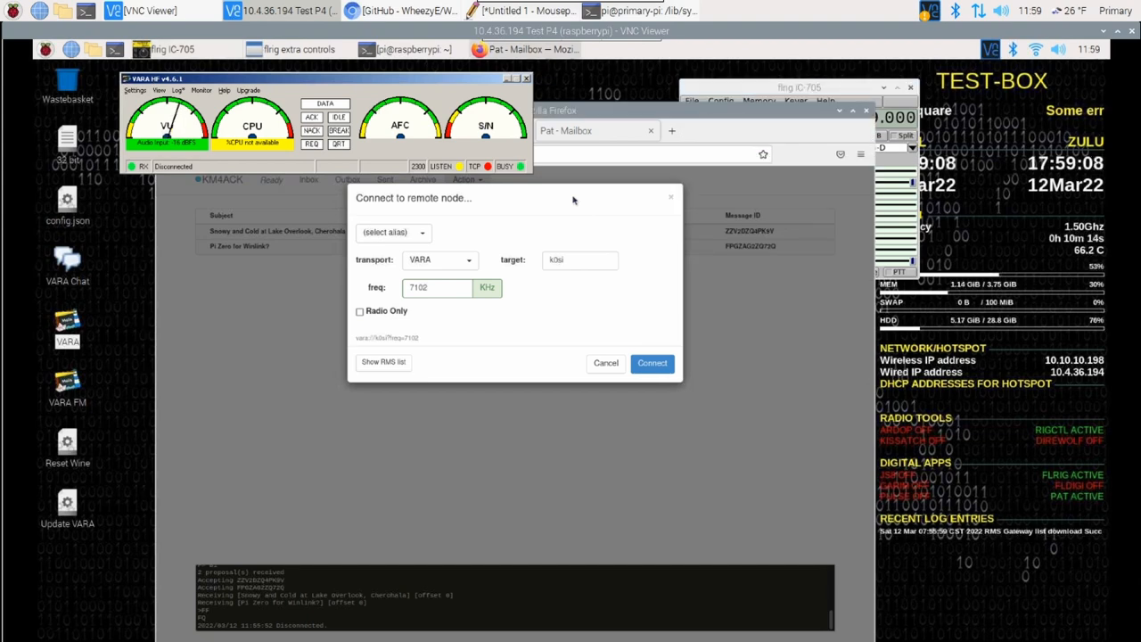
mouse_move(513, 310)
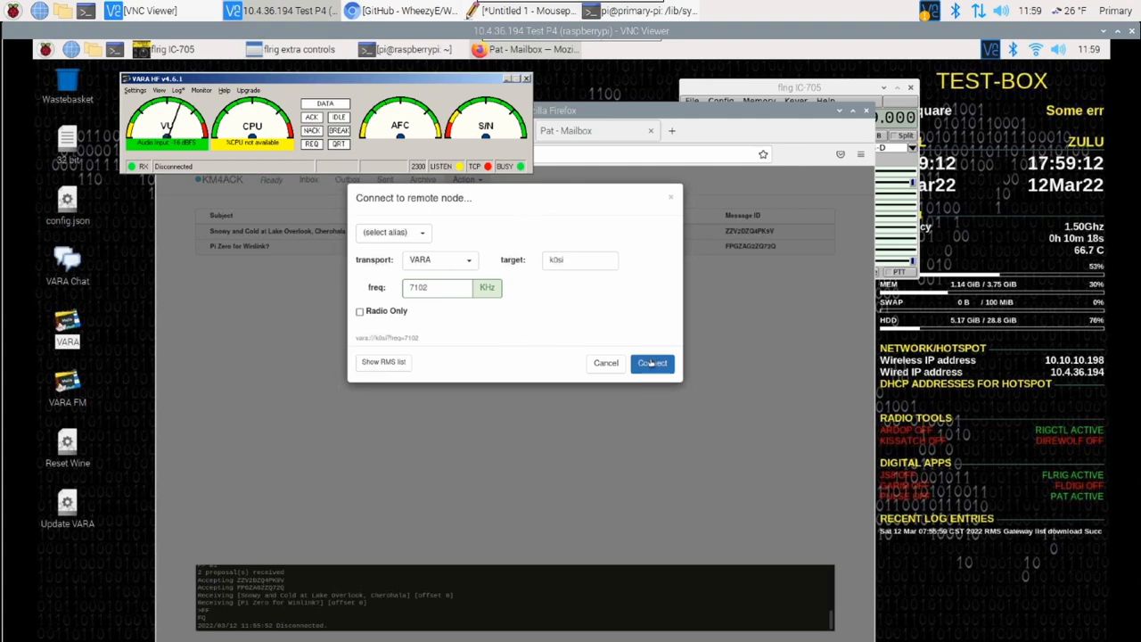
left_click(652, 363)
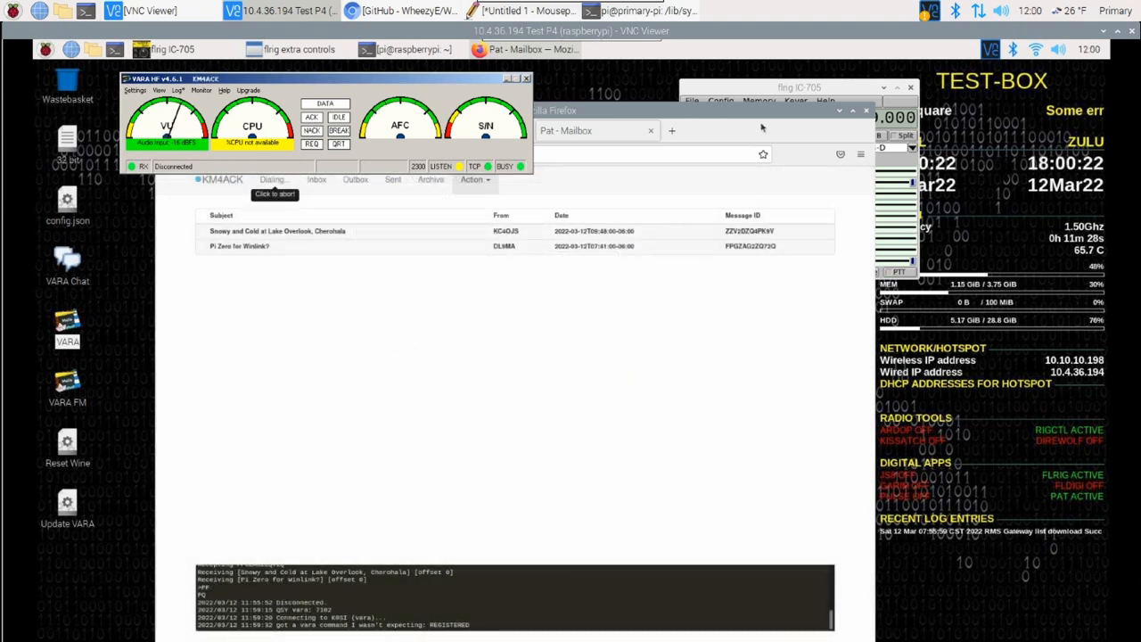
- Bring the IC-705 flrig window forward and switch to the terminal for rigctld
left_click(799, 87)
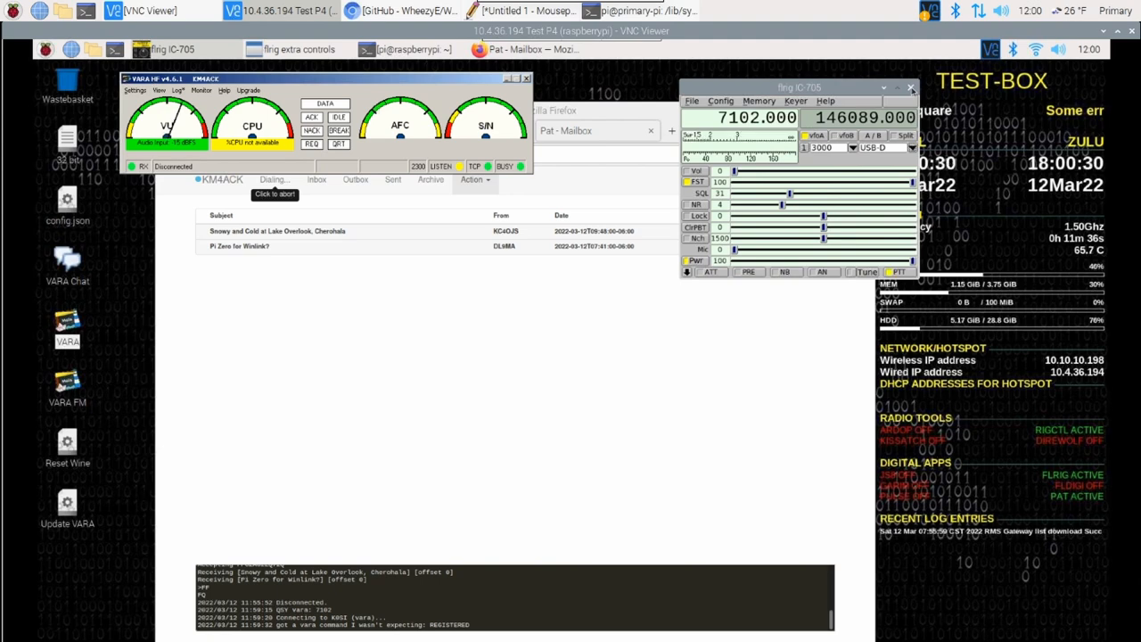
left_click(909, 88)
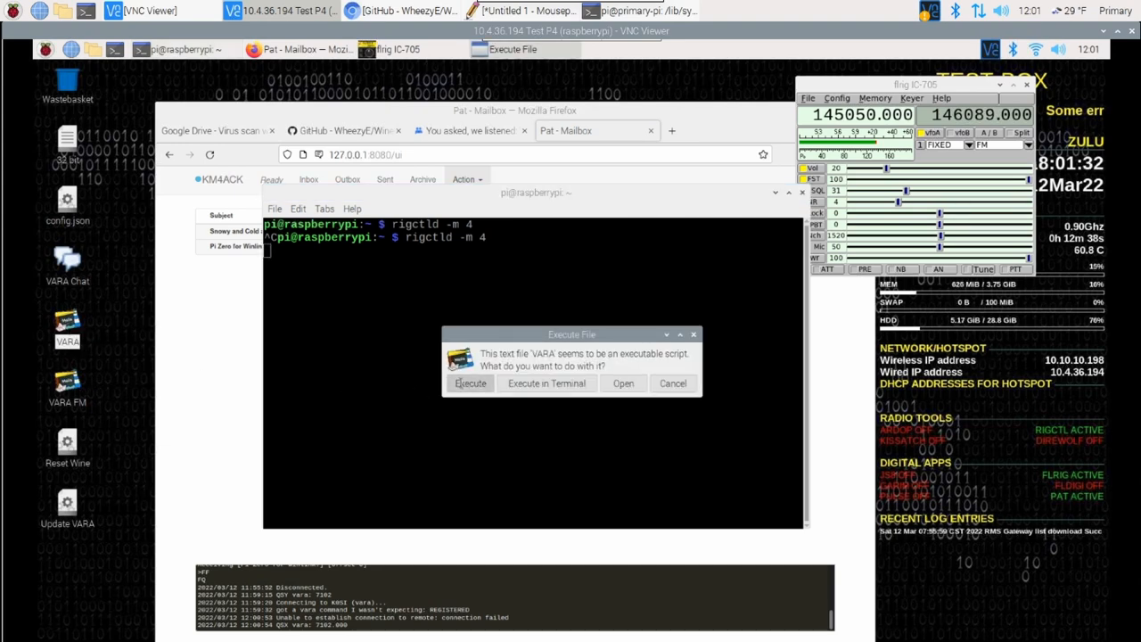
- Execute the VARA launcher, then dial K0SI over VARA on 7102 kHz from Pat
left_click(470, 383)
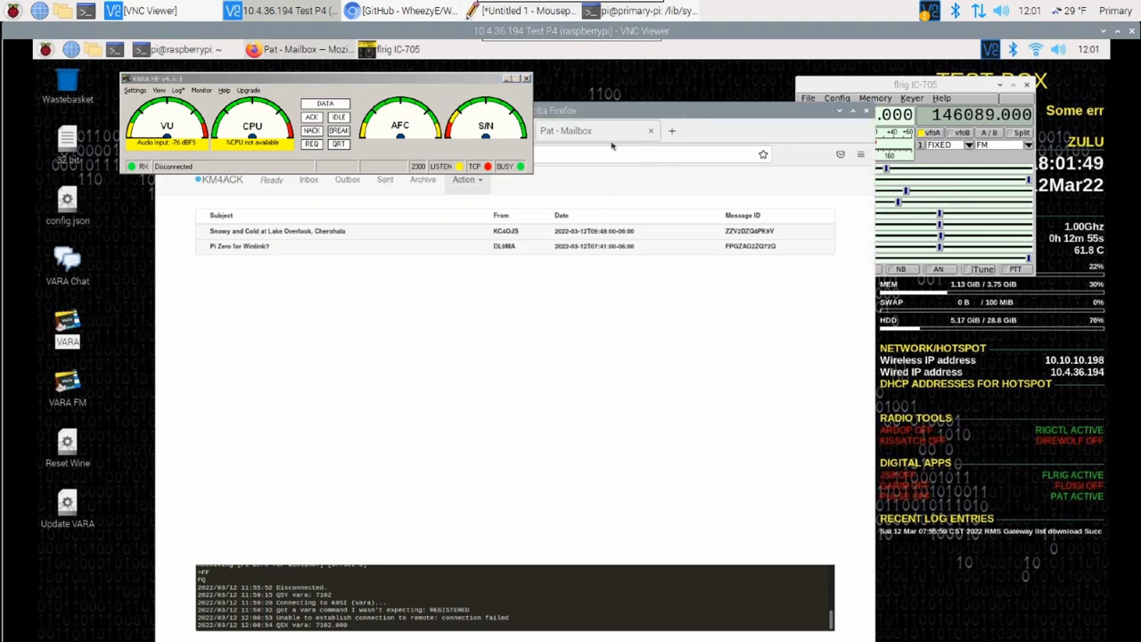
left_click(467, 178)
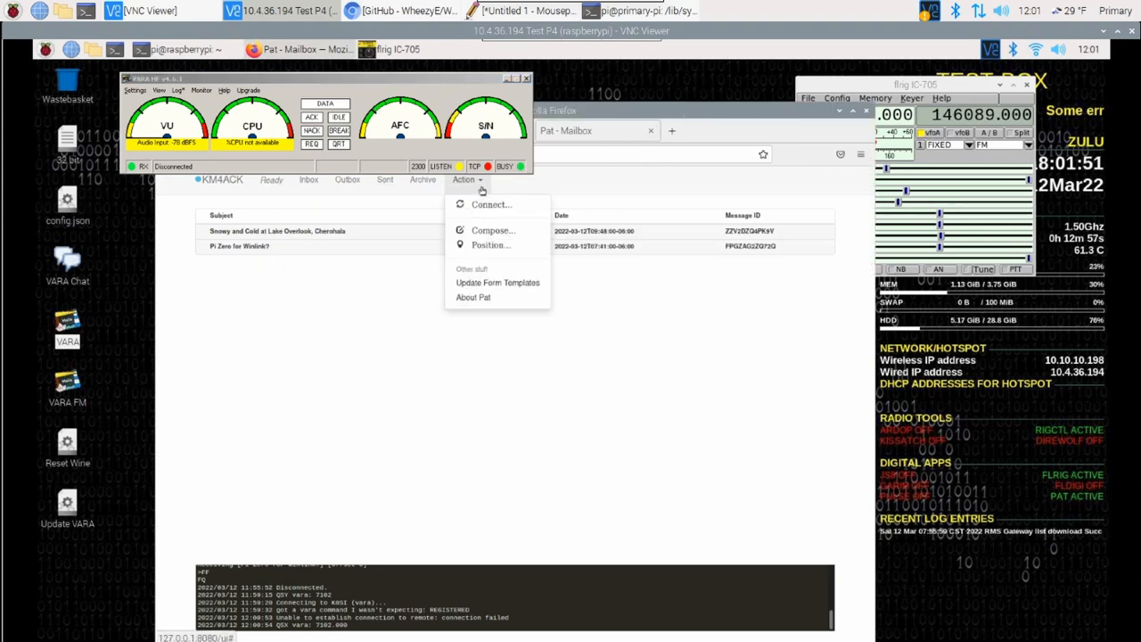
left_click(491, 203)
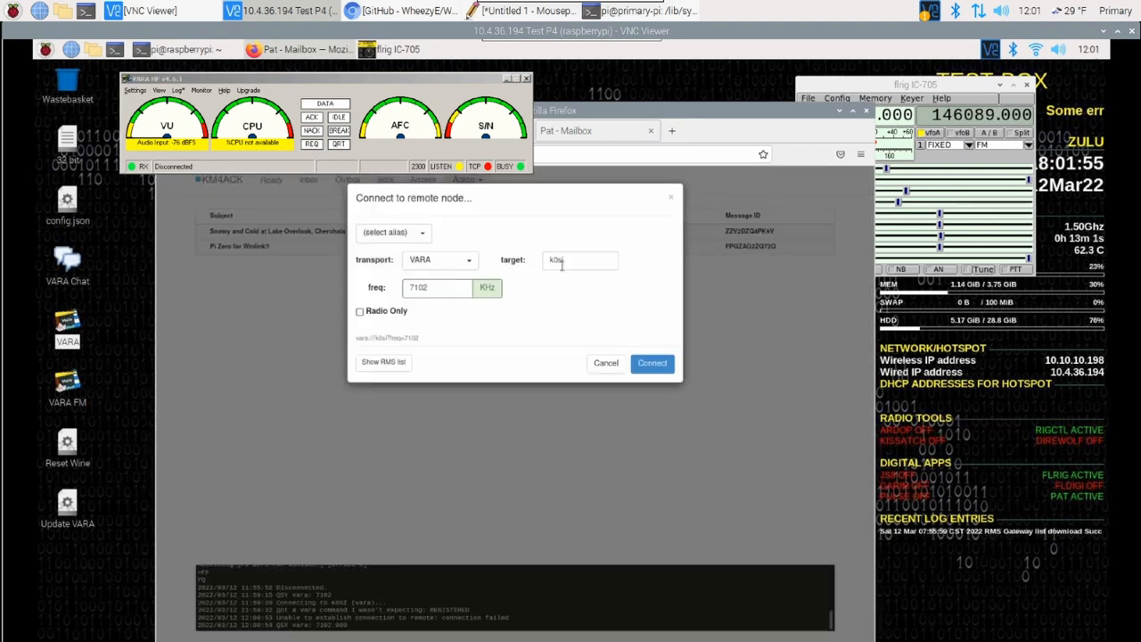
left_click(437, 287)
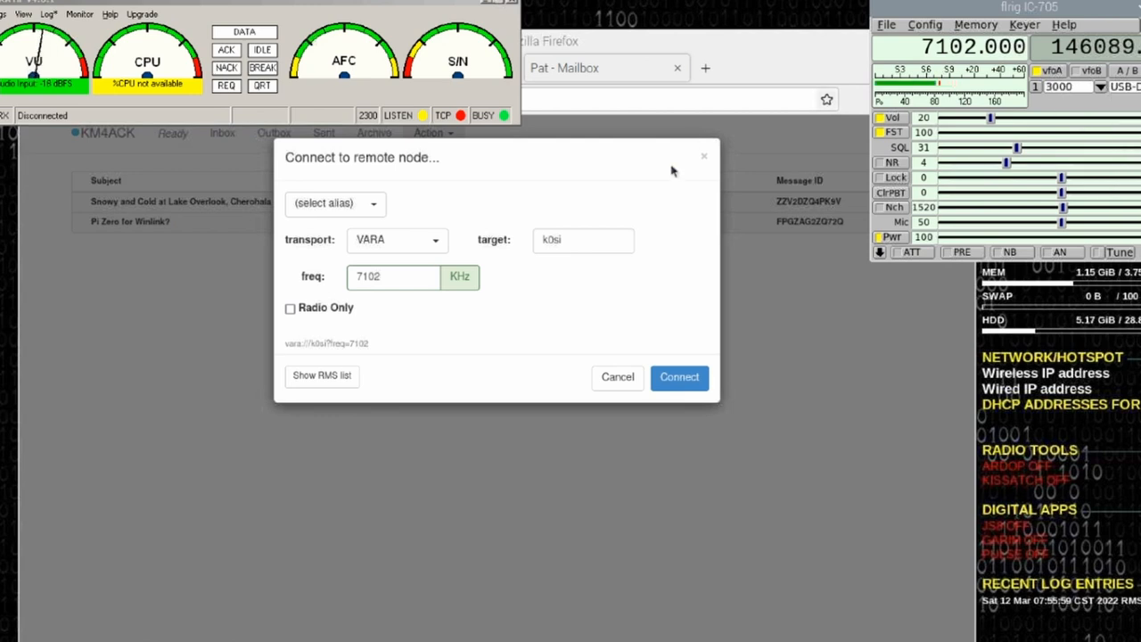
mouse_move(596, 346)
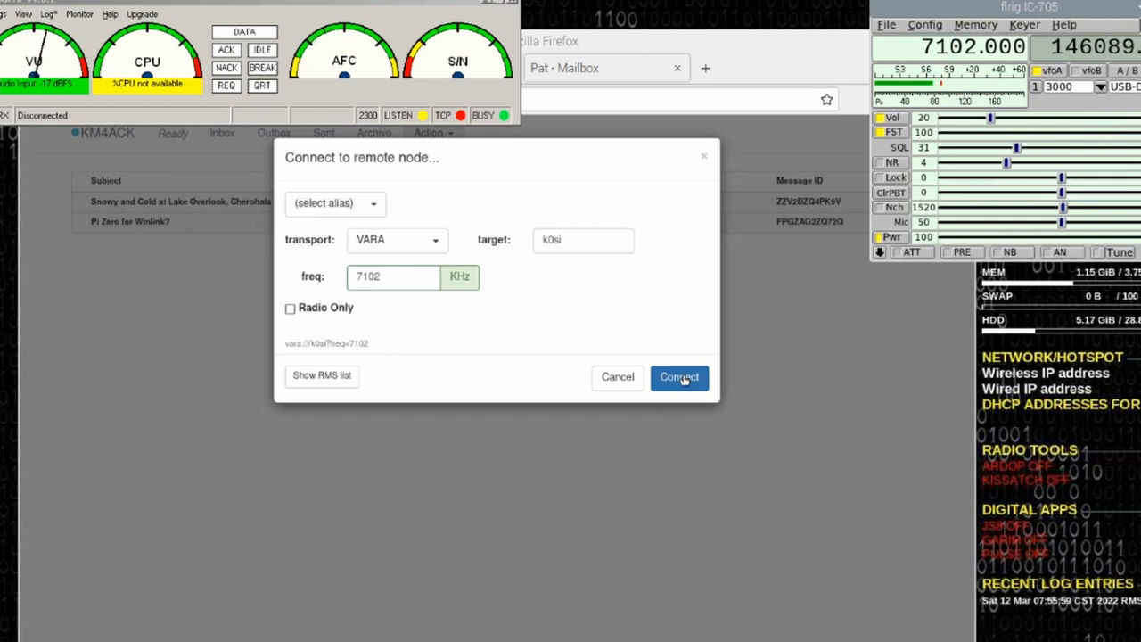
left_click(678, 377)
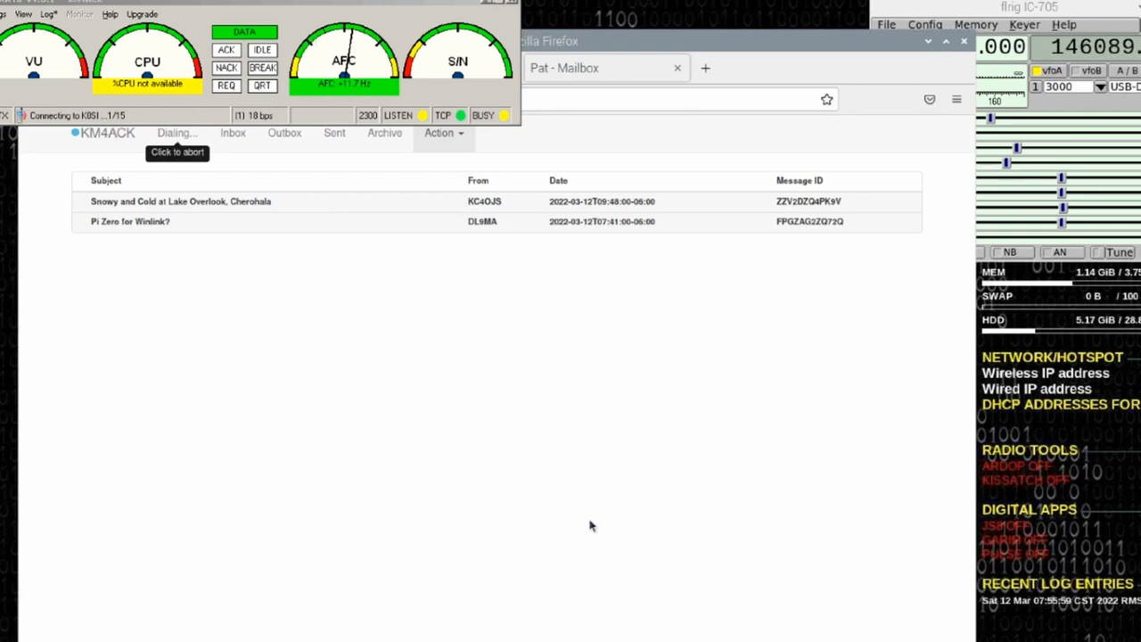
mouse_move(585, 524)
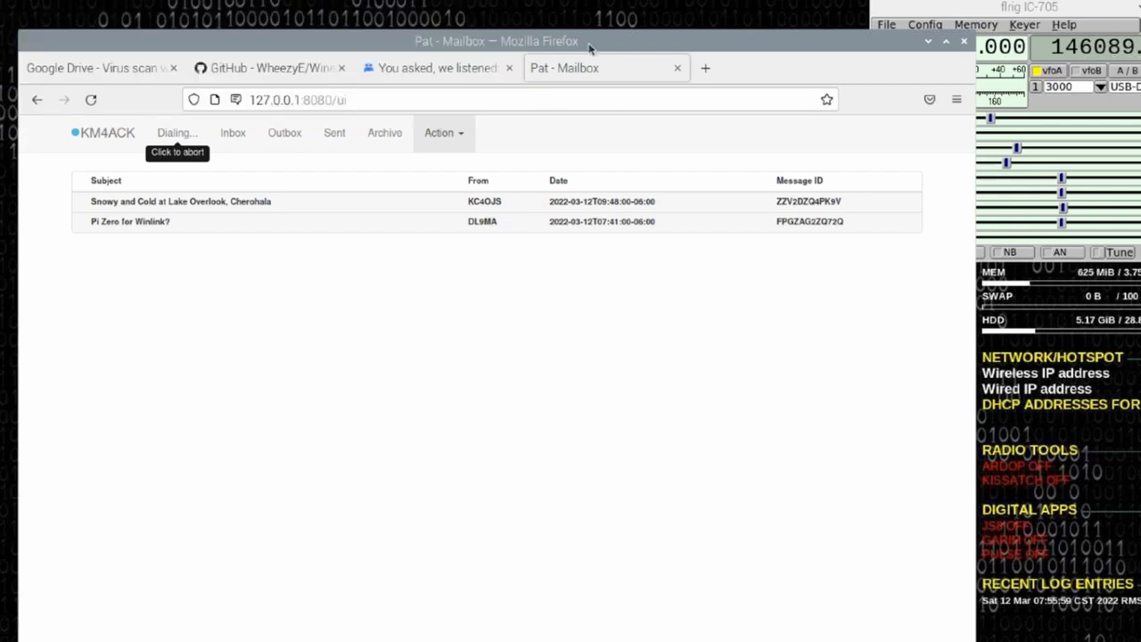
mouse_move(485, 358)
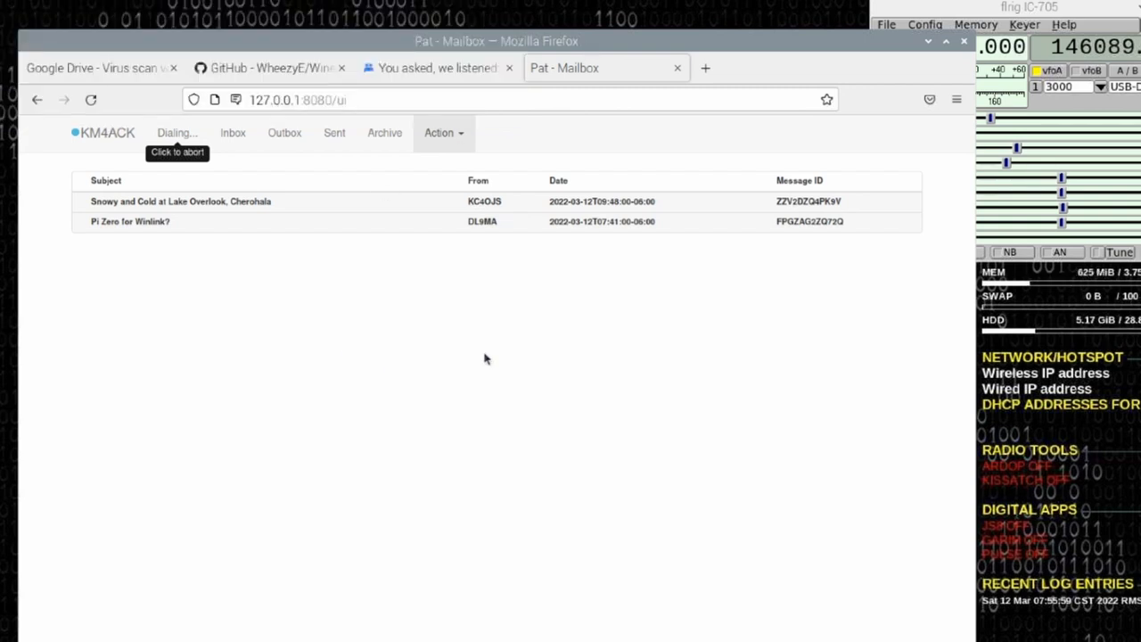
mouse_move(545, 496)
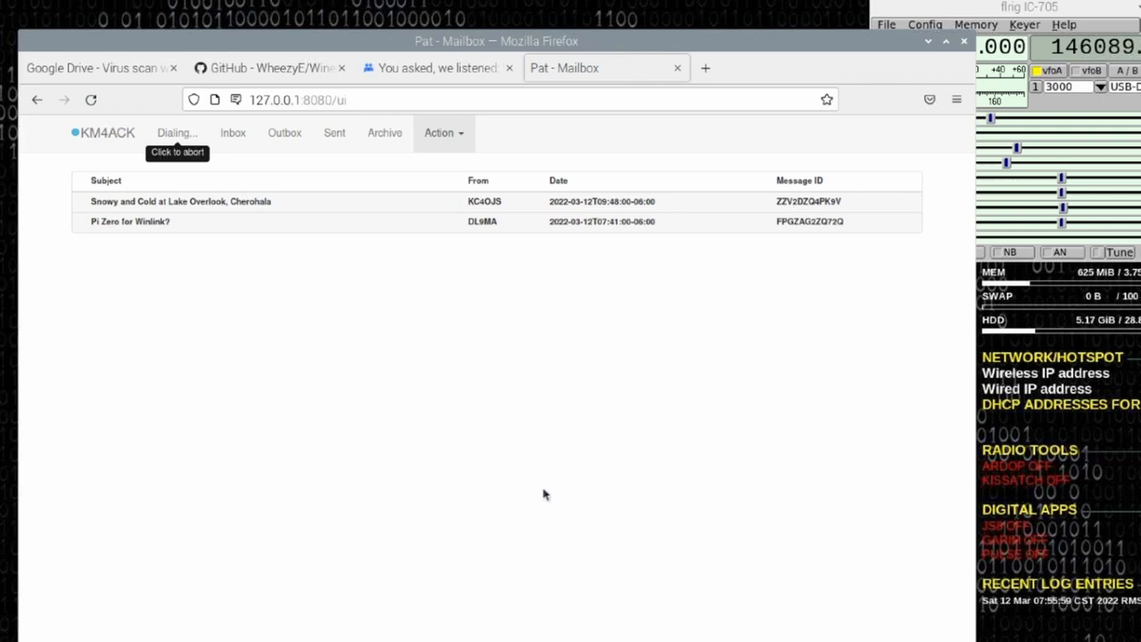
mouse_move(563, 378)
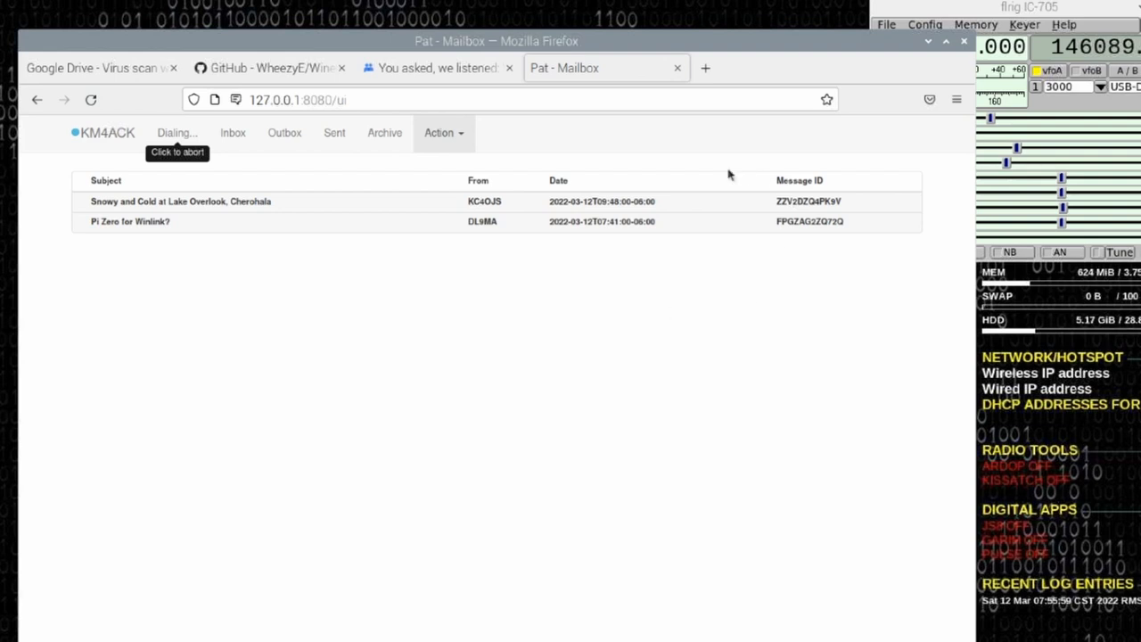
mouse_move(669, 43)
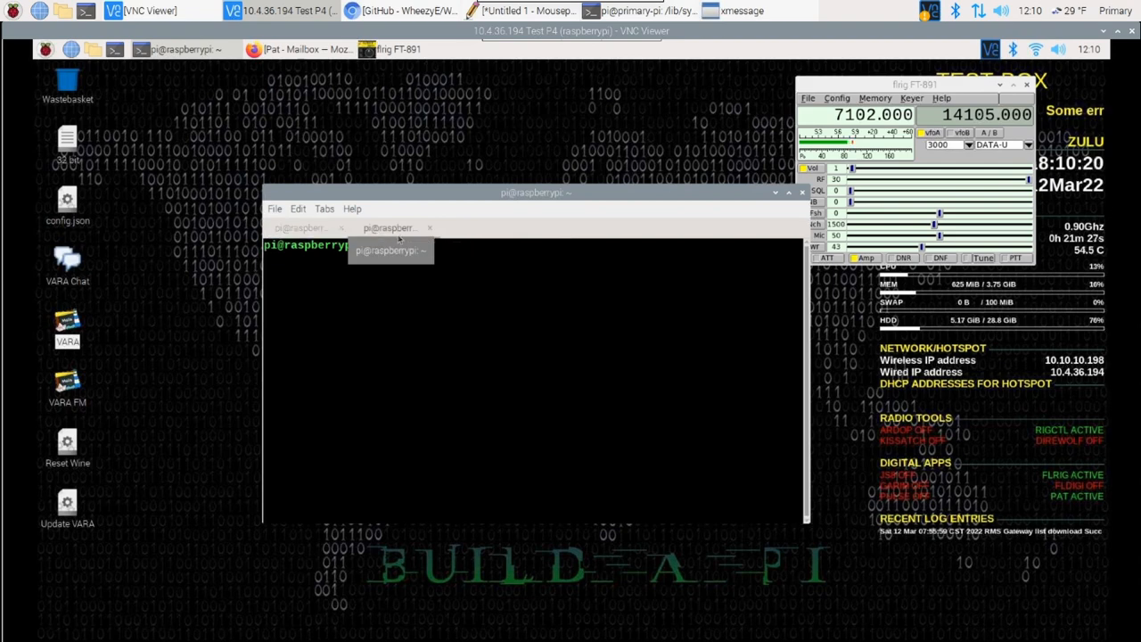
- Restart the Pat service with sudo systemctl restart pat@pi, then launch VARA HF from the desktop
type("sudo")
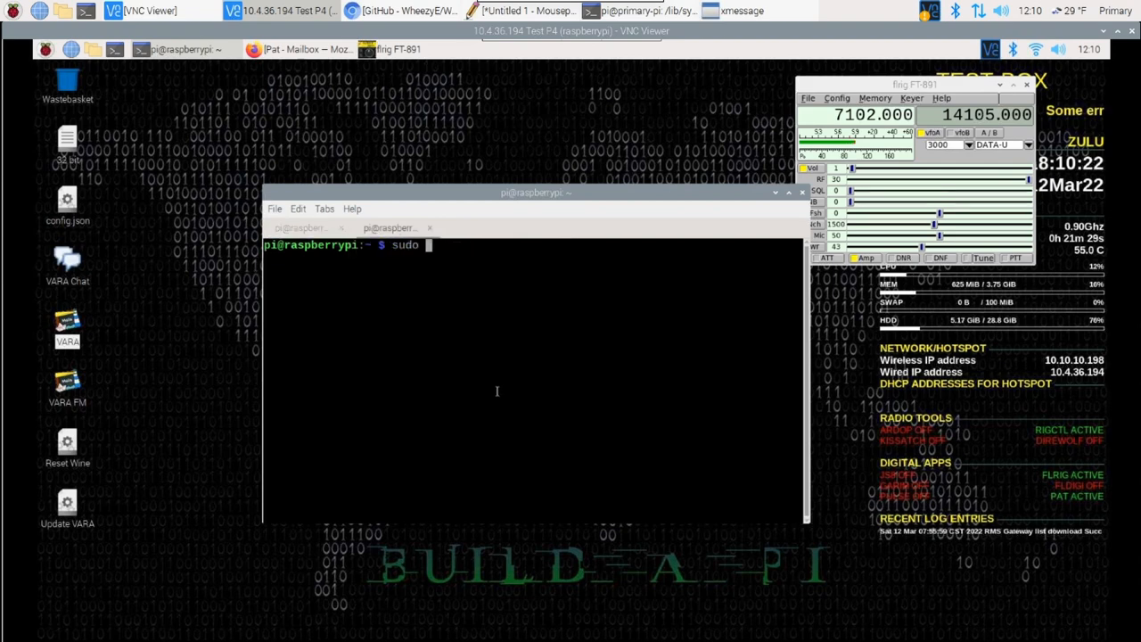
type("systemctl restart pat@pi")
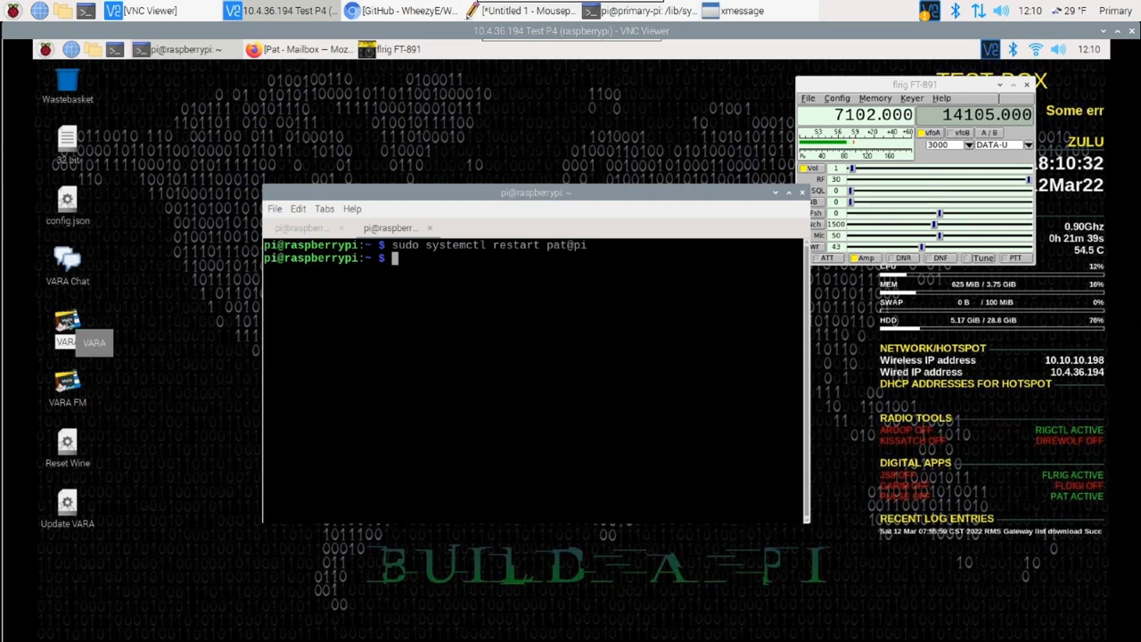
double_click(68, 330)
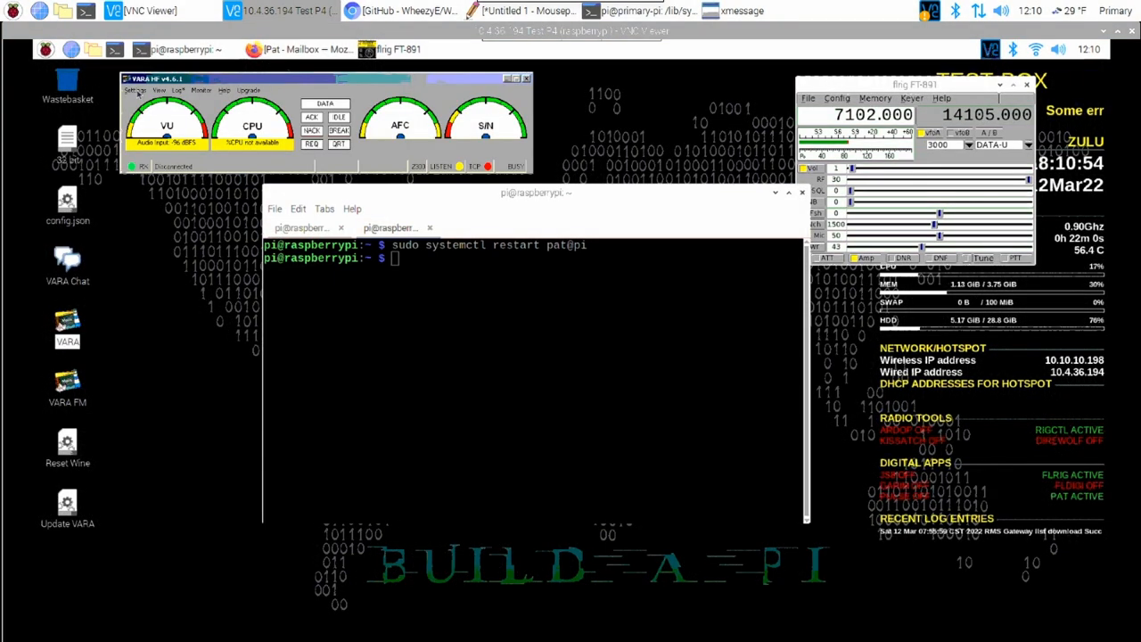
left_click(135, 89)
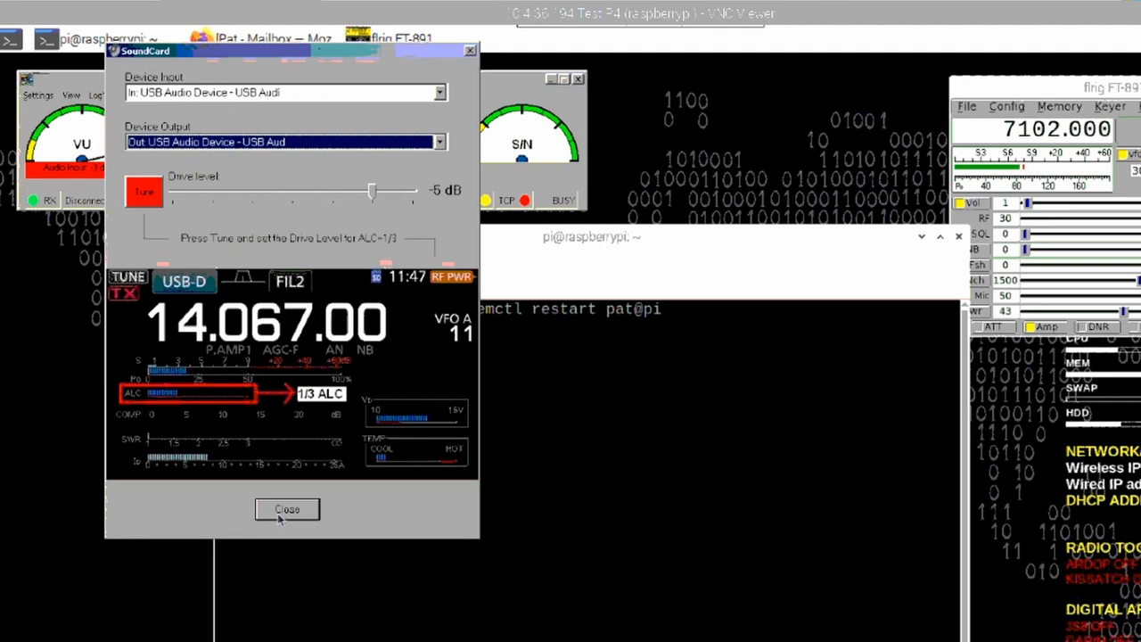
left_click(287, 510)
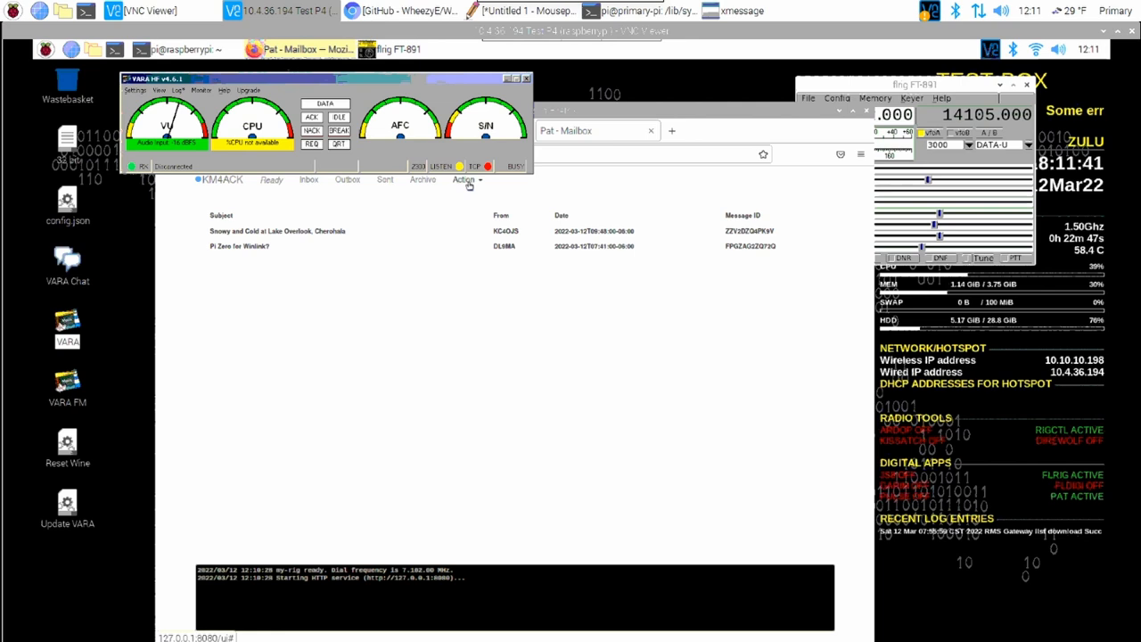
- From Action > Connect, dial the RMS over VARA transport on 7102 kHz
left_click(464, 179)
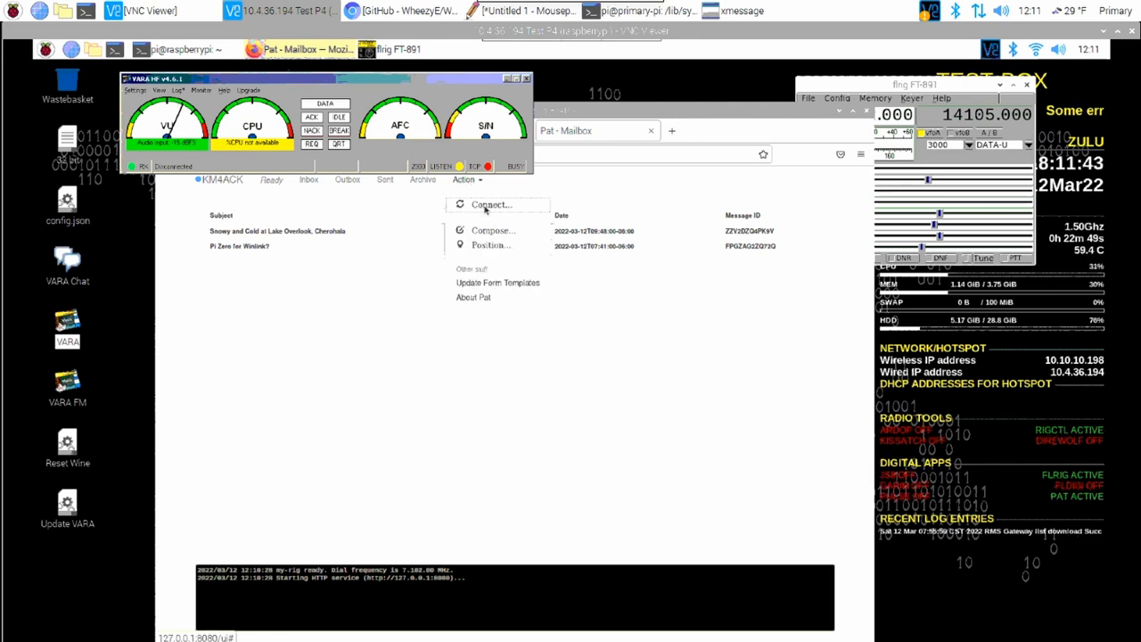
left_click(488, 204)
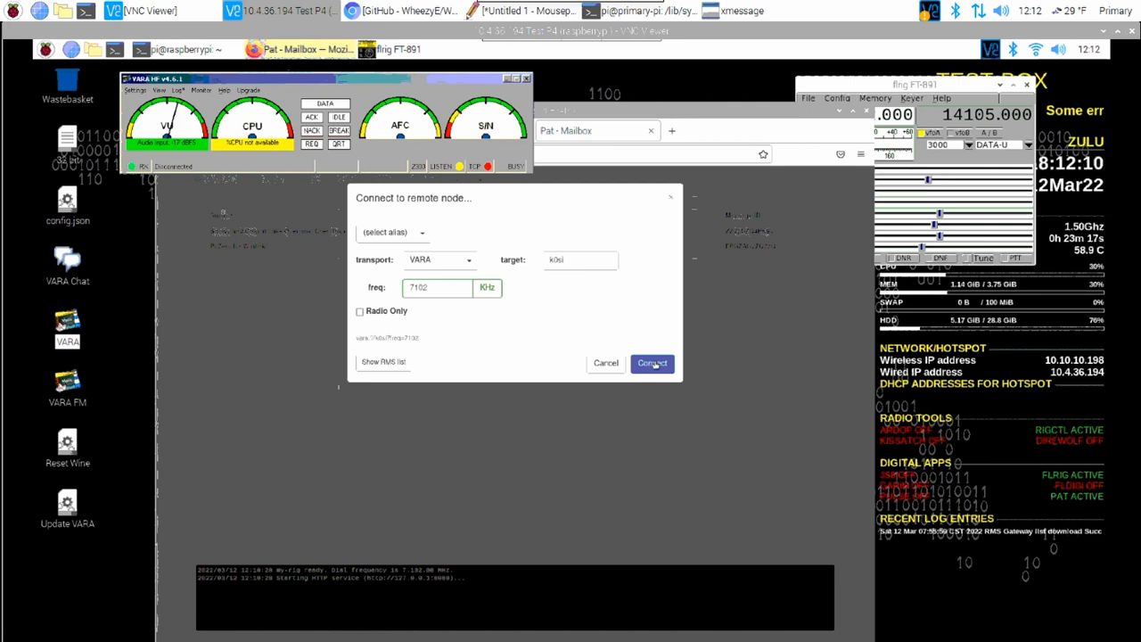
left_click(652, 364)
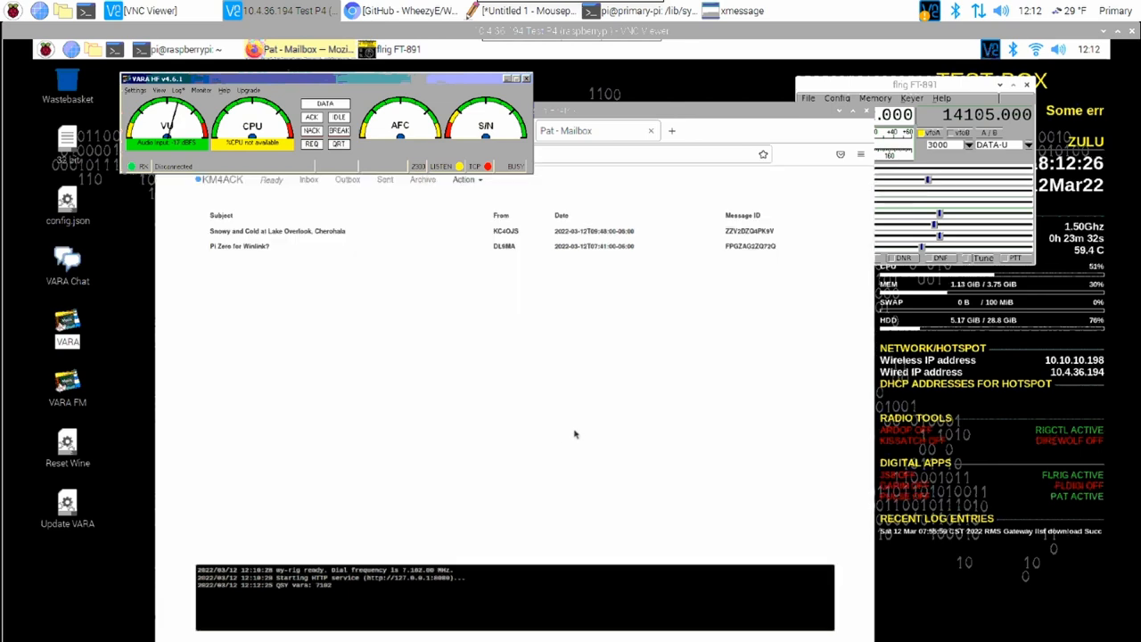